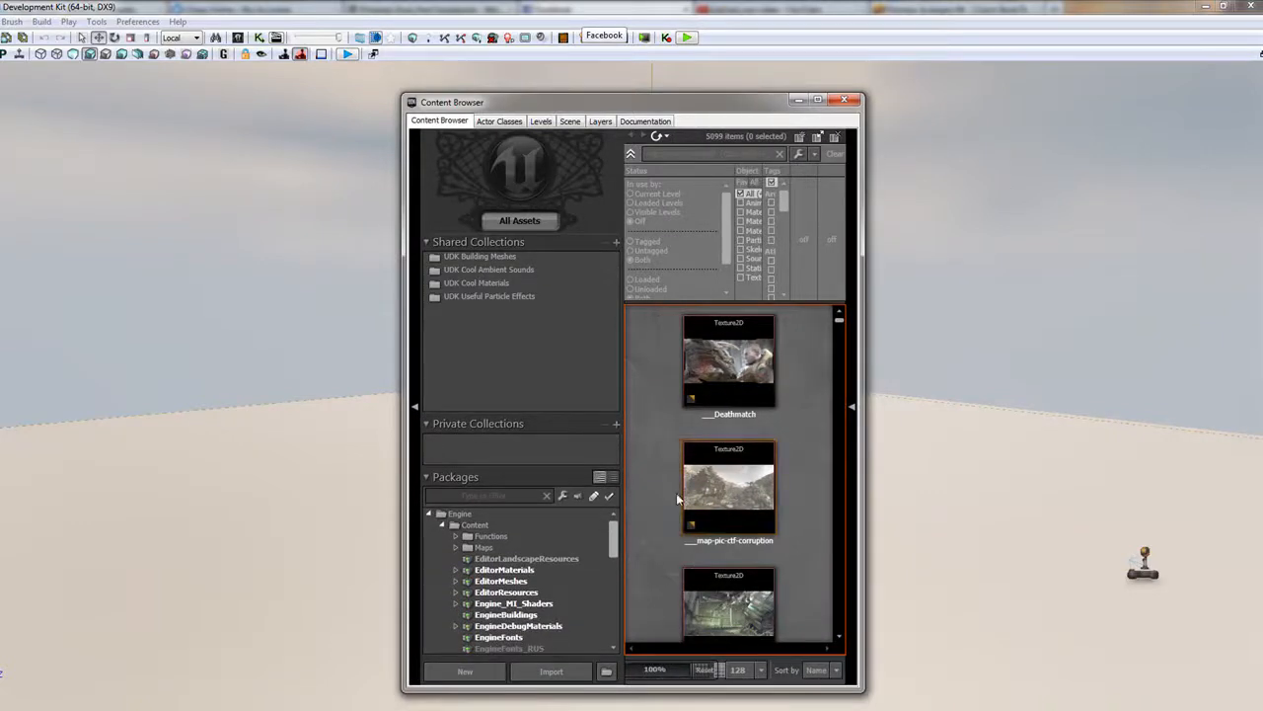
# Step: Scroll the Packages tree down to NewPackages > Untitled_1 to reveal the cube brush
pyautogui.scroll(-3)
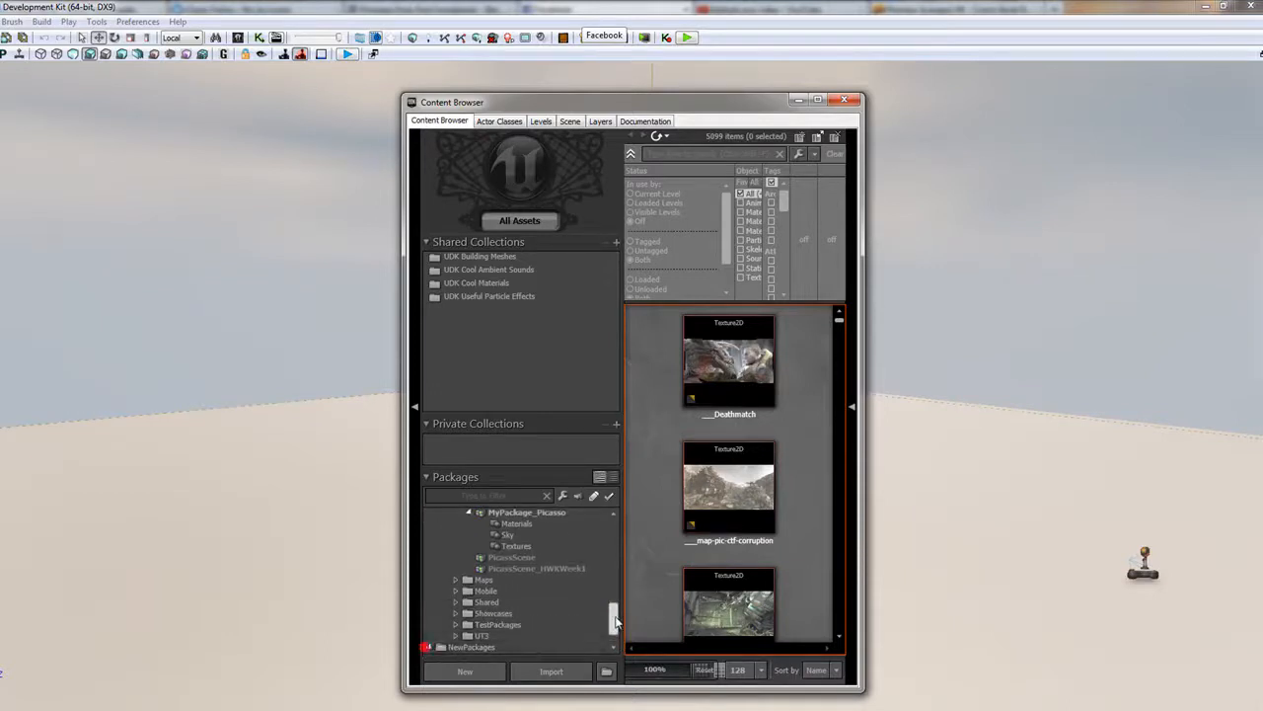
pyautogui.scroll(-3)
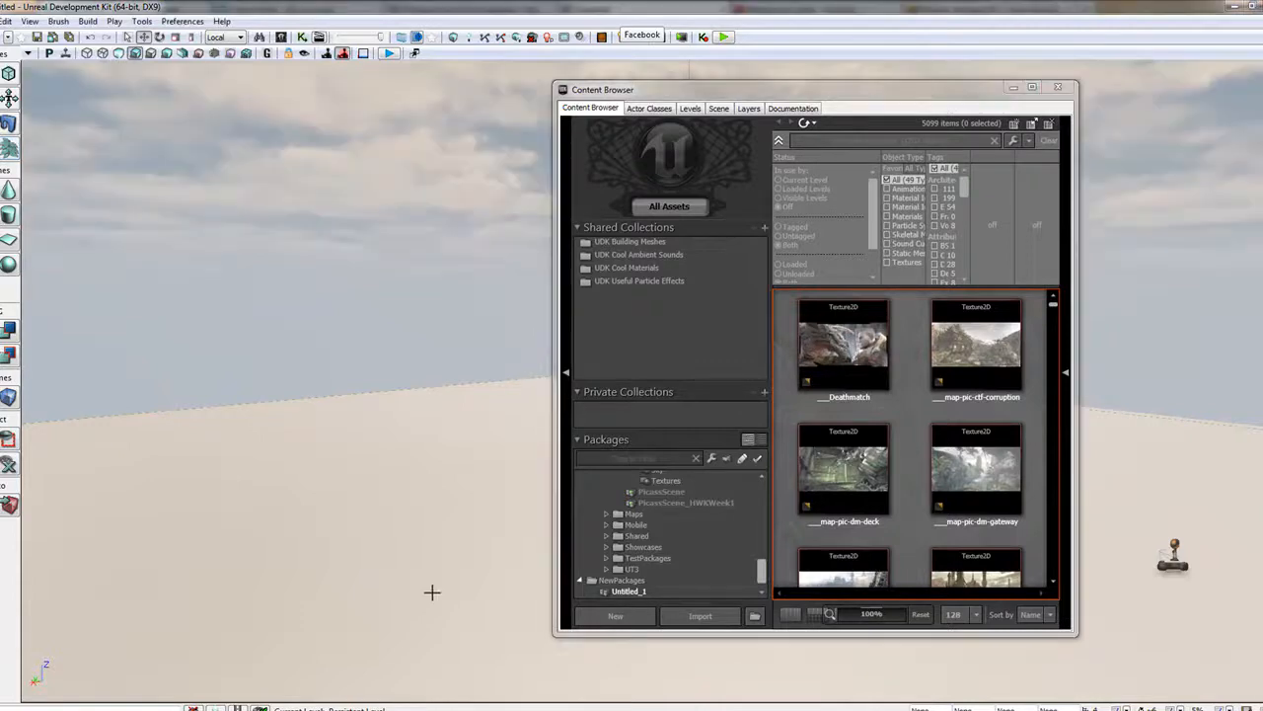
pyautogui.moveTo(357, 481)
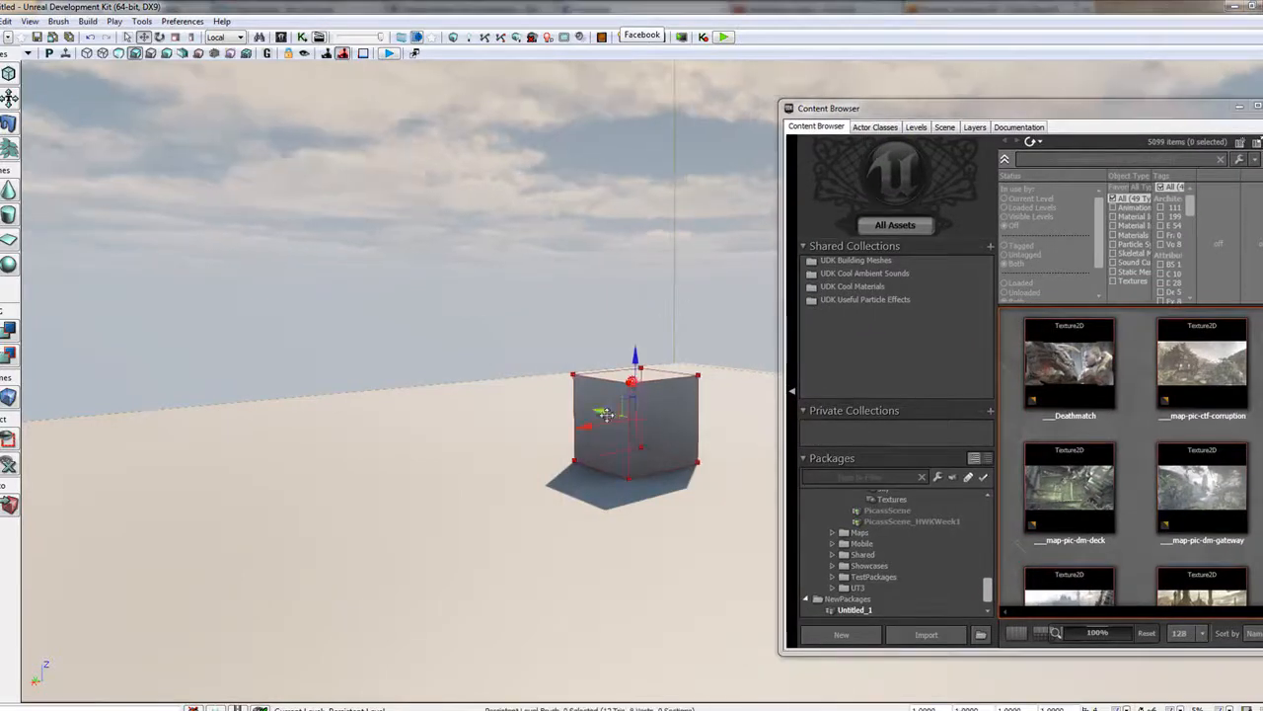
# Step: Switch Geometry Tools to the Extrude modifier on the cube brush
pyautogui.moveTo(631, 414); pyautogui.dragTo(339, 454)
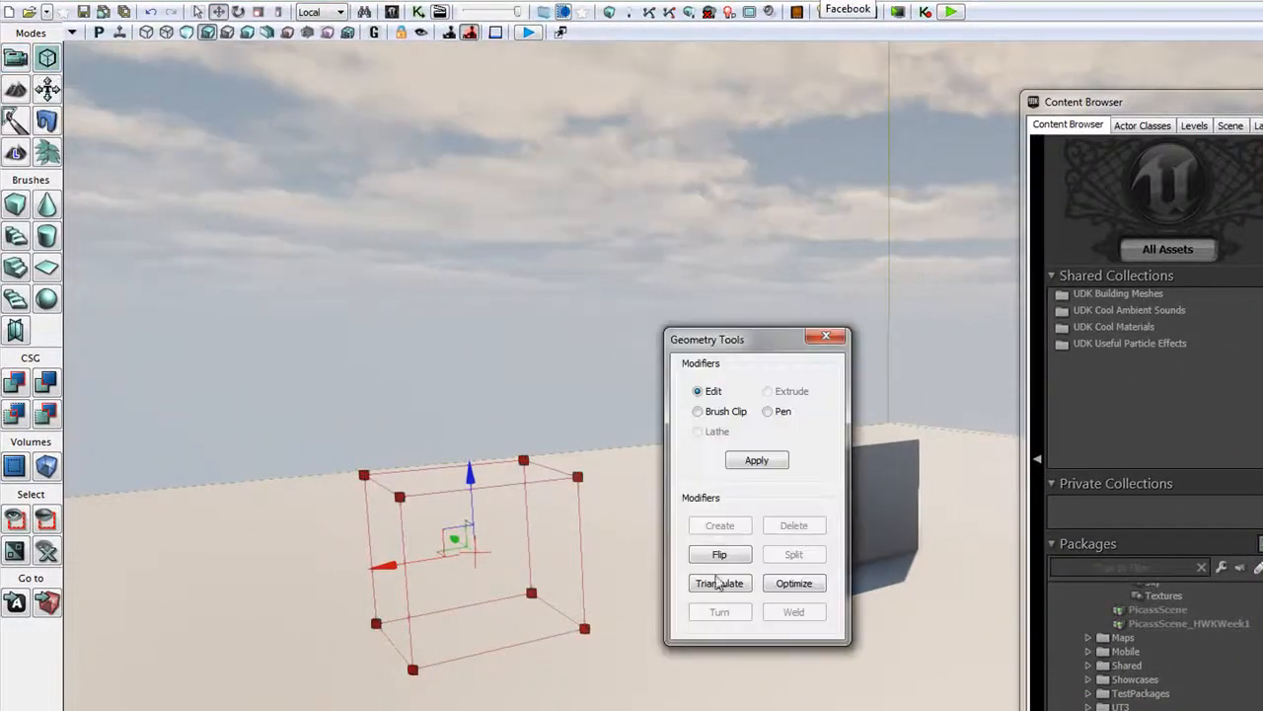
pyautogui.click(718, 582)
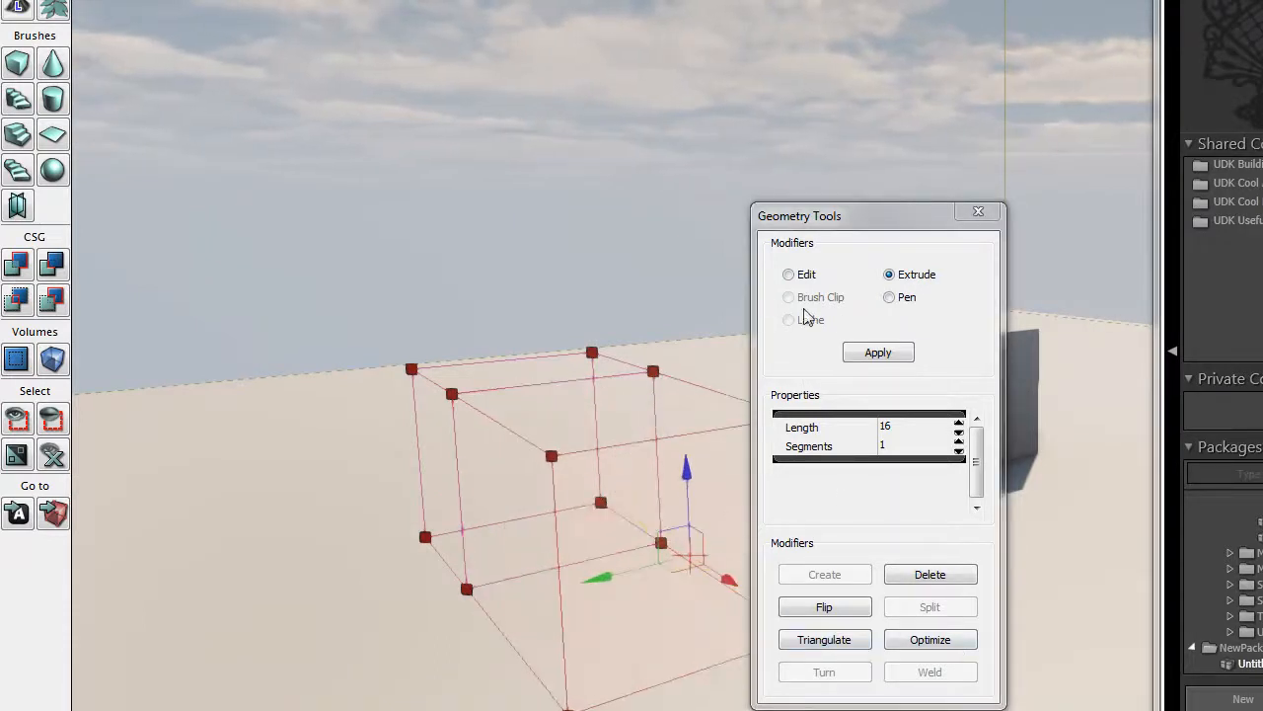
pyautogui.click(788, 274)
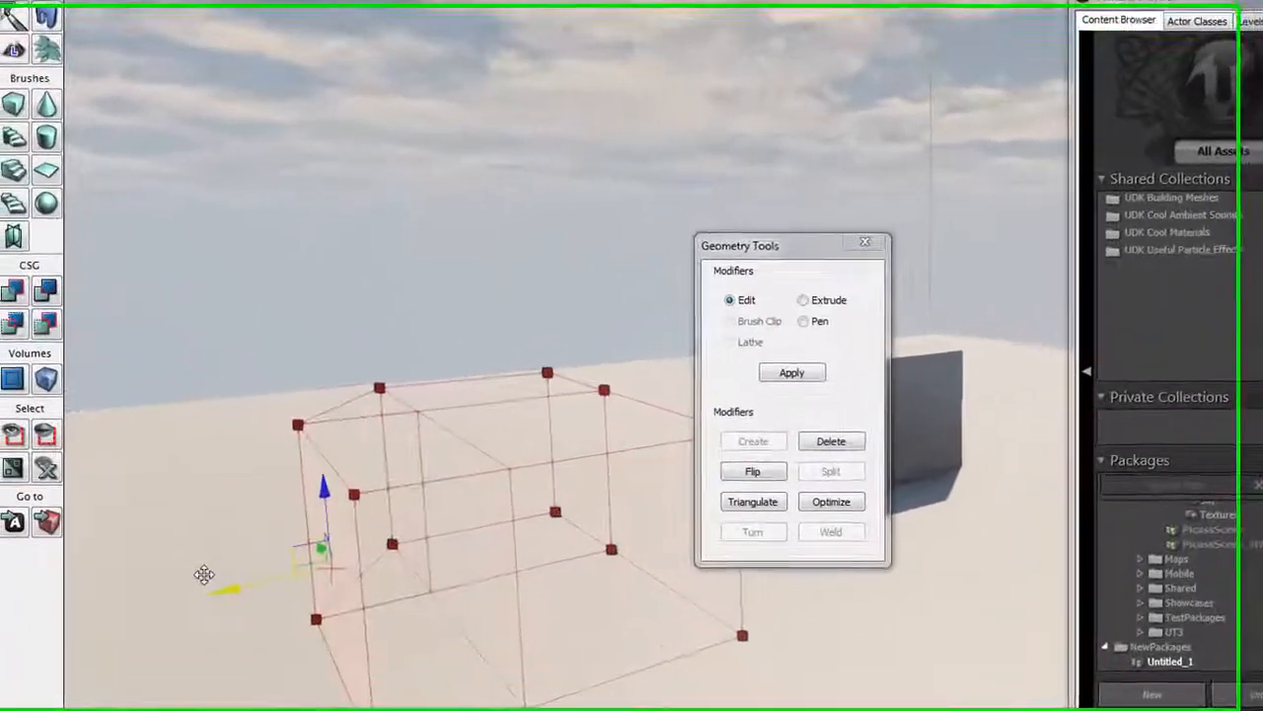
# Step: Extrude the brush face upward into a taller shape and split the viewport top/bottom
pyautogui.click(845, 296)
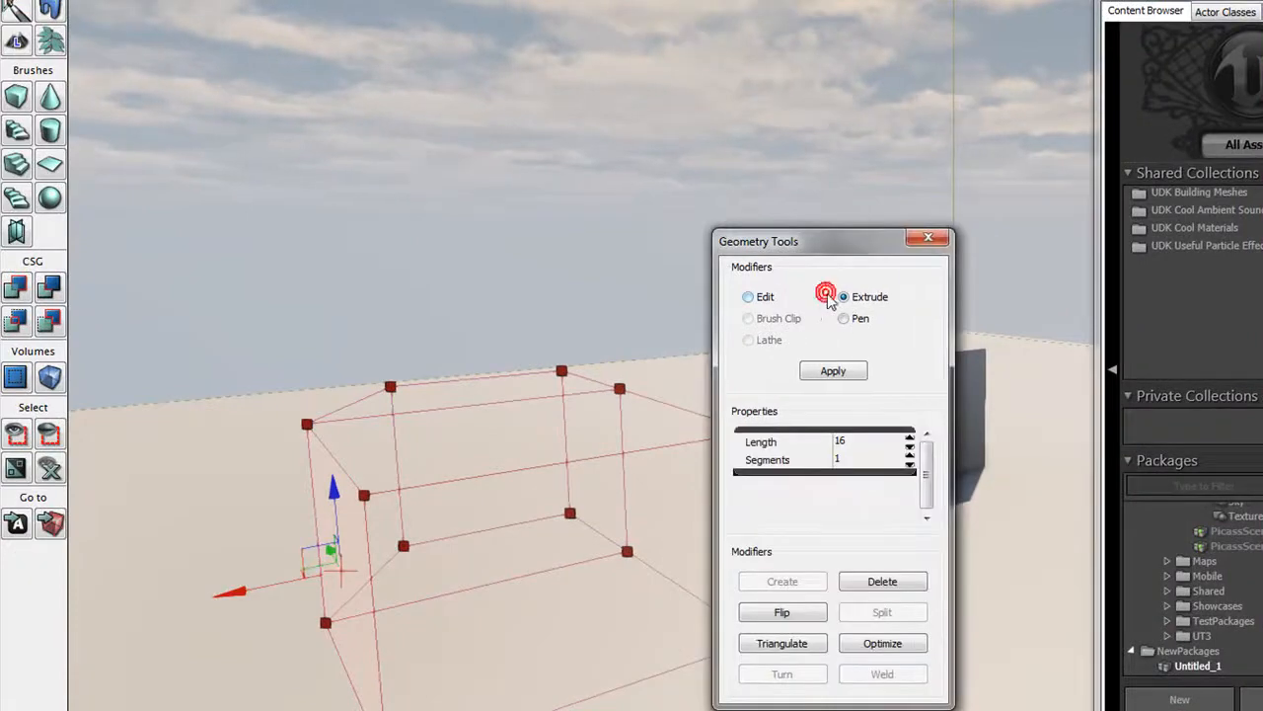
pyautogui.click(845, 296)
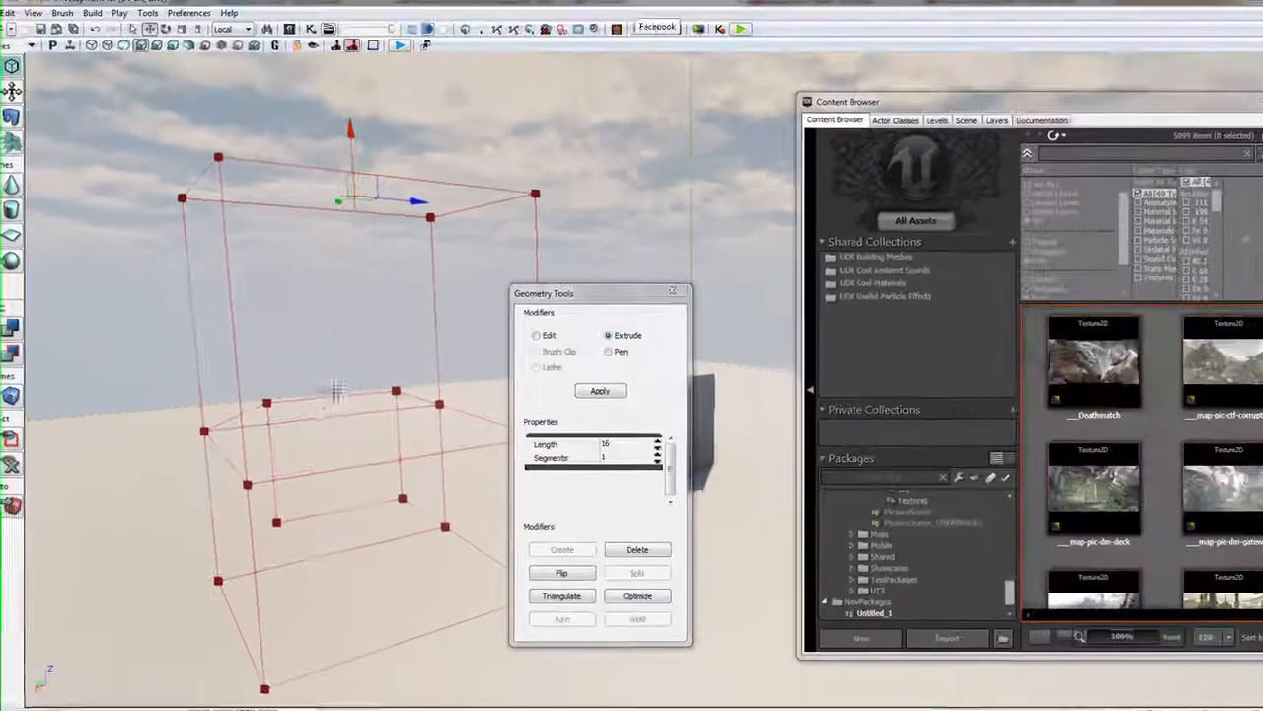
pyautogui.click(600, 391)
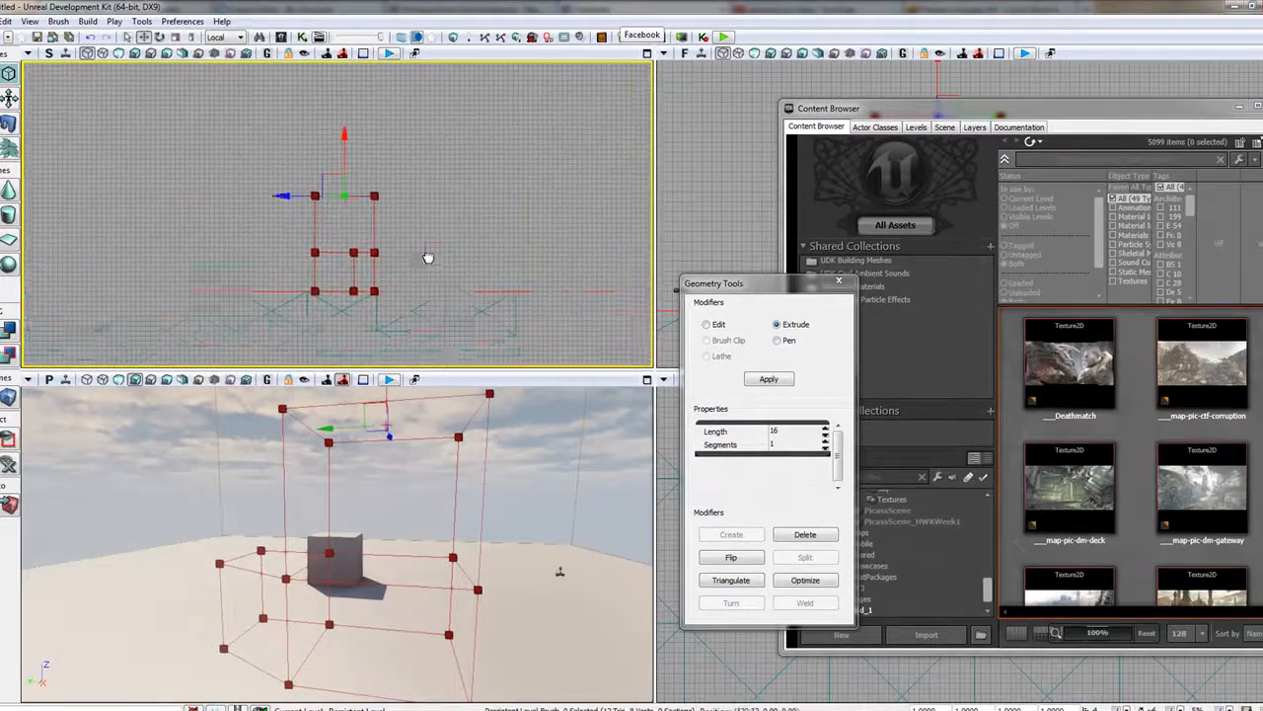
# Step: Toggle a viewport option in the editor Preferences menu
pyautogui.click(182, 20)
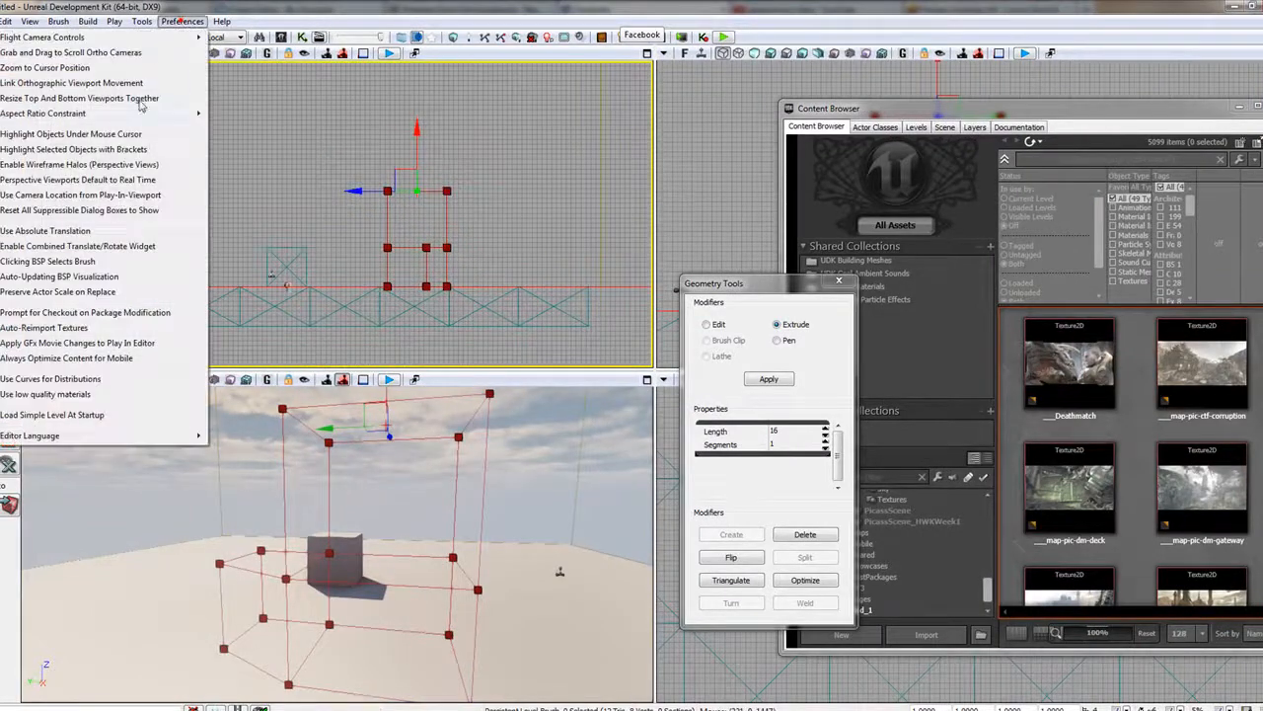
pyautogui.moveTo(126, 130)
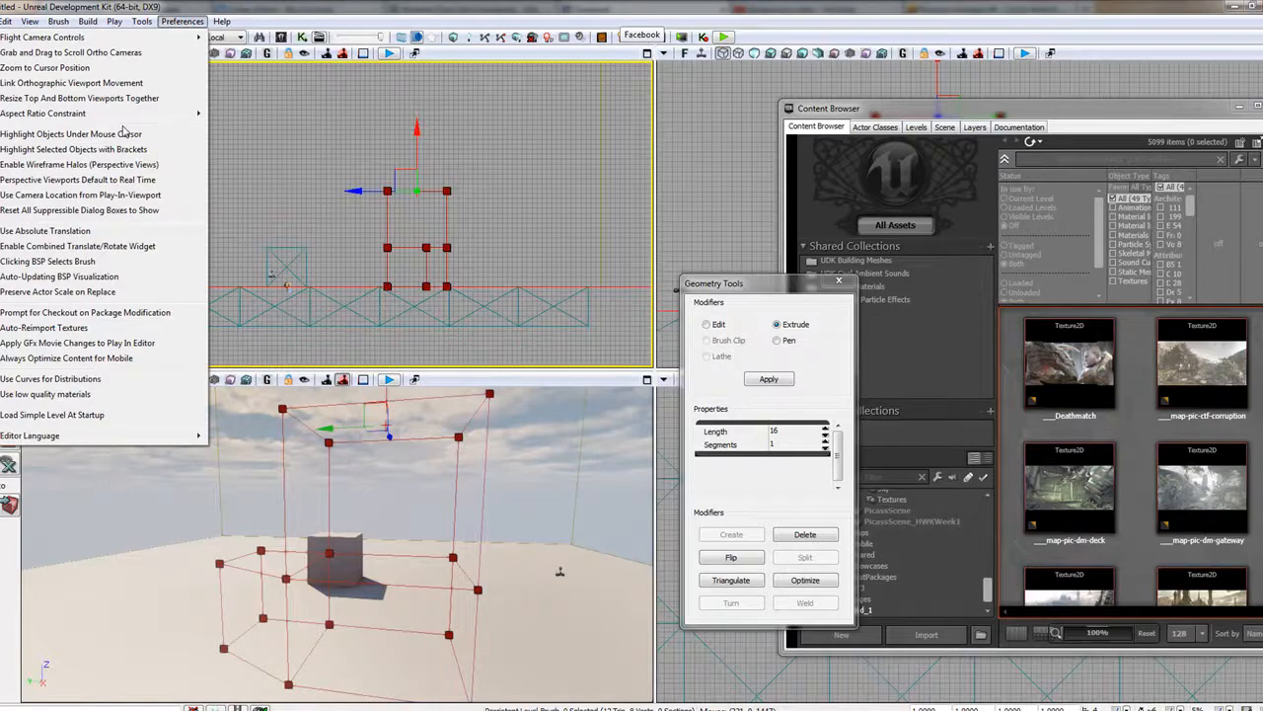
pyautogui.click(446, 150)
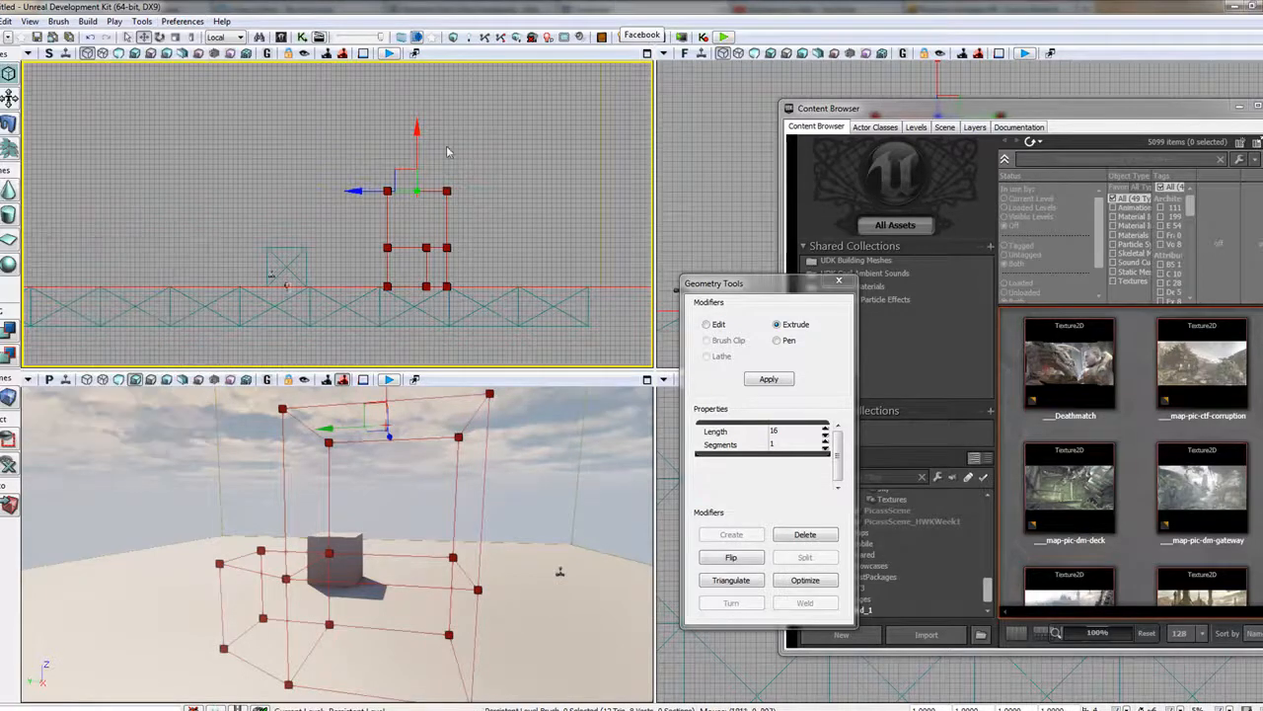
pyautogui.moveTo(320, 150)
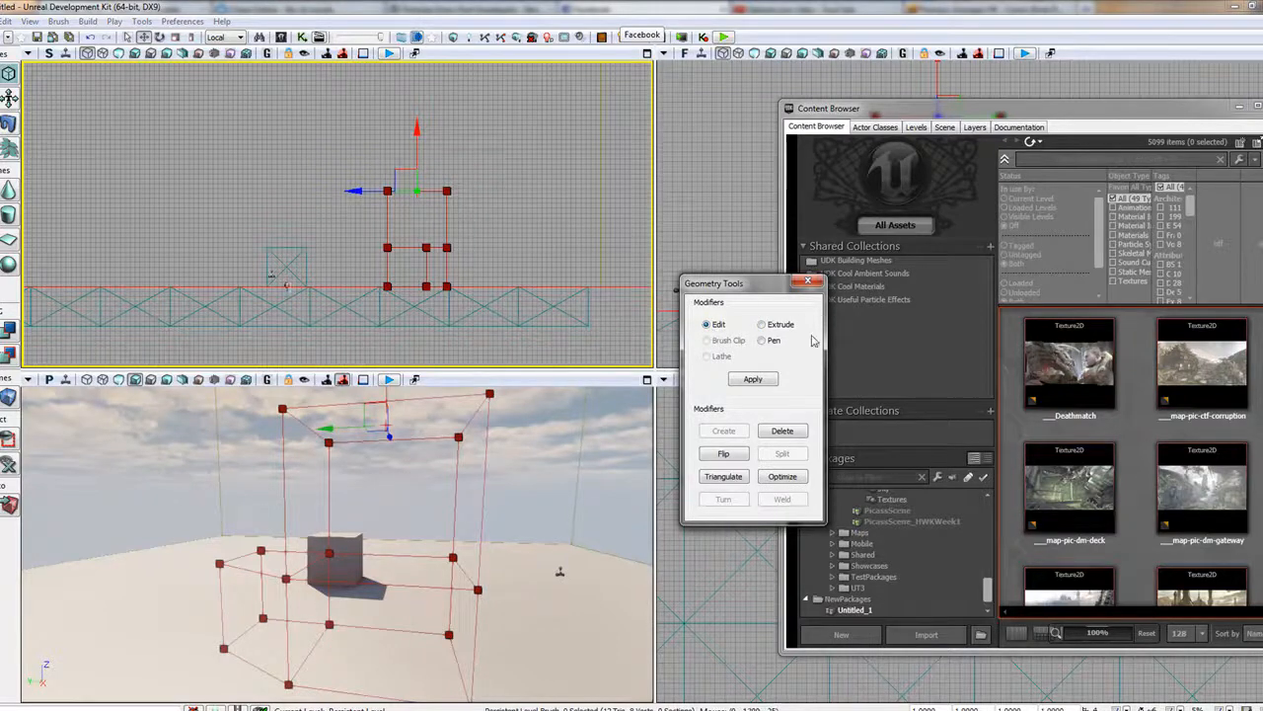
# Step: Draw a closed freeform polygon brush with the Pen modifier in the orthographic view
pyautogui.click(762, 323)
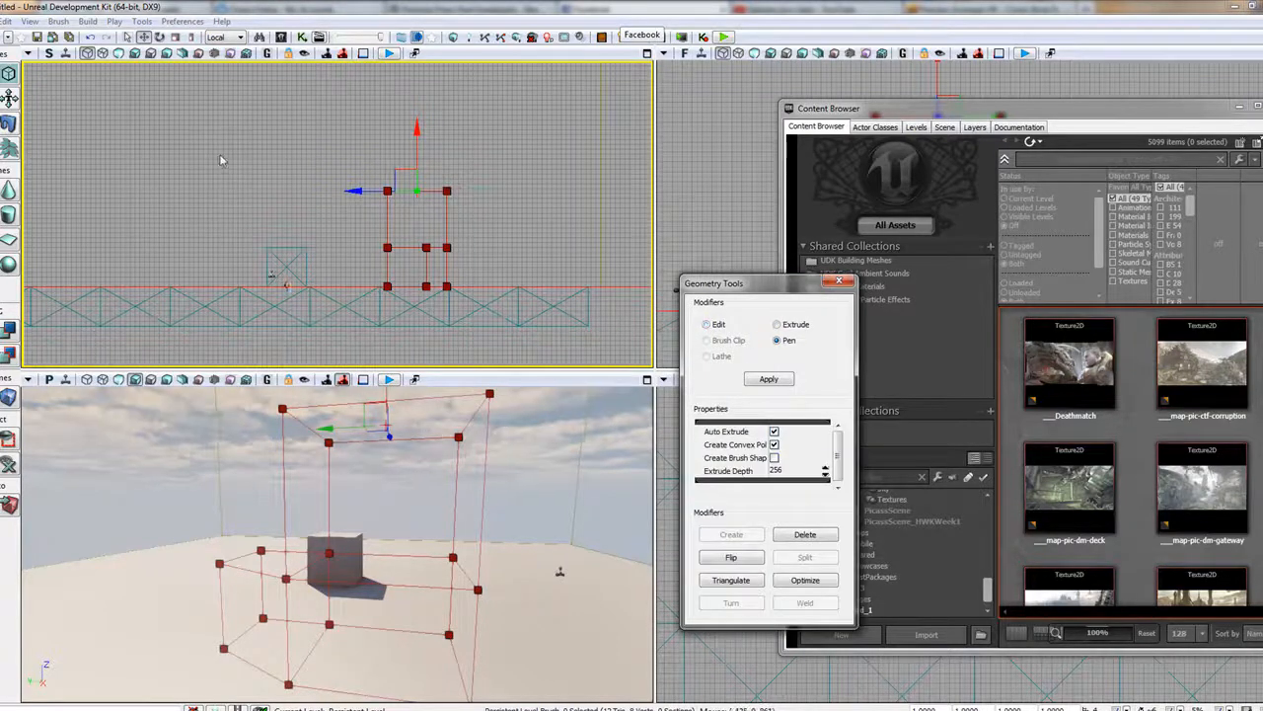
pyautogui.moveTo(154, 177)
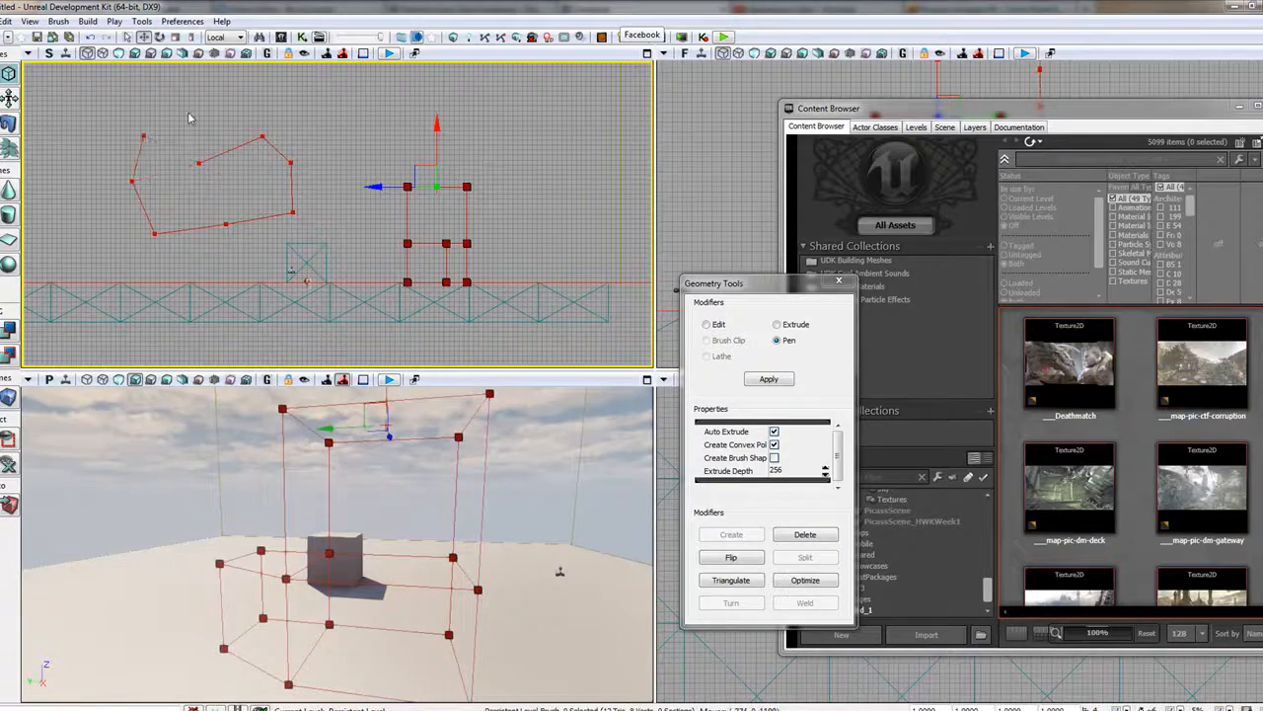
pyautogui.click(197, 75)
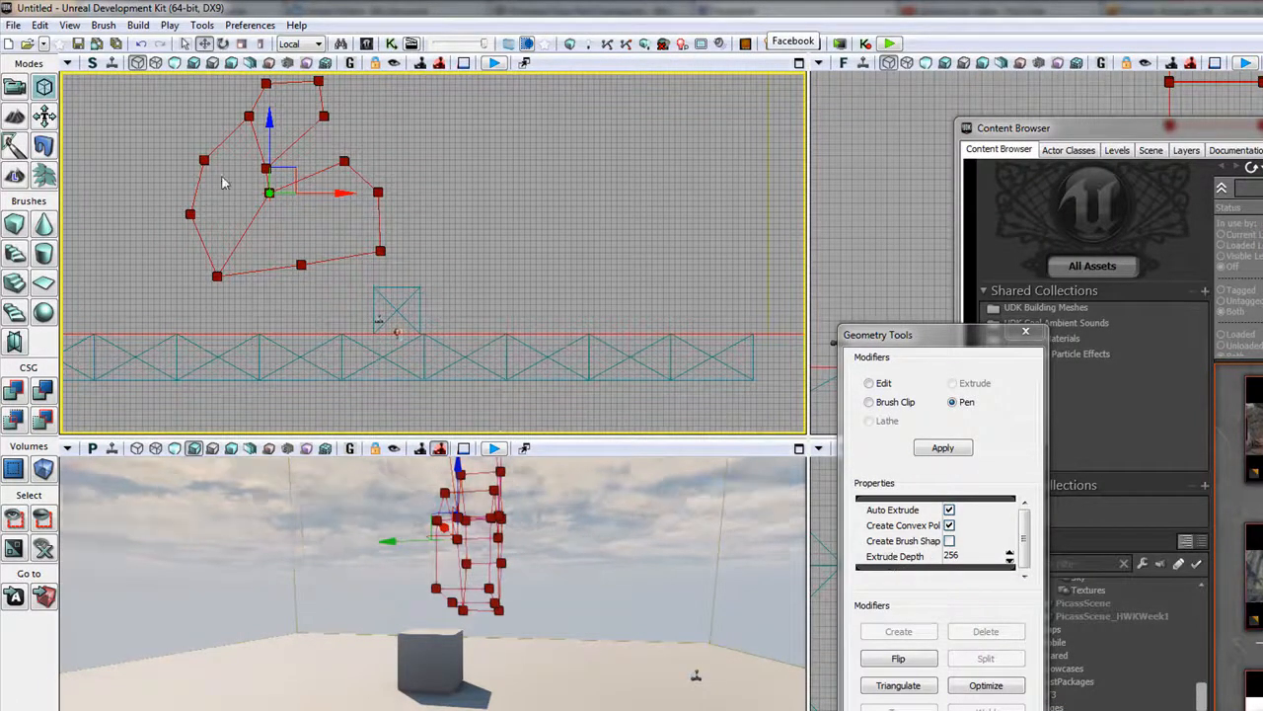
pyautogui.click(300, 43)
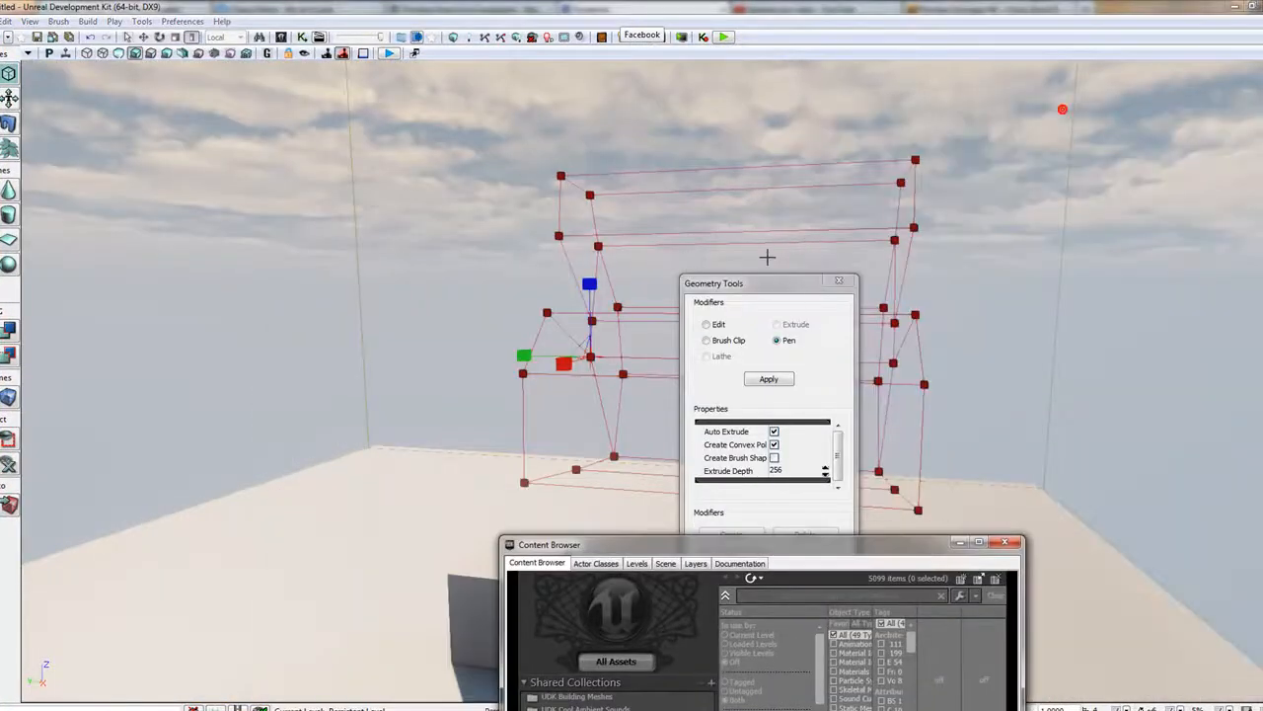
# Step: Close Geometry Tools, leaving the extruded freeform brush in the scene
pyautogui.click(839, 280)
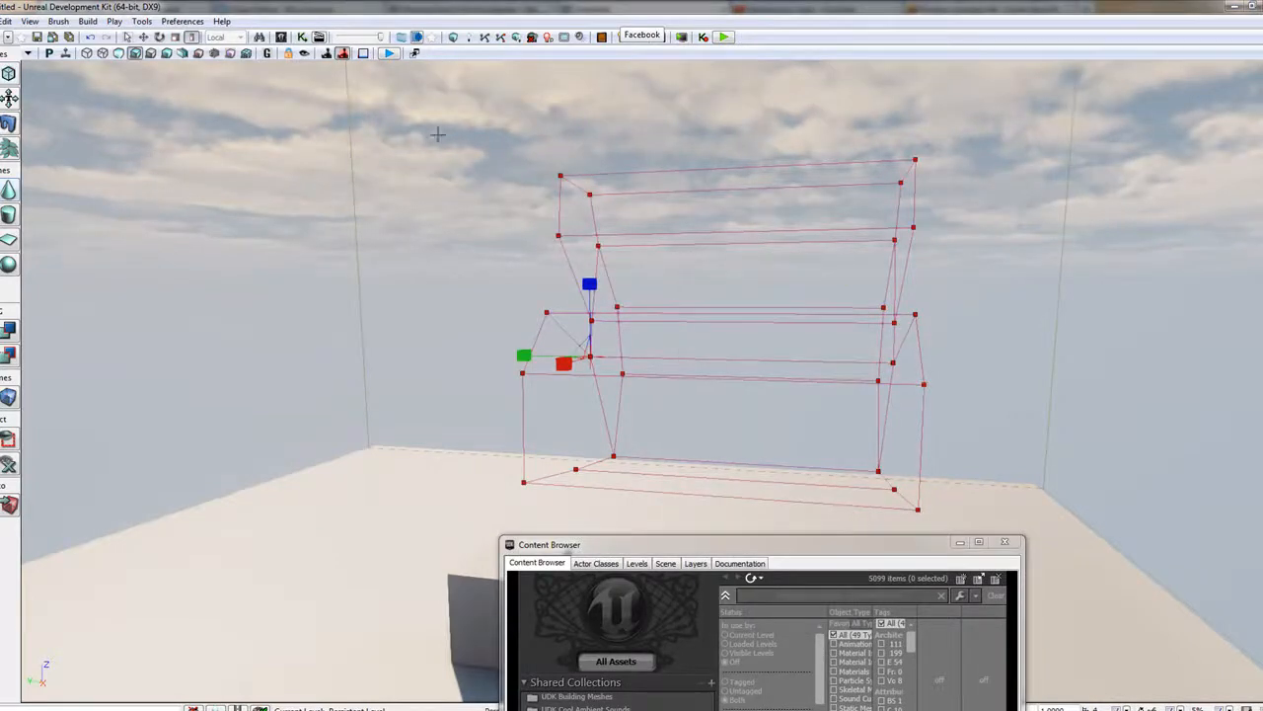
pyautogui.moveTo(844, 391)
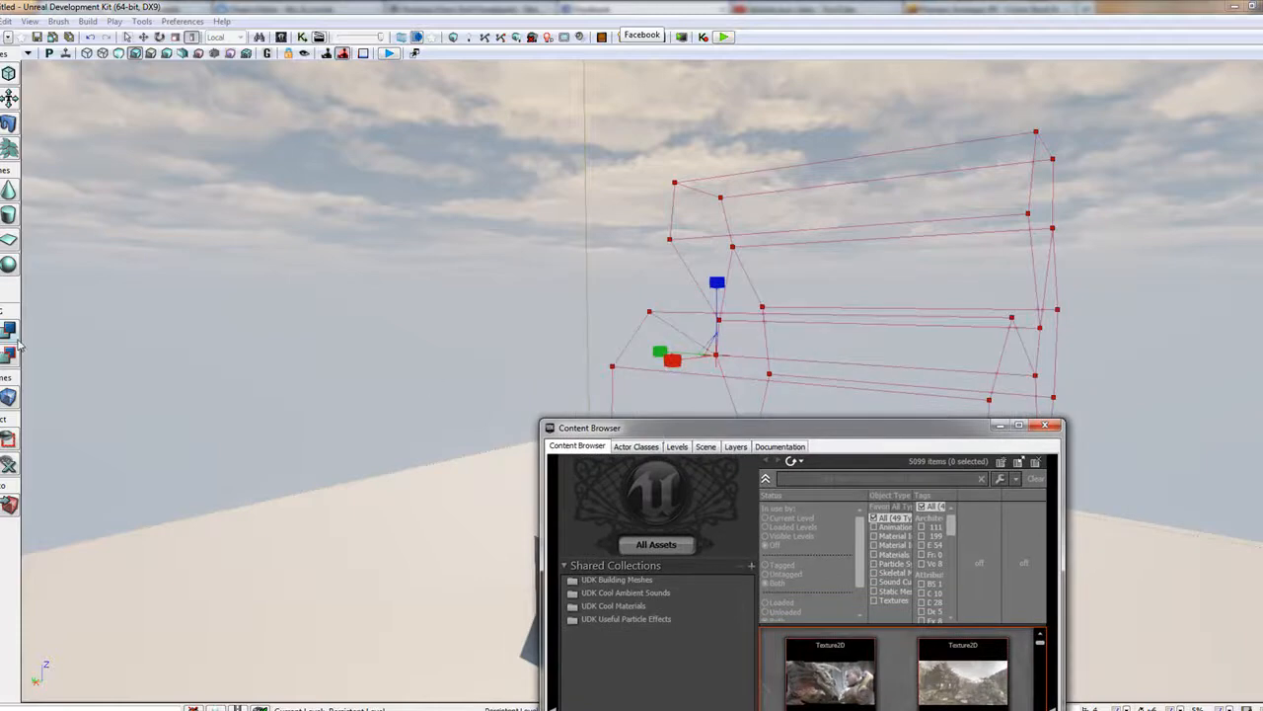
pyautogui.moveTo(8, 330)
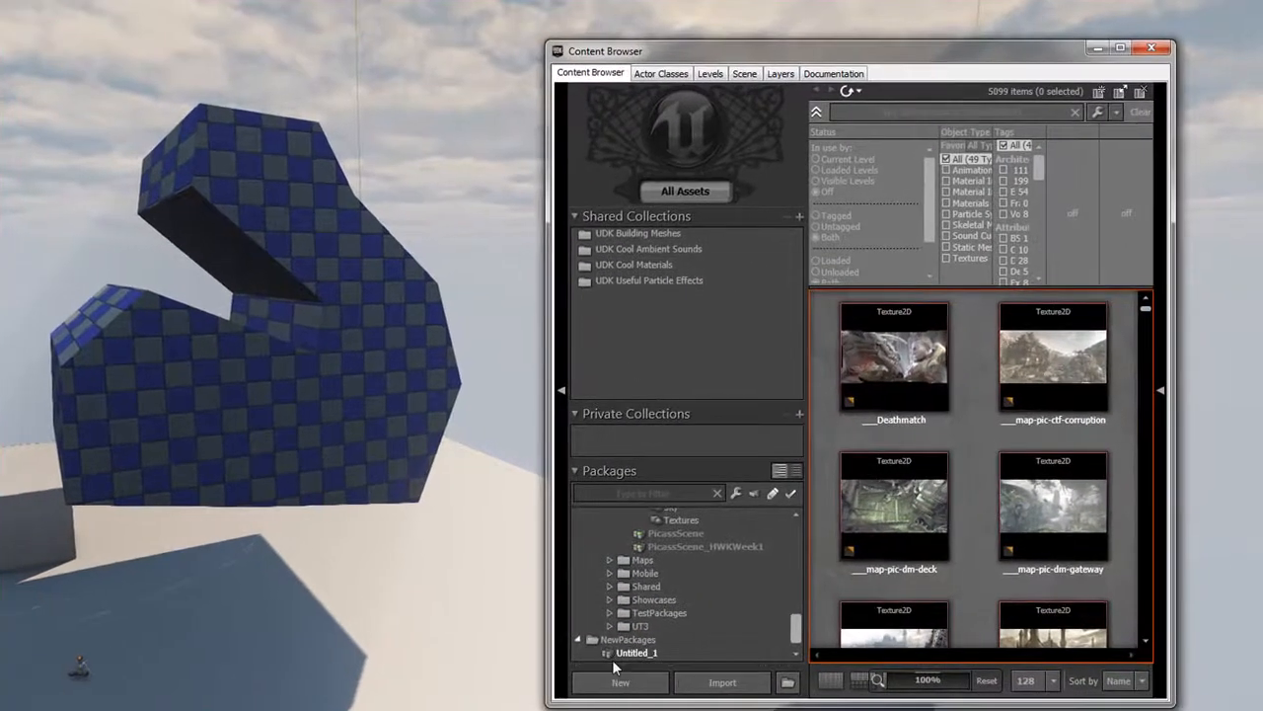
pyautogui.rightClick(635, 652)
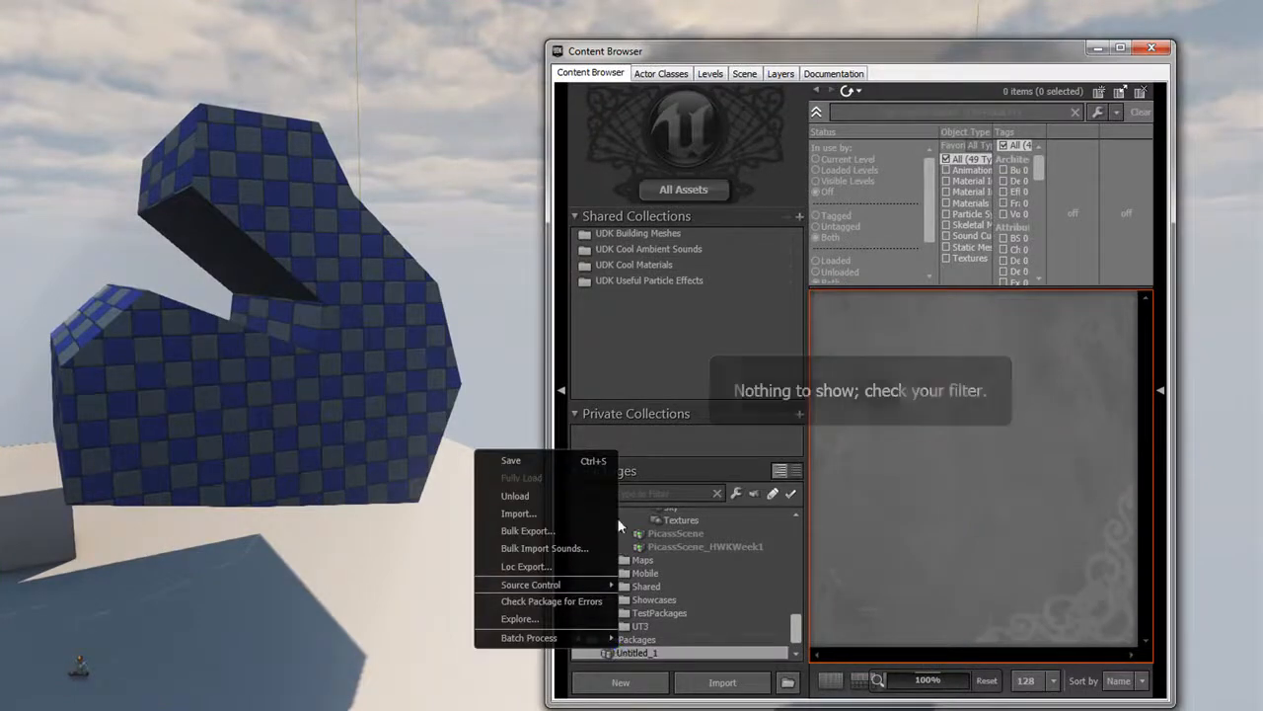
pyautogui.click(509, 460)
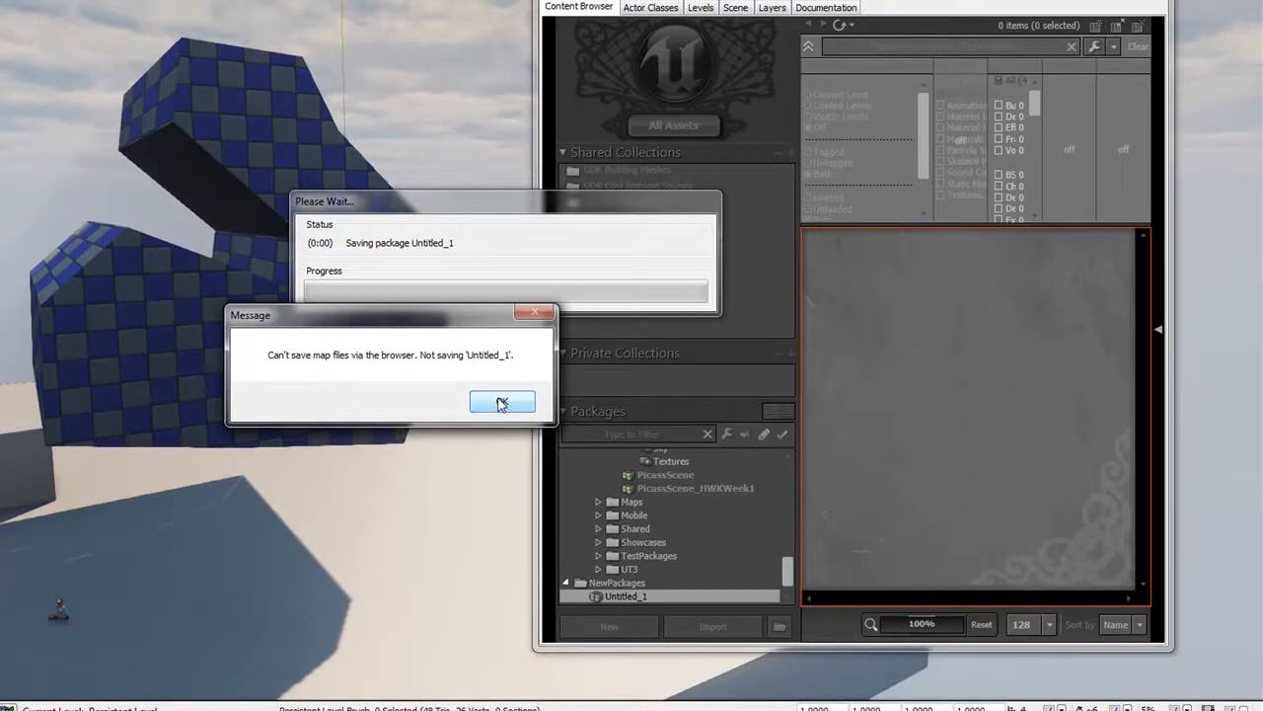
pyautogui.click(501, 403)
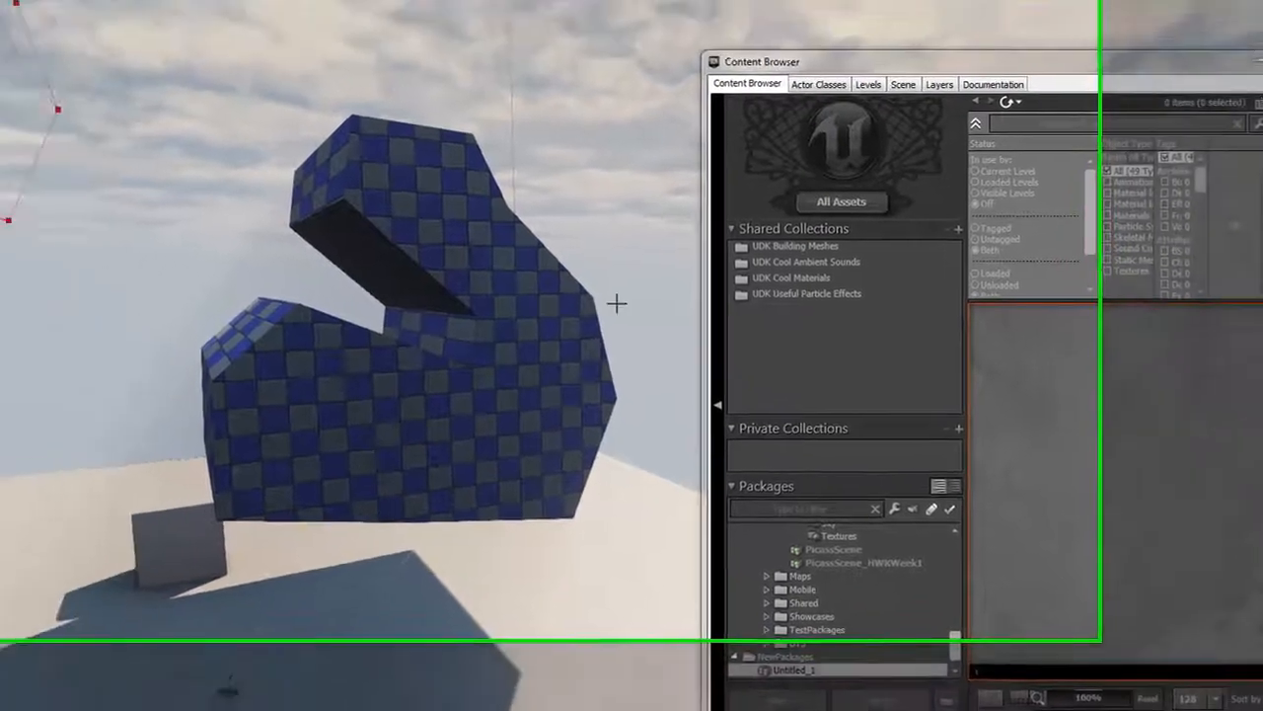
pyautogui.click(12, 26)
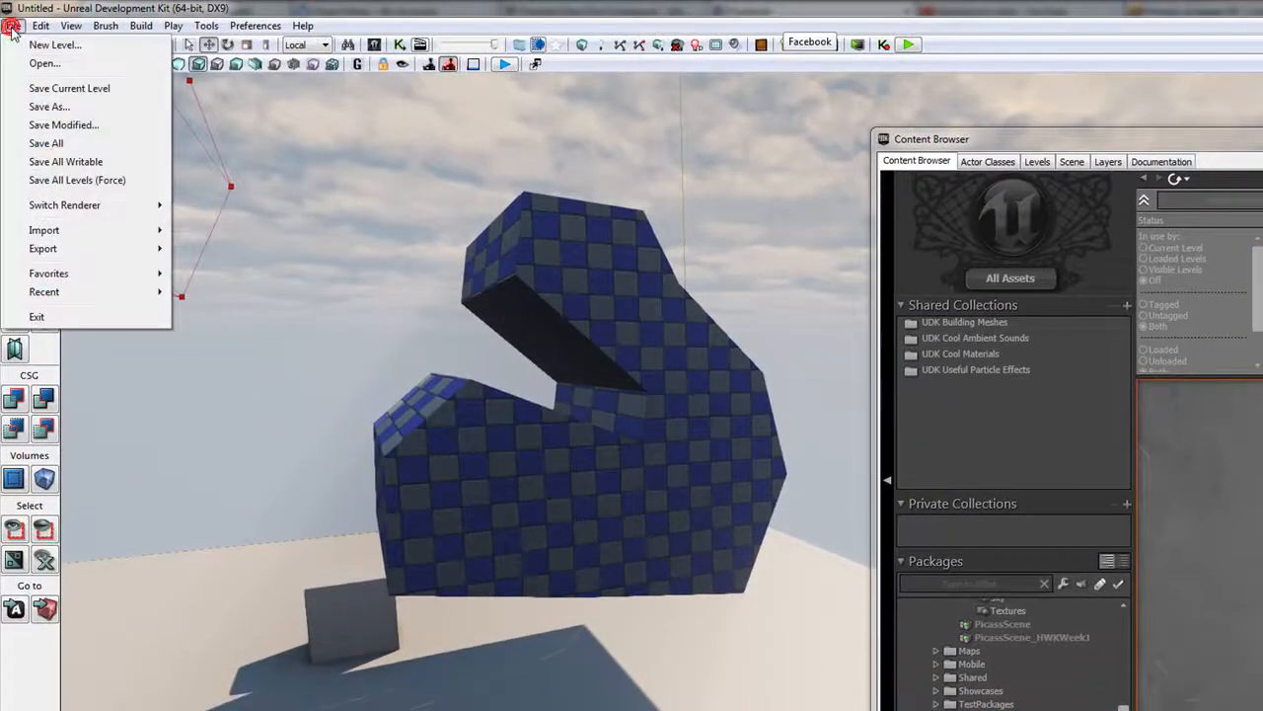
pyautogui.moveTo(483, 576)
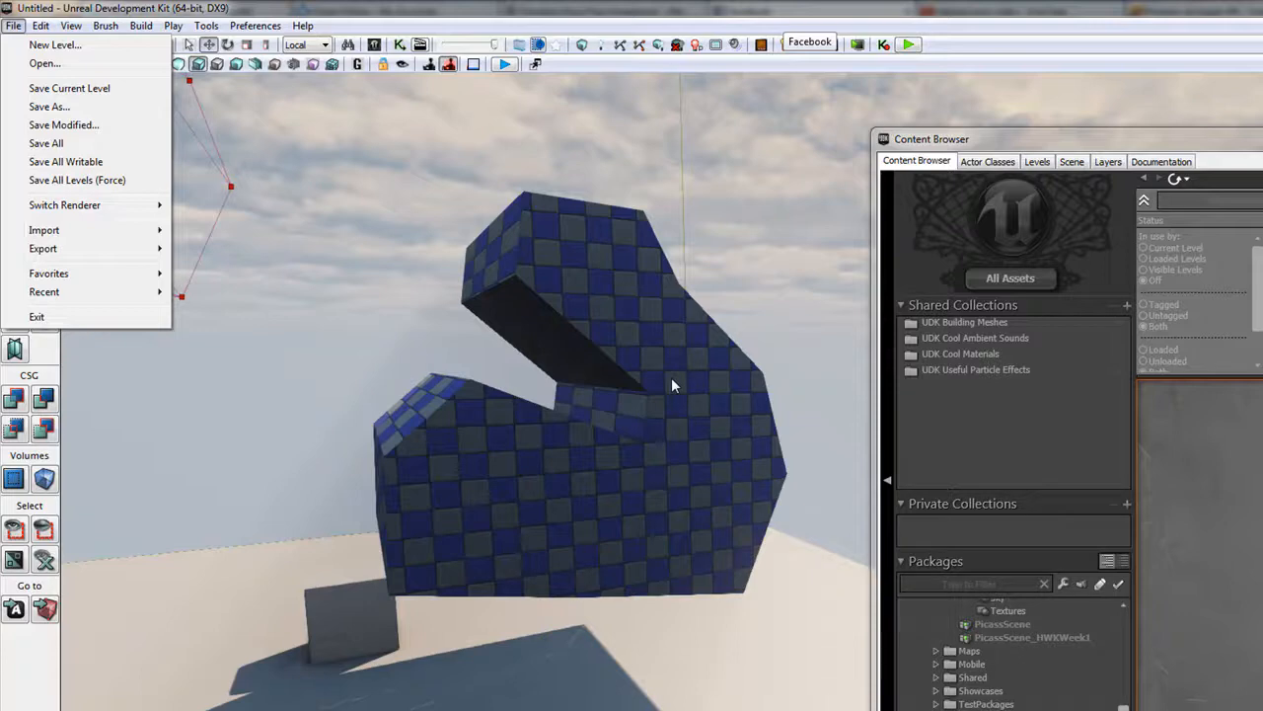
pyautogui.moveTo(148, 122)
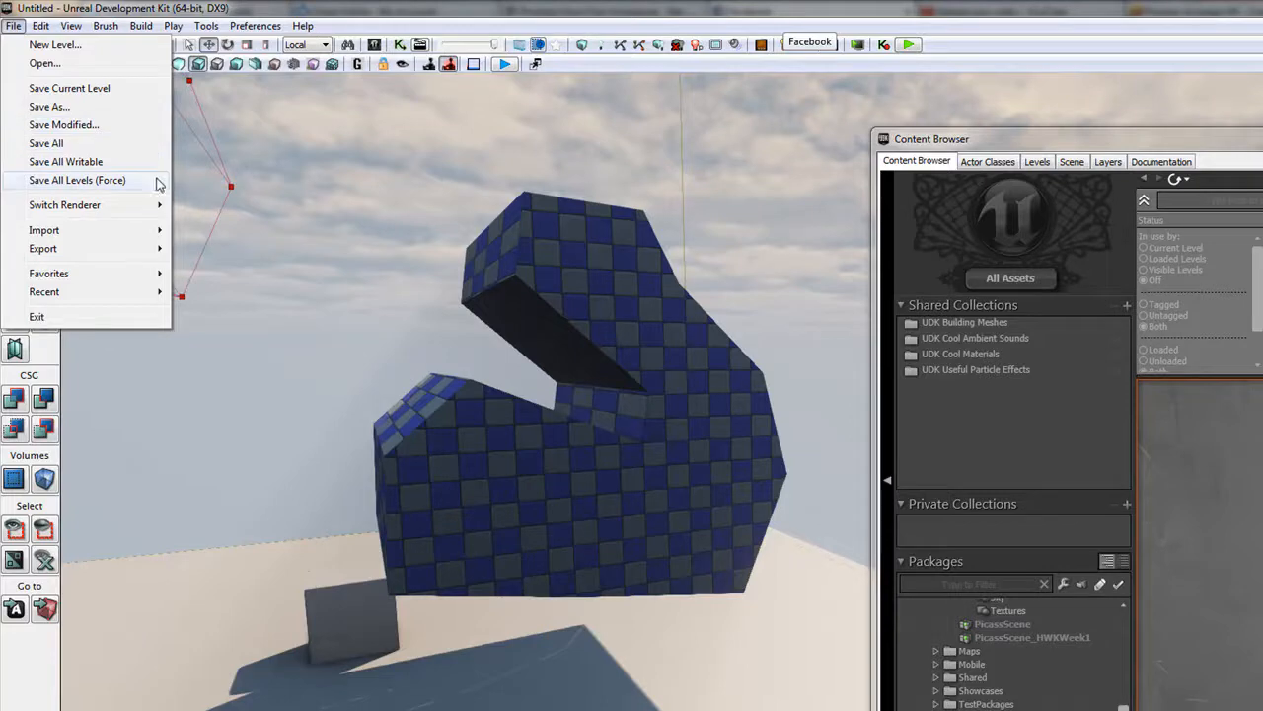
pyautogui.moveTo(46, 142)
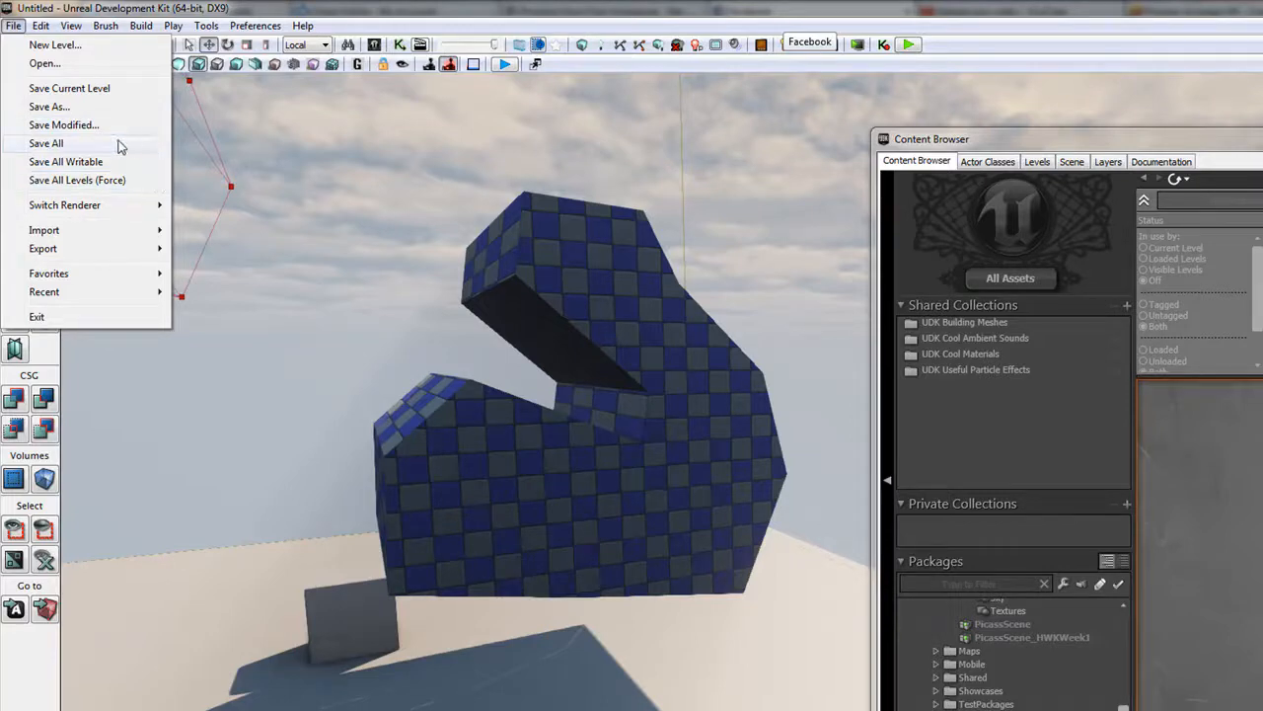
pyautogui.moveTo(55, 183)
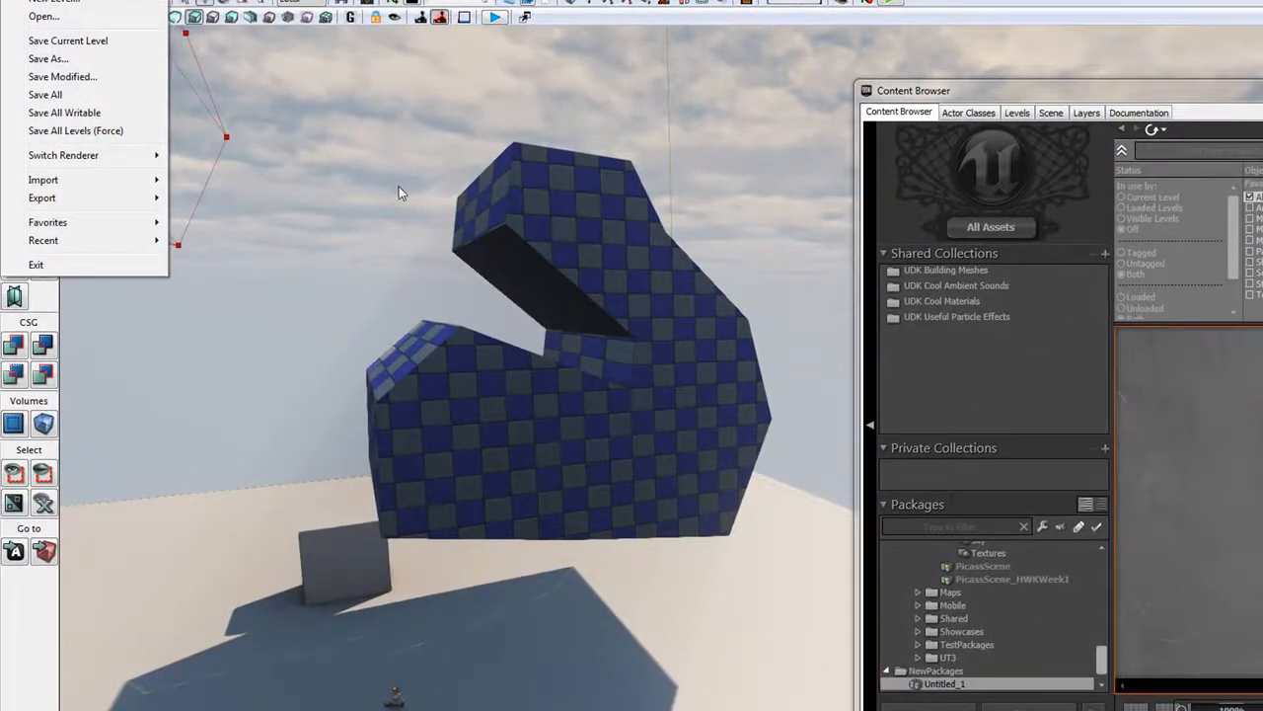
pyautogui.click(47, 59)
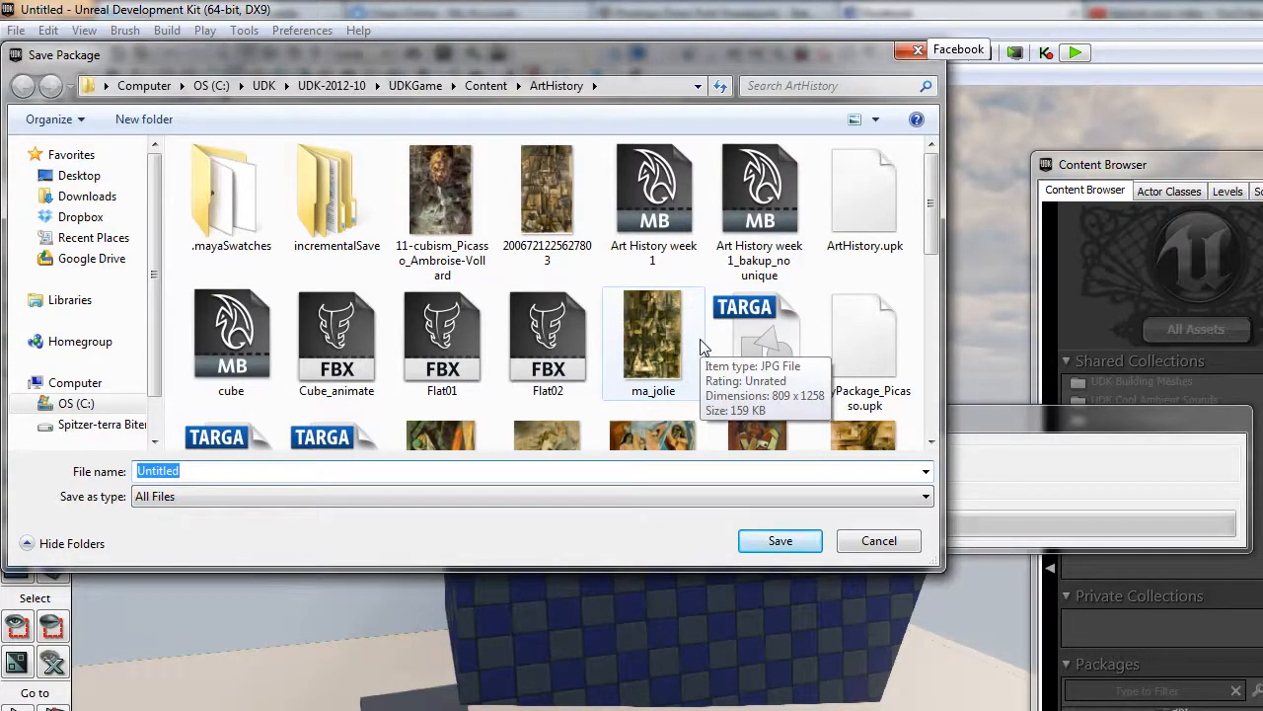
# Step: Name the new package AWESOM_YEAH in the Save Package dialog
pyautogui.write('AWESO')
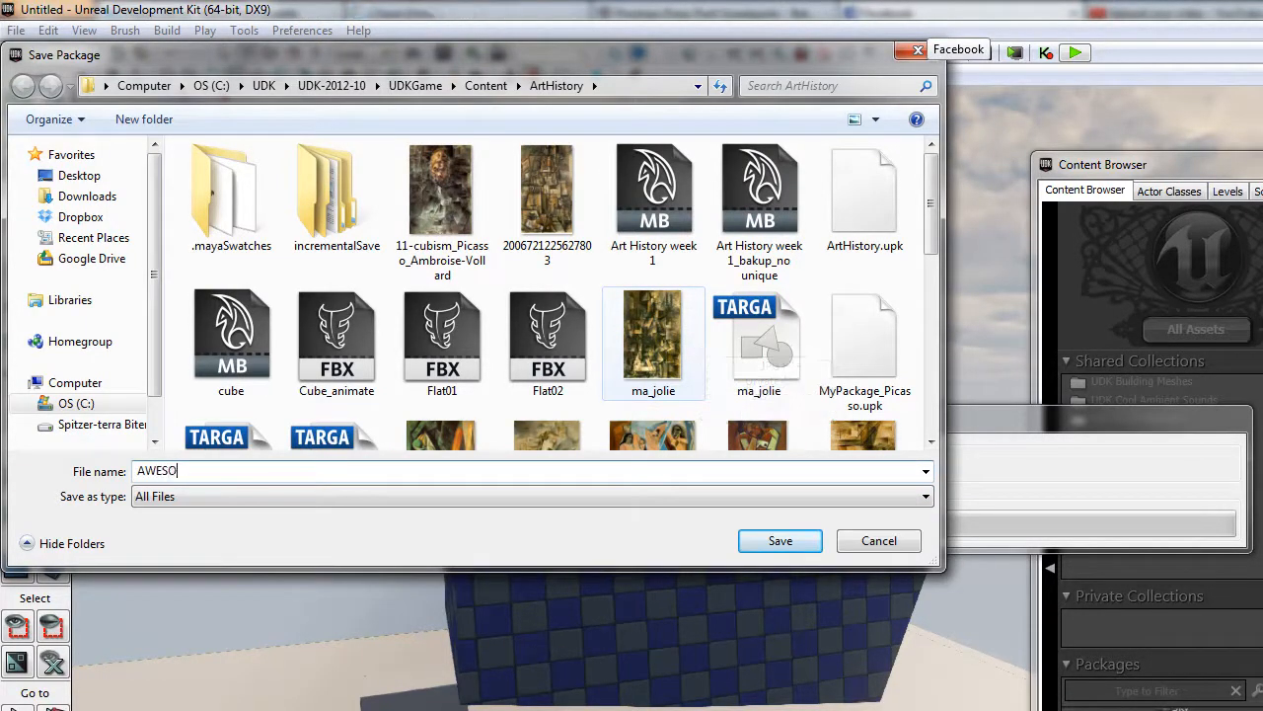
pyautogui.write('M')
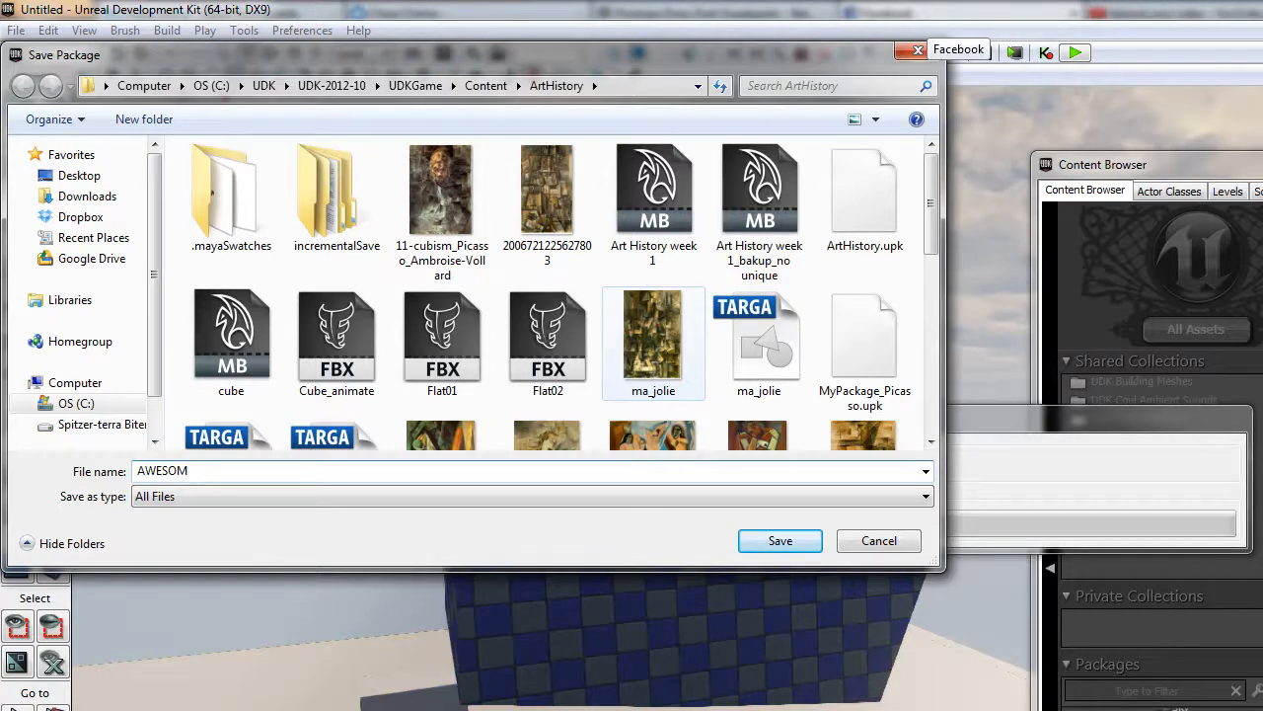
pyautogui.write('_')
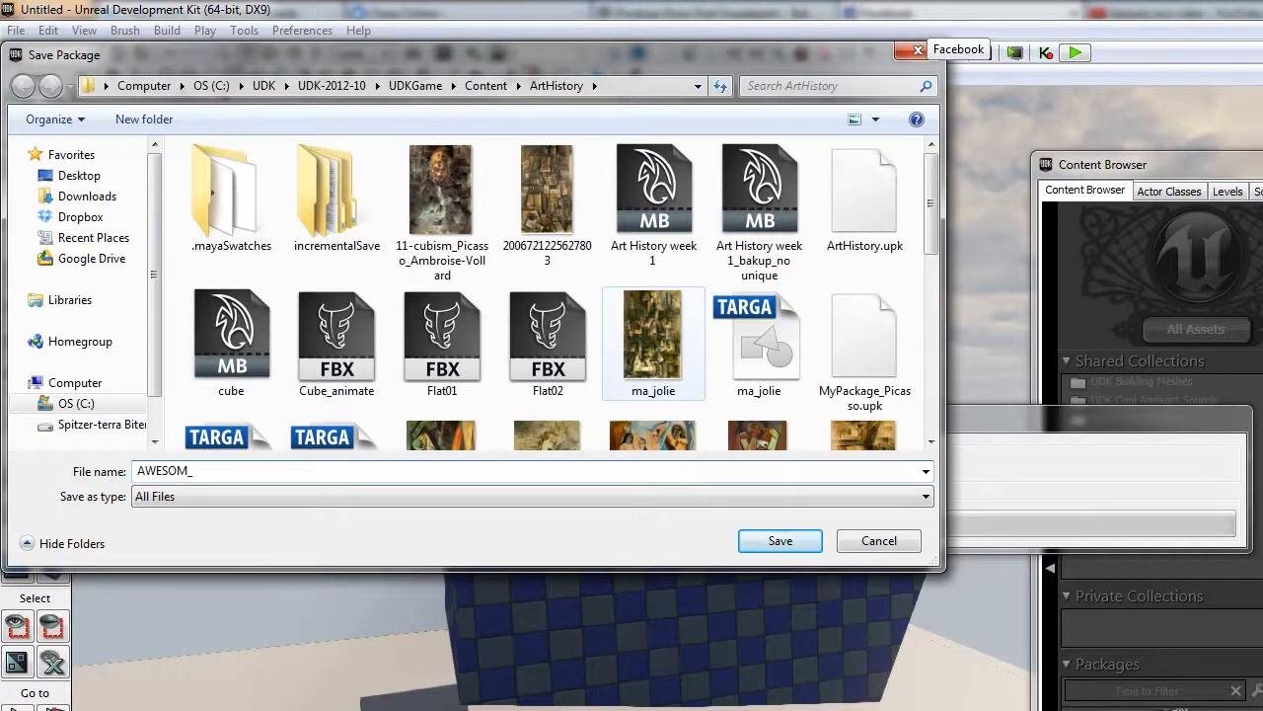
pyautogui.write('YEAH')
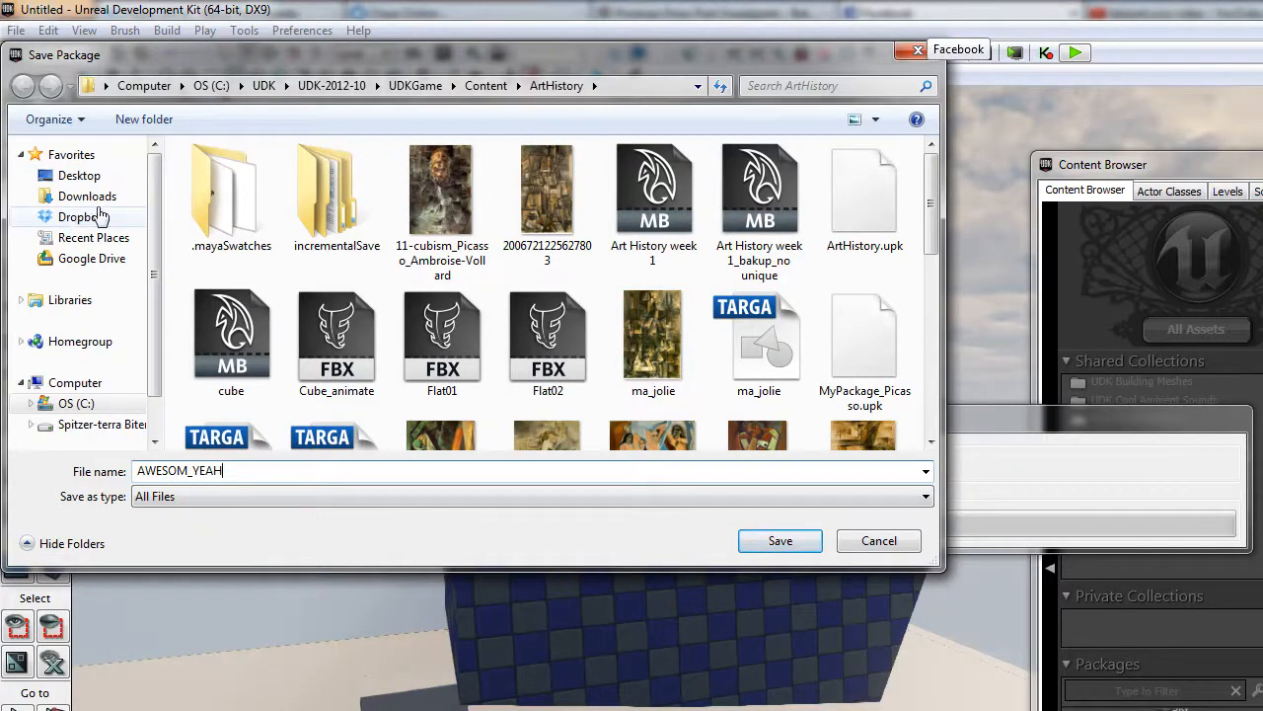
# Step: Navigate the save location to OS (C:) > UDK > UDK-2012-10 > UDKGame > Content
pyautogui.scroll(-3)
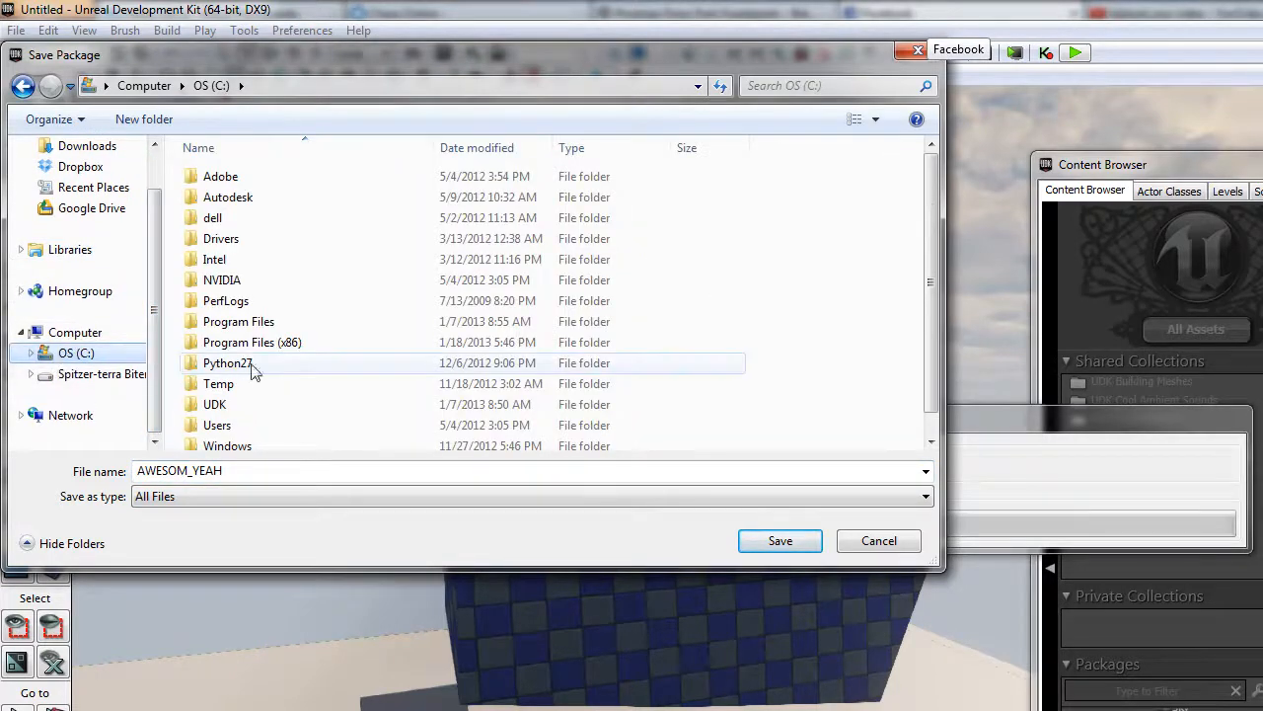
pyautogui.doubleClick(213, 402)
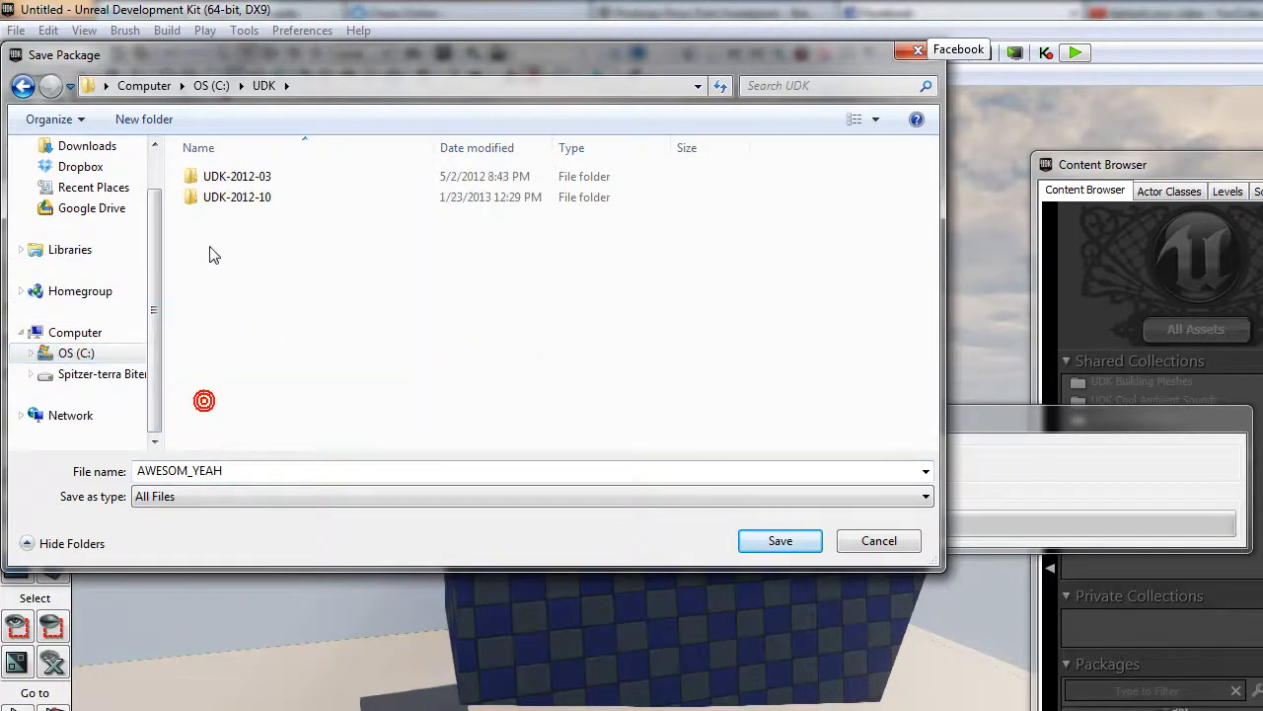
pyautogui.click(237, 198)
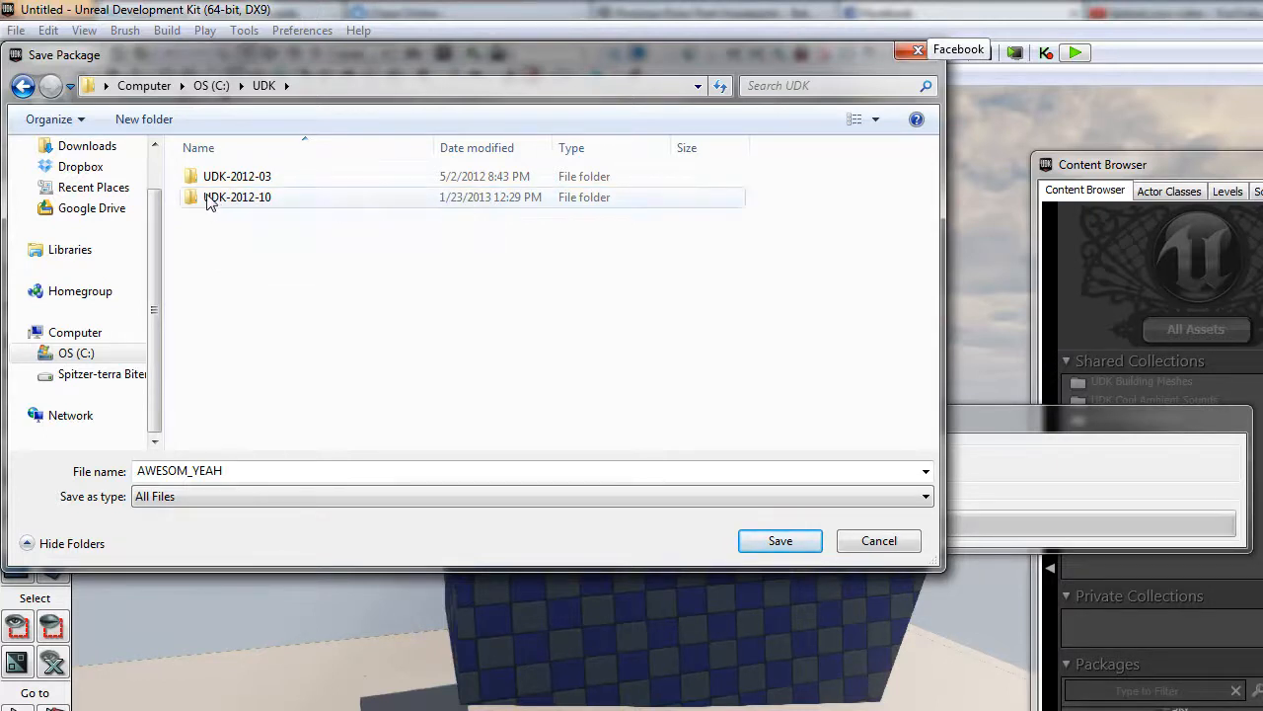
pyautogui.doubleClick(237, 198)
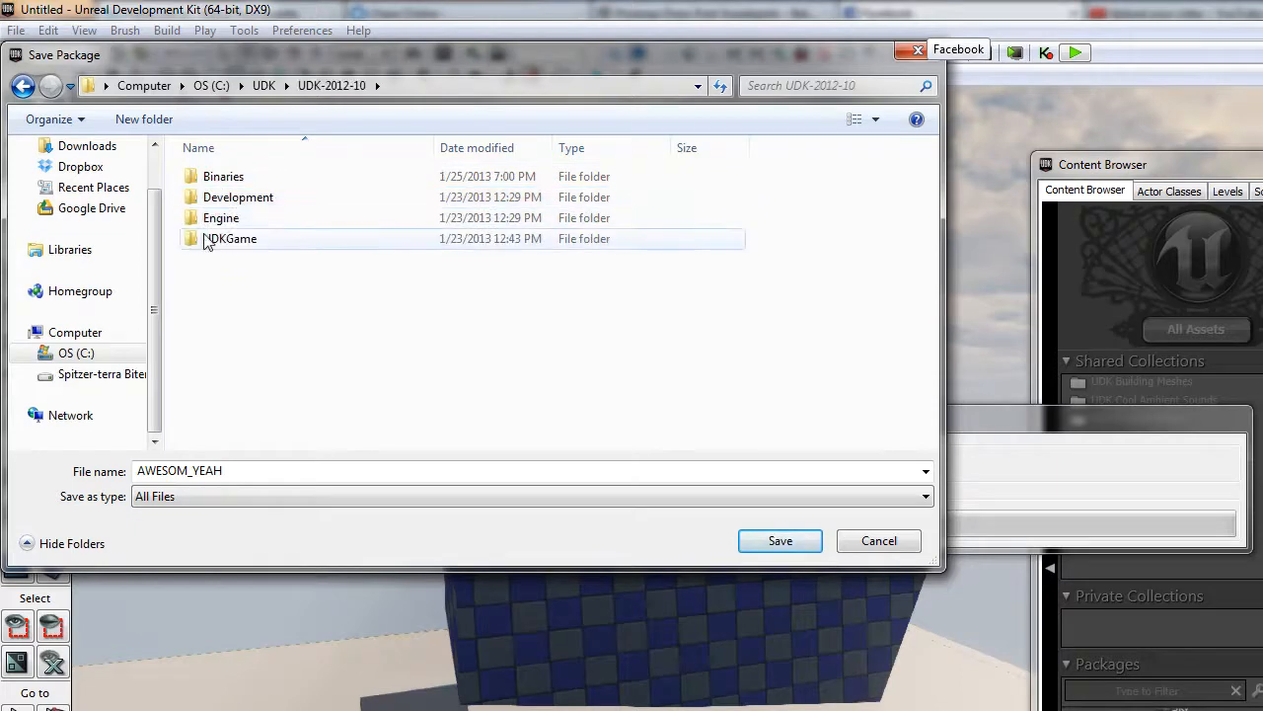
pyautogui.doubleClick(229, 237)
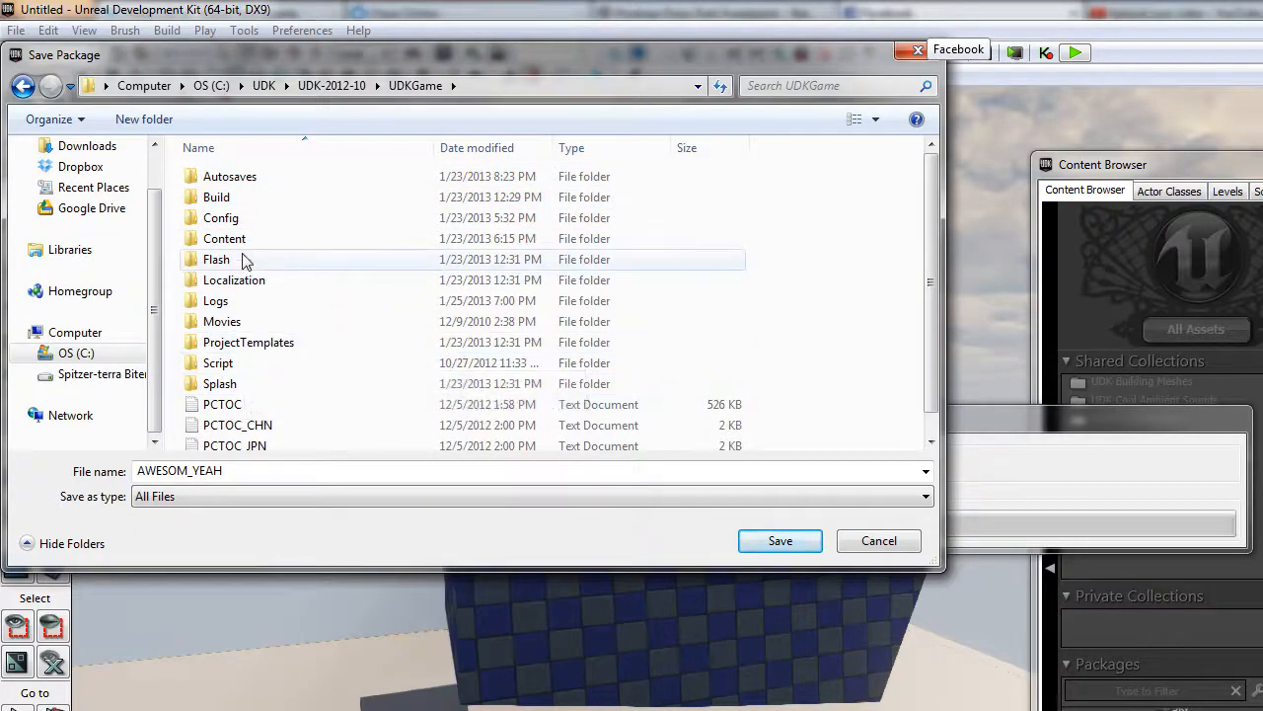
pyautogui.moveTo(245, 241)
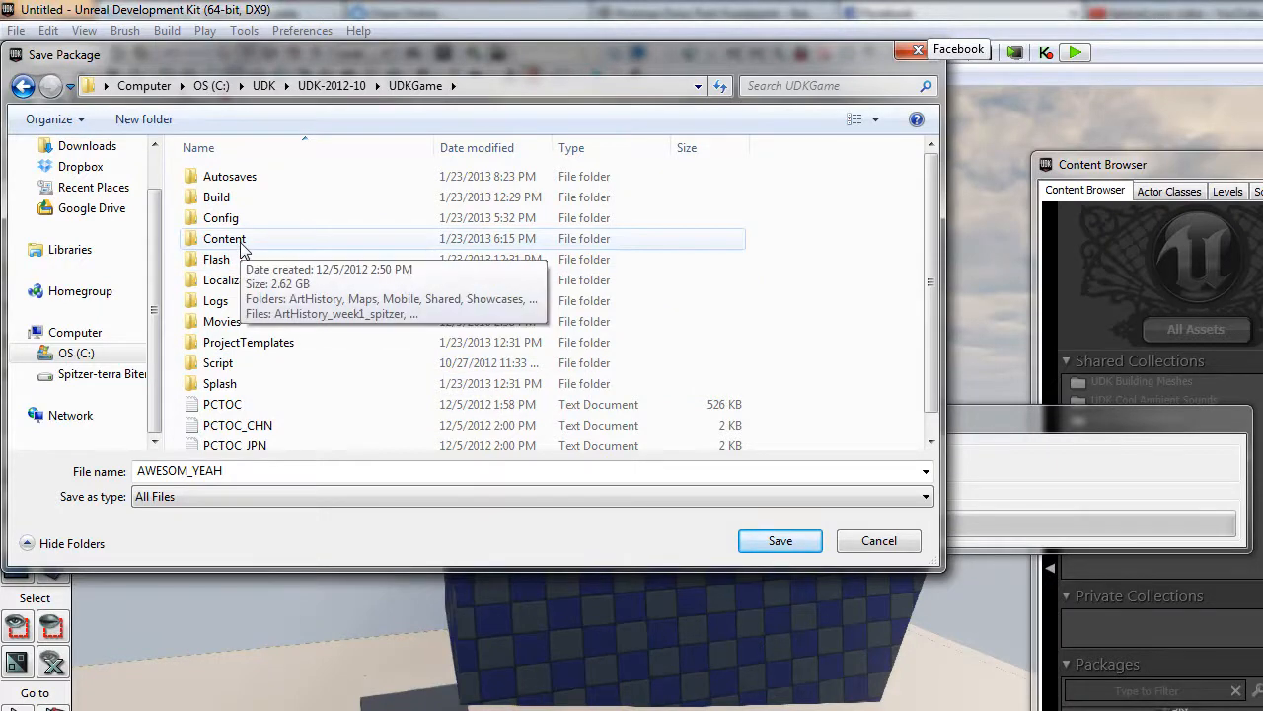
pyautogui.doubleClick(225, 237)
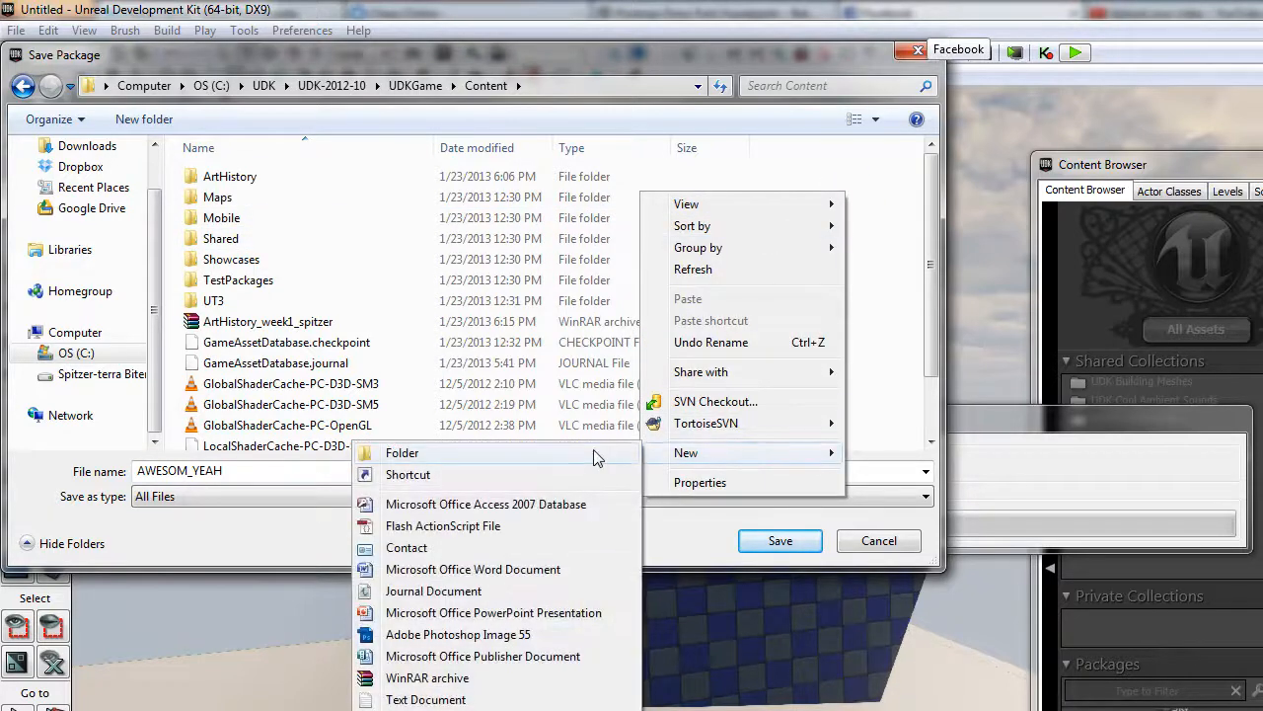
# Step: Create a Demo folder inside Content and save the AWESOM_YEAH package into it
pyautogui.click(402, 452)
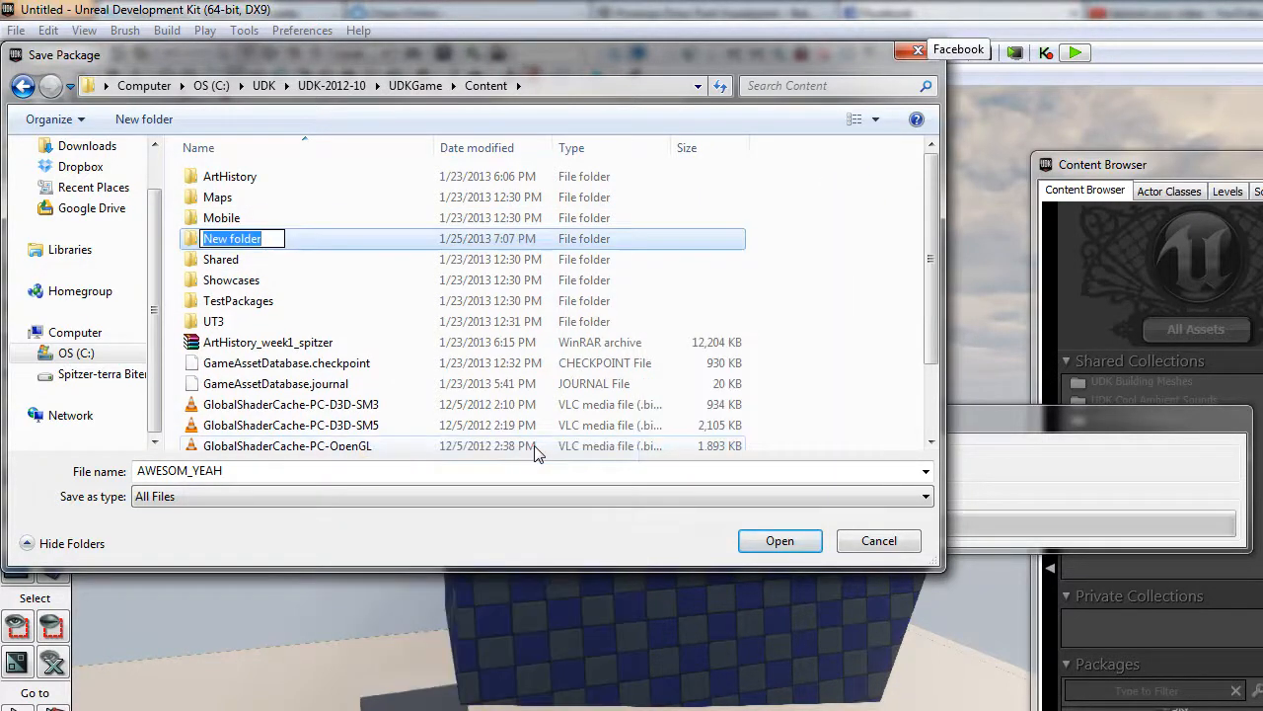
pyautogui.write('Demo')
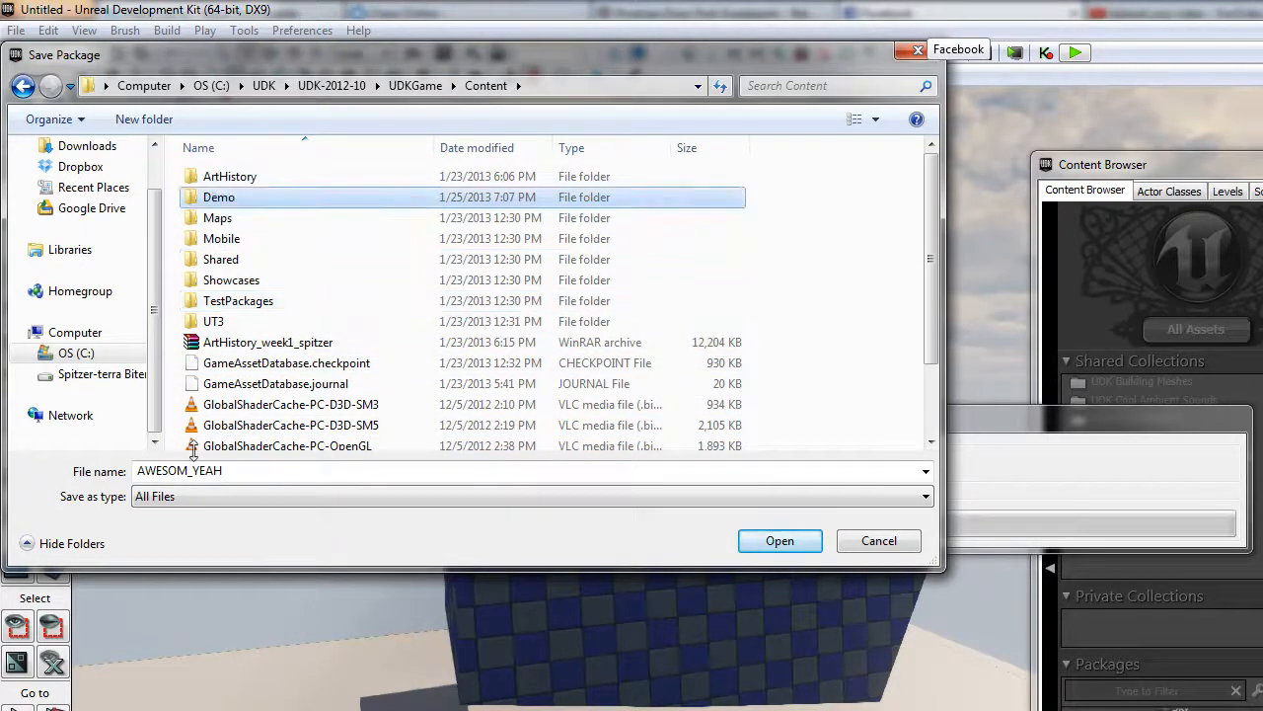
pyautogui.doubleClick(219, 197)
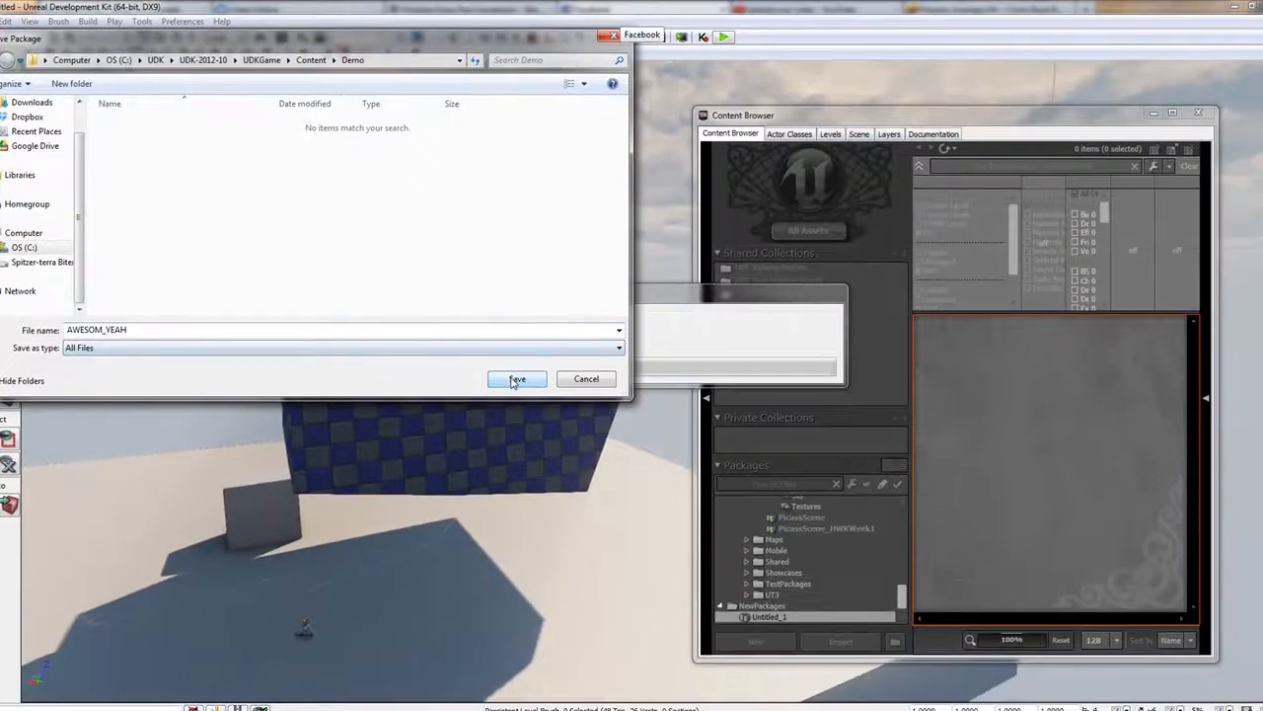
pyautogui.click(518, 379)
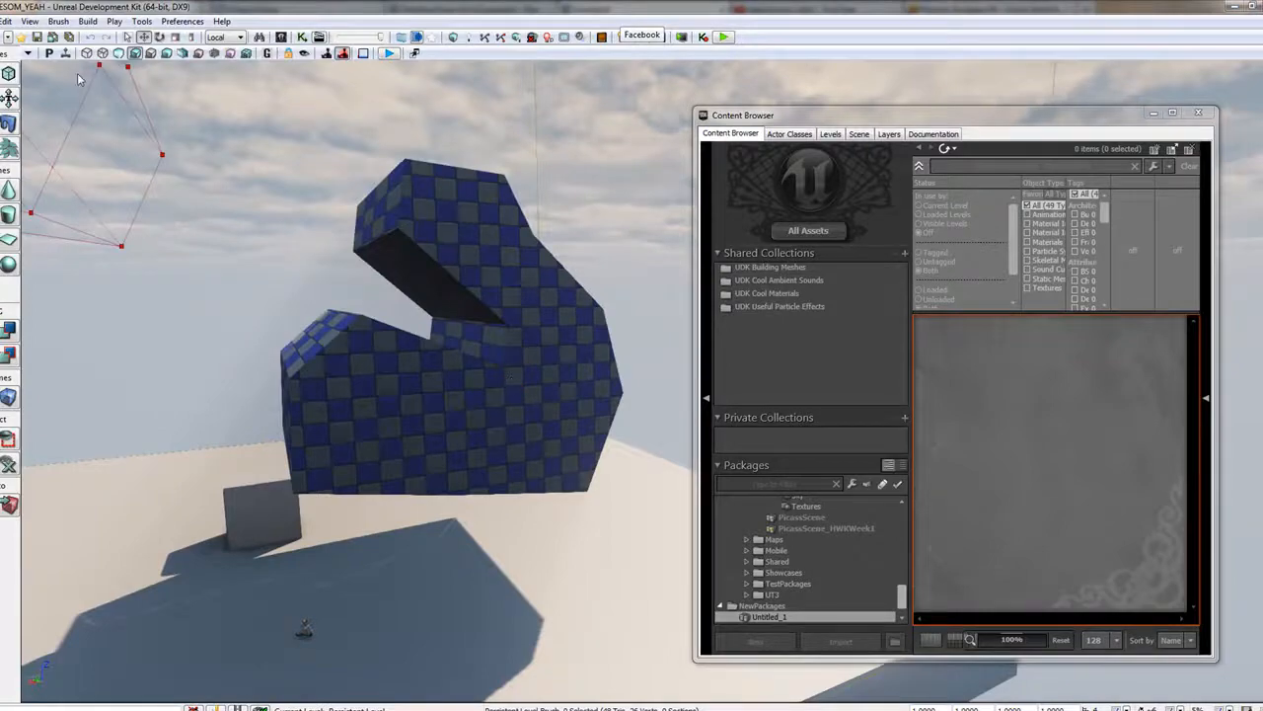
pyautogui.click(16, 20)
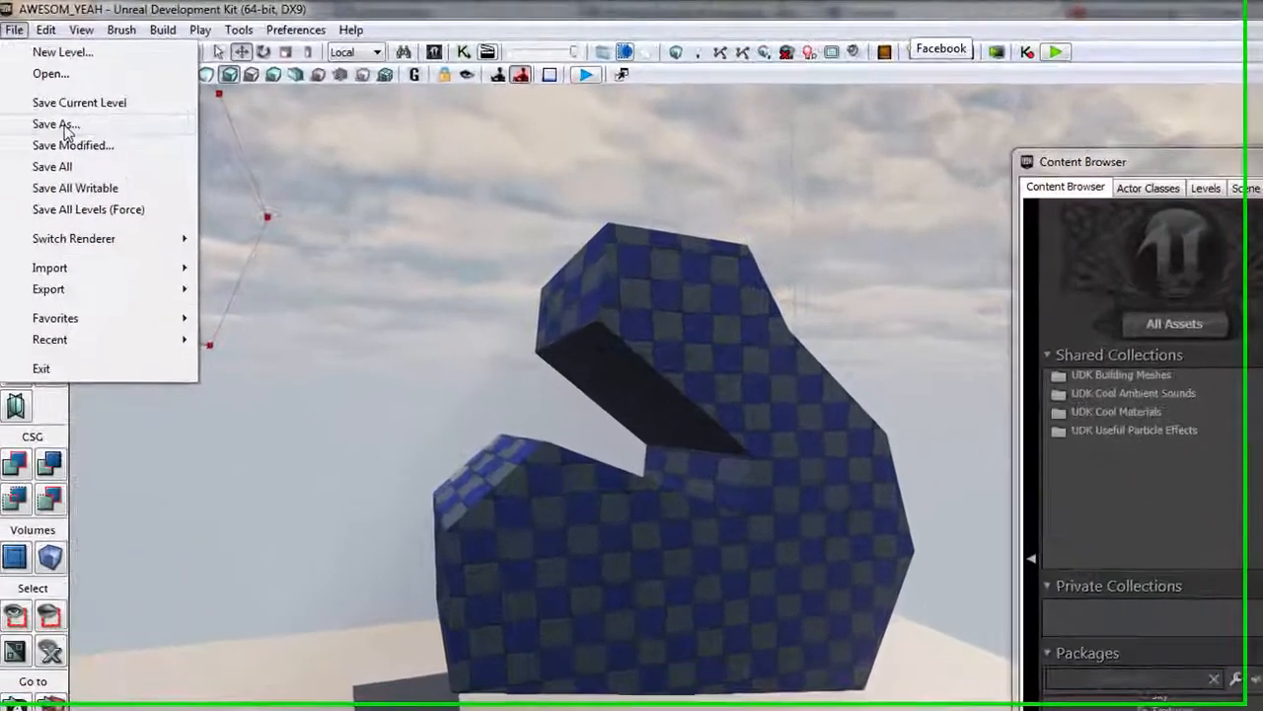
pyautogui.click(55, 122)
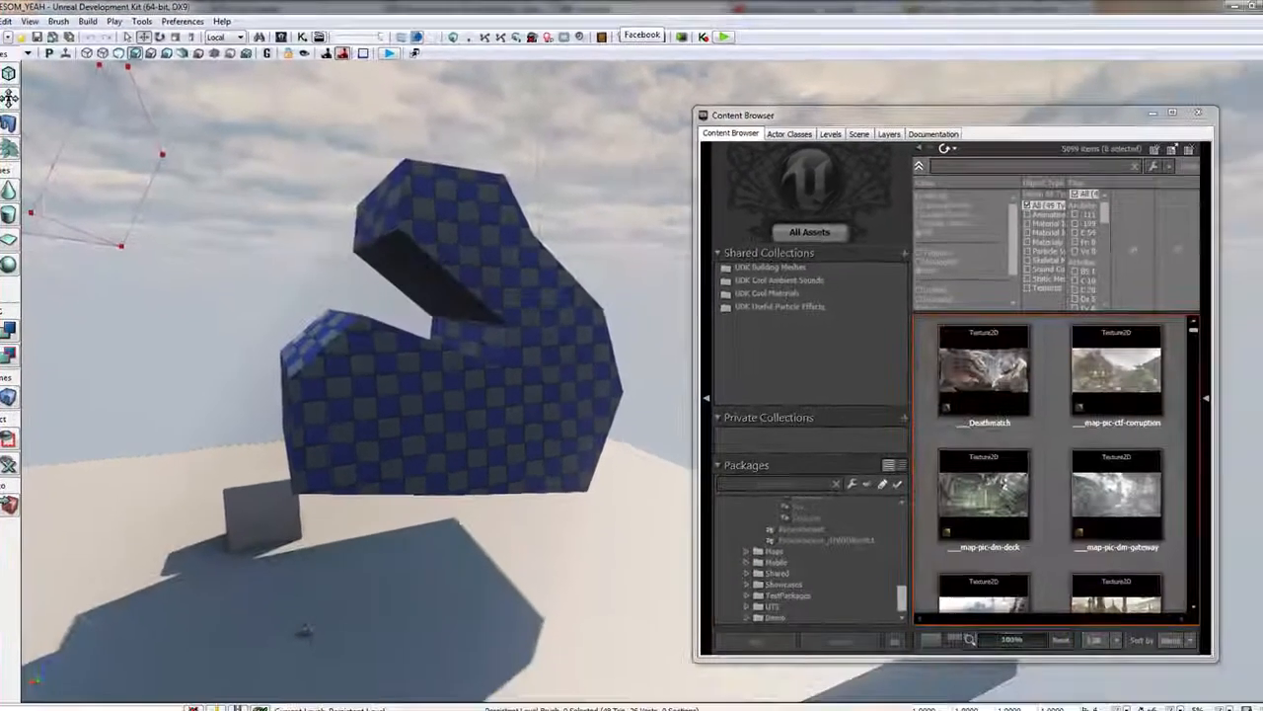
pyautogui.click(12, 20)
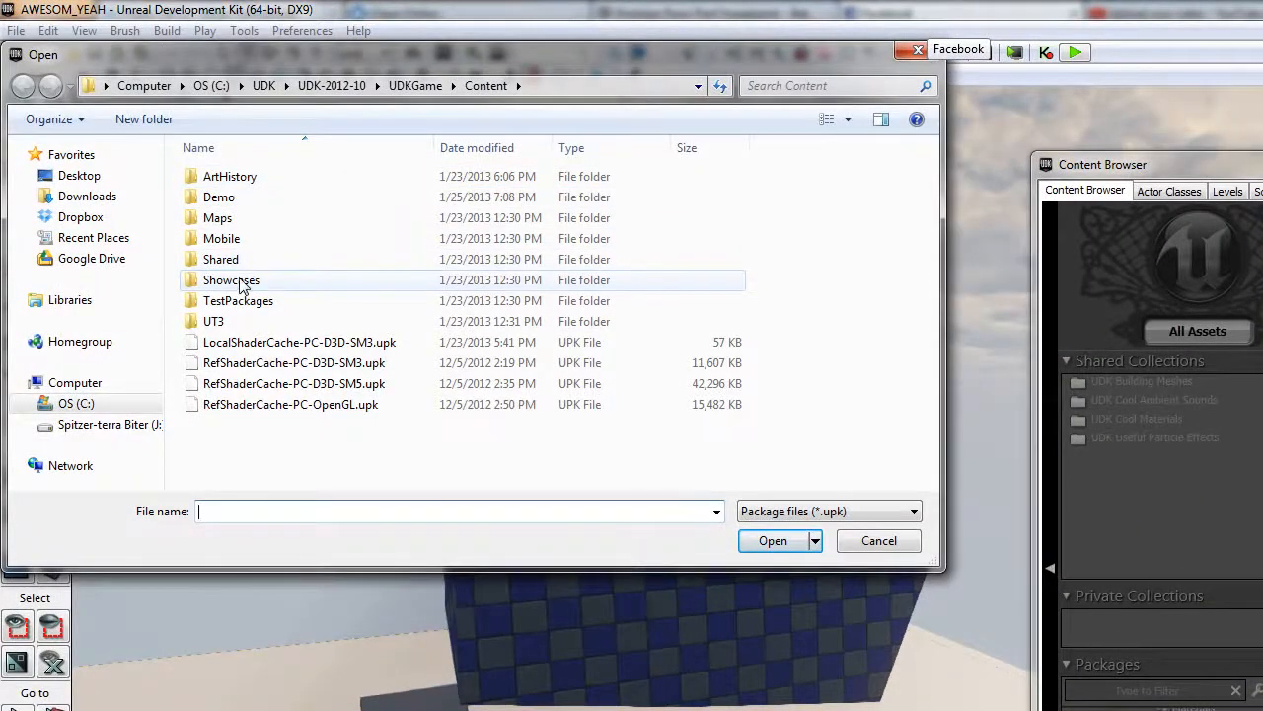
pyautogui.moveTo(231, 280)
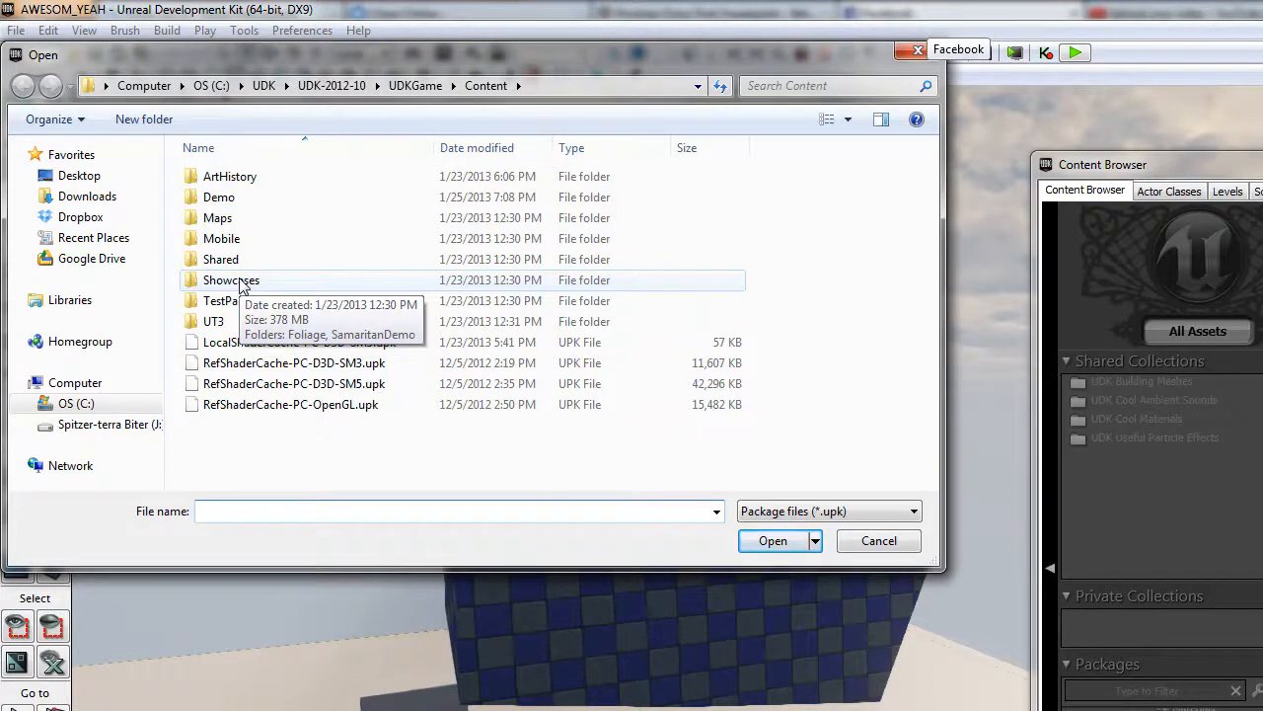
pyautogui.moveTo(292, 300)
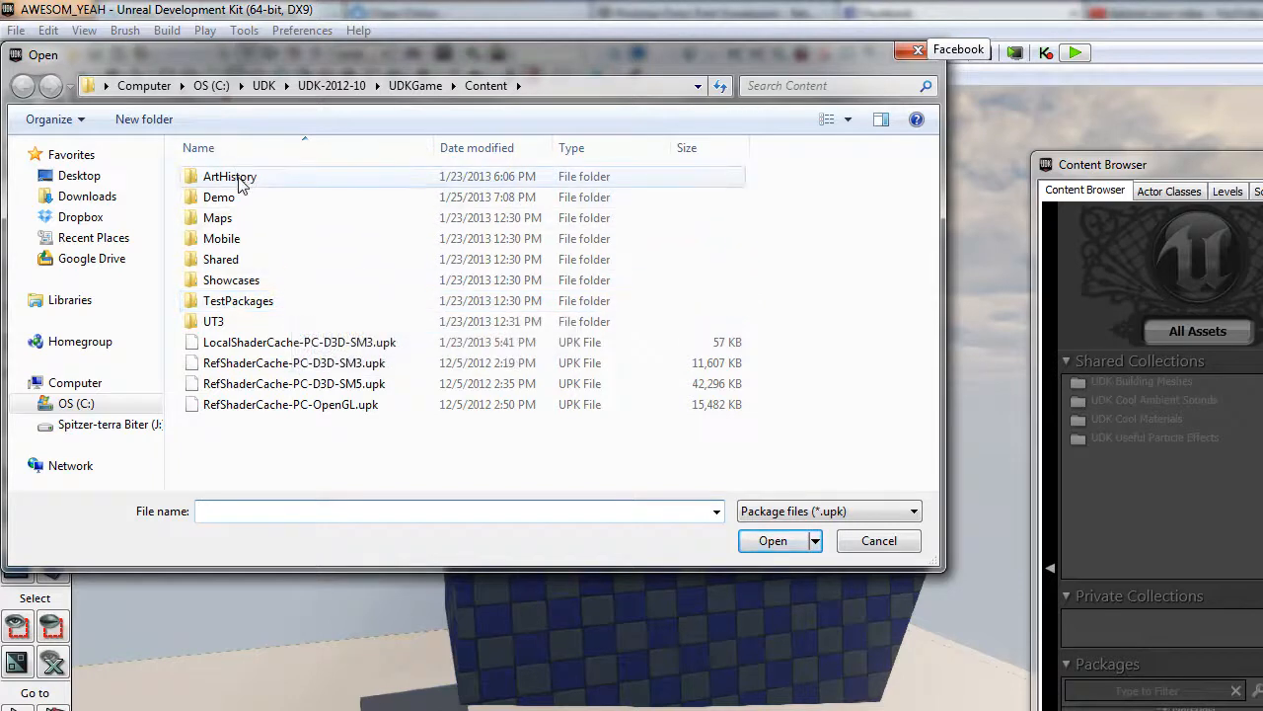
# Step: Browse into the ArtHistory subfolder of Content in the Open dialog
pyautogui.doubleClick(217, 198)
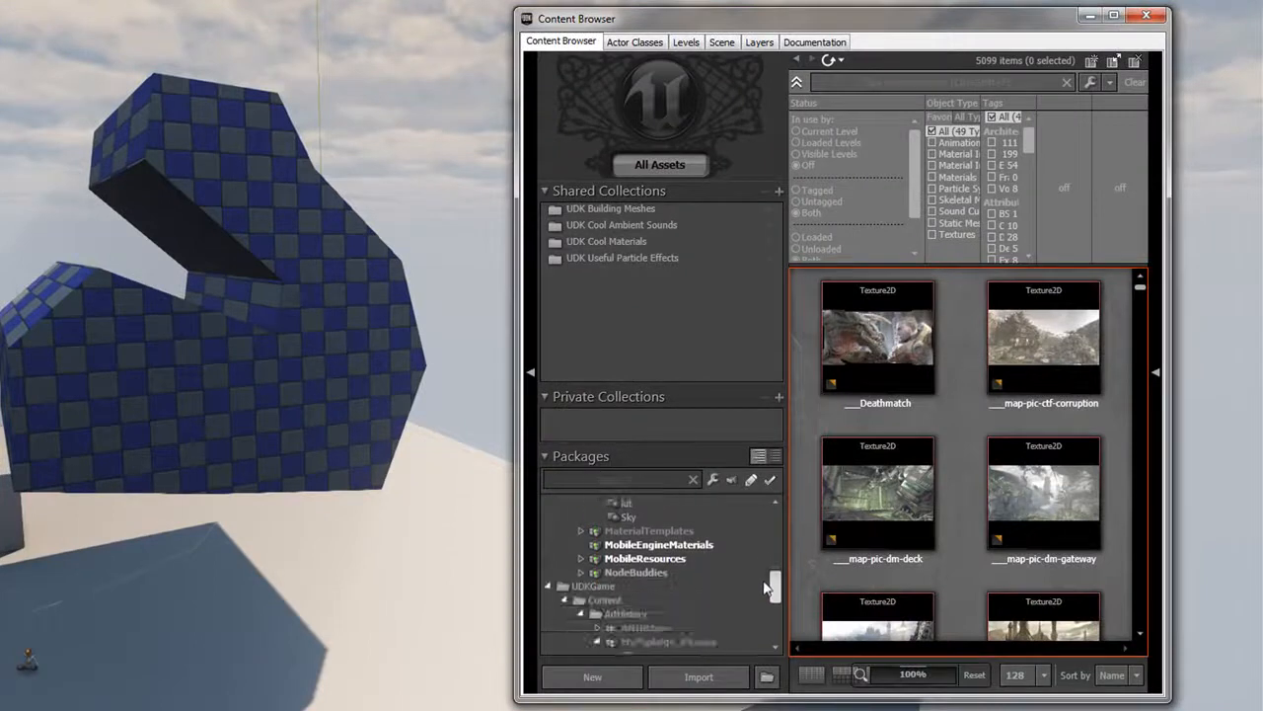
# Step: Attempt to save Demo > AWESOM_YEAH from the Content Browser and dismiss the can't-save-map warning
pyautogui.scroll(-3)
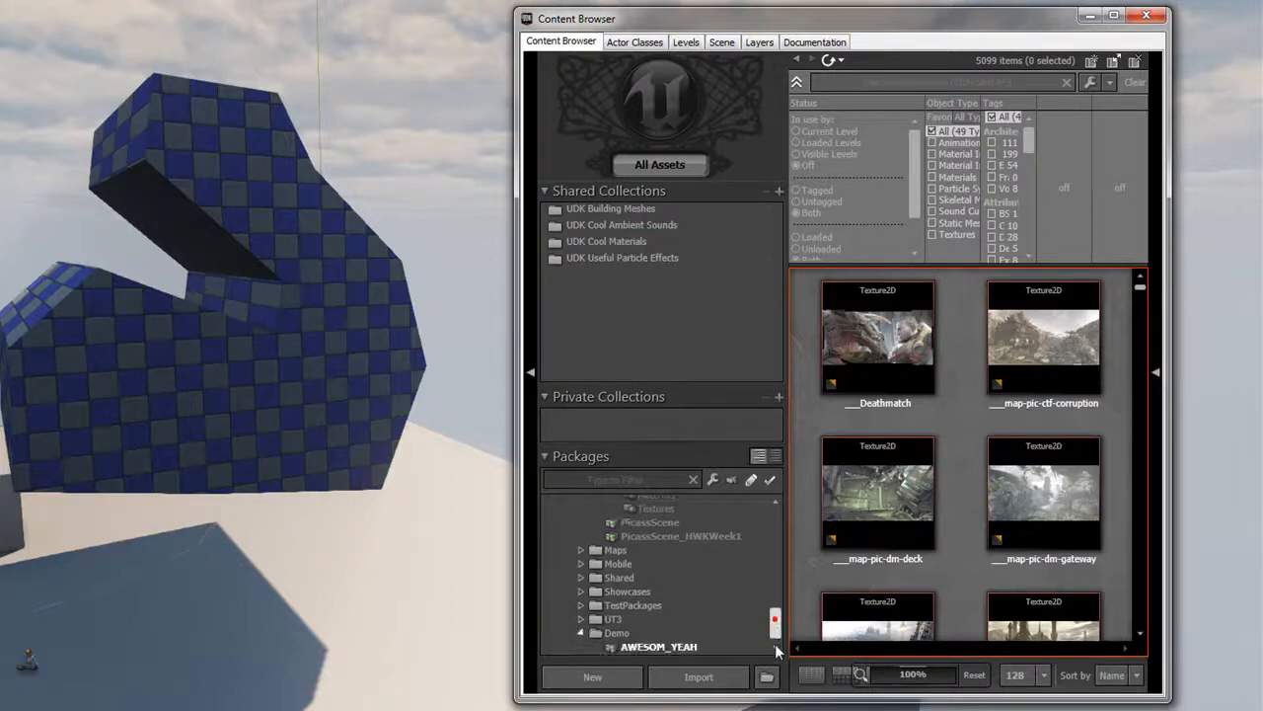
pyautogui.click(659, 648)
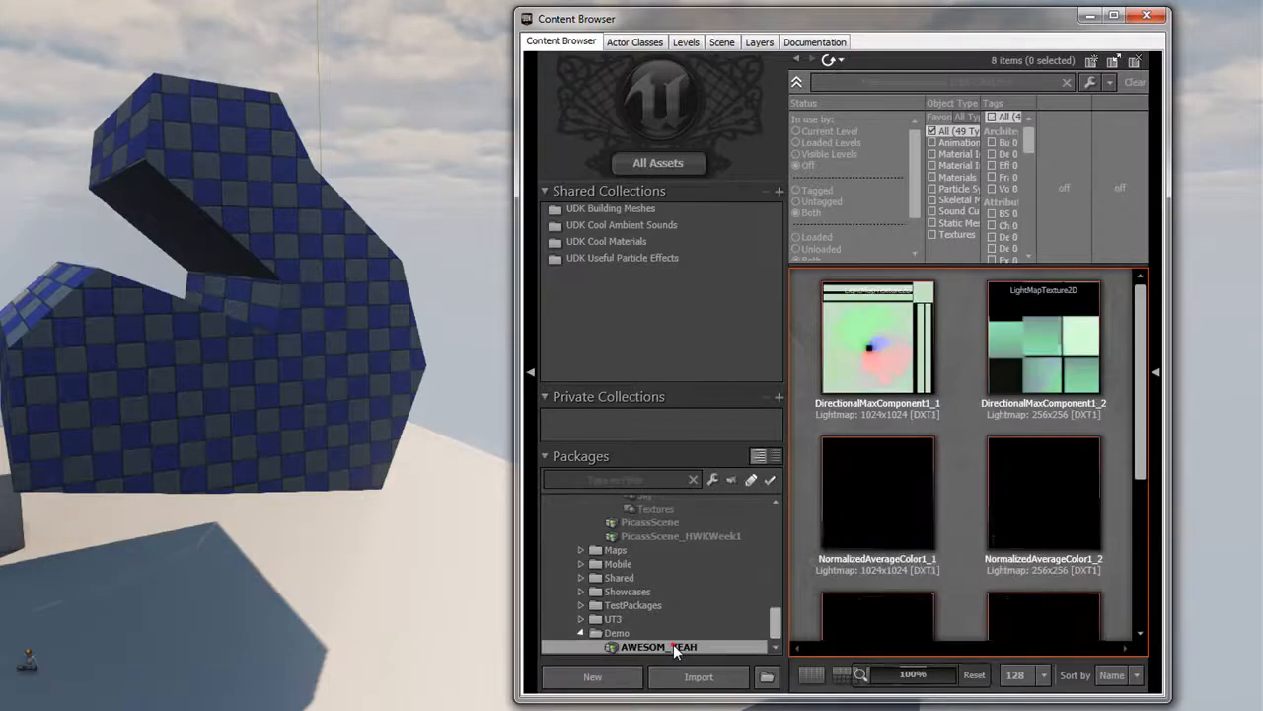
pyautogui.rightClick(657, 648)
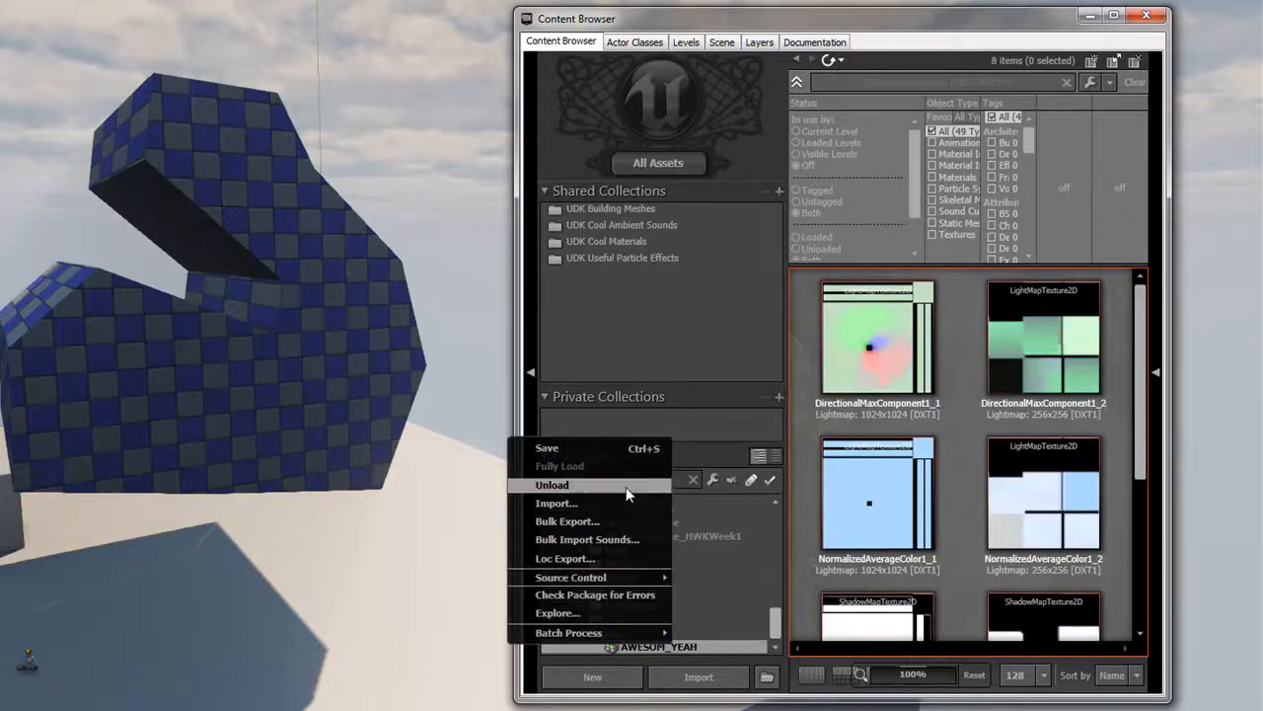
pyautogui.click(546, 446)
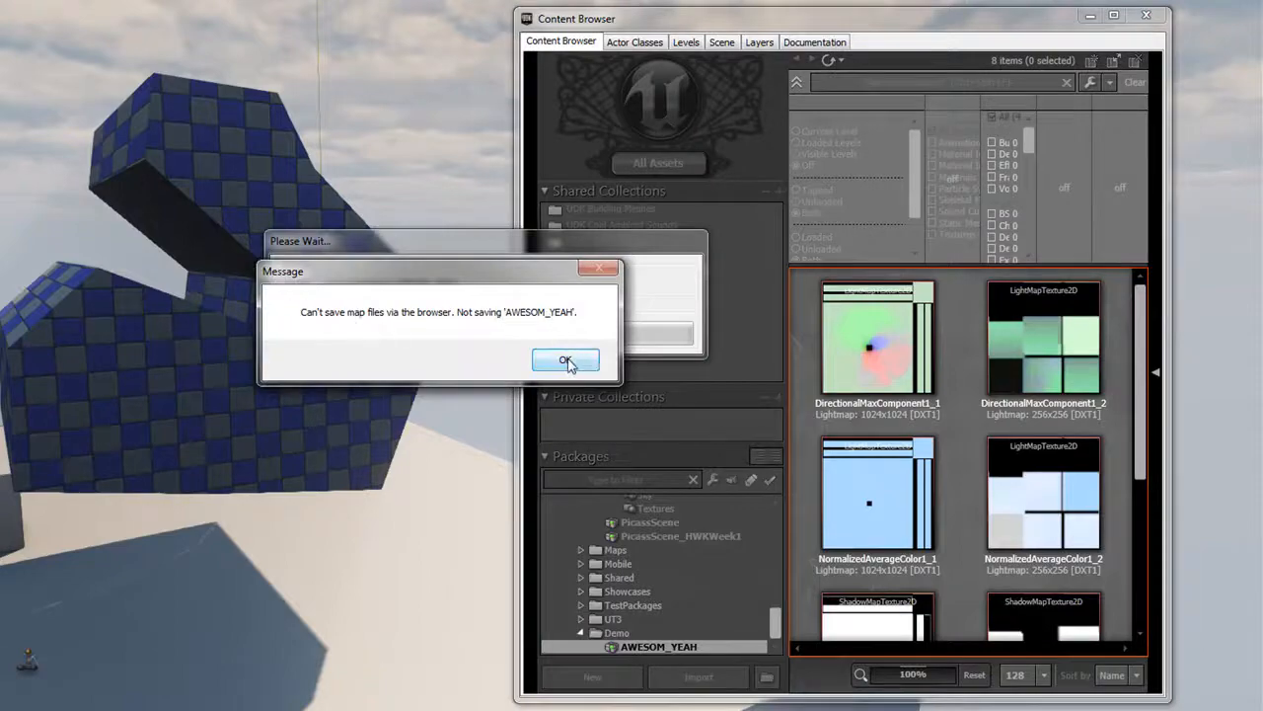
pyautogui.click(565, 360)
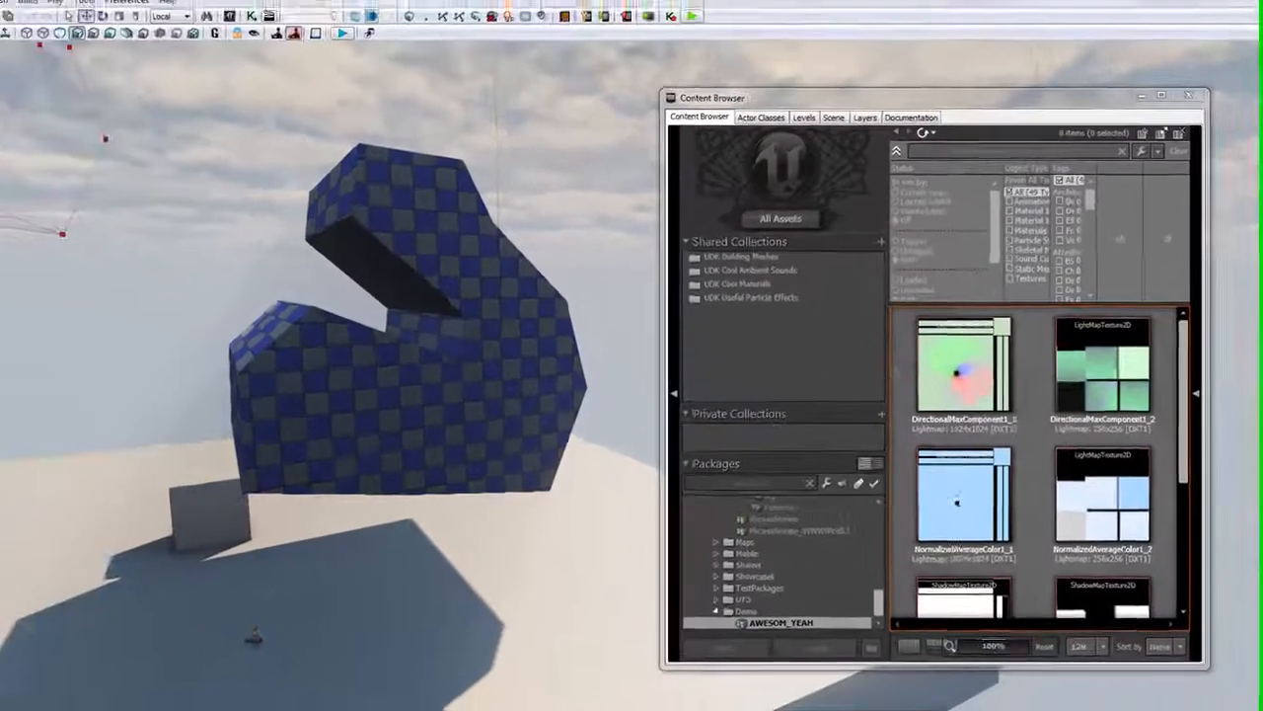
# Step: Leave UDK and bring up the Windows Start menu
pyautogui.click(10, 20)
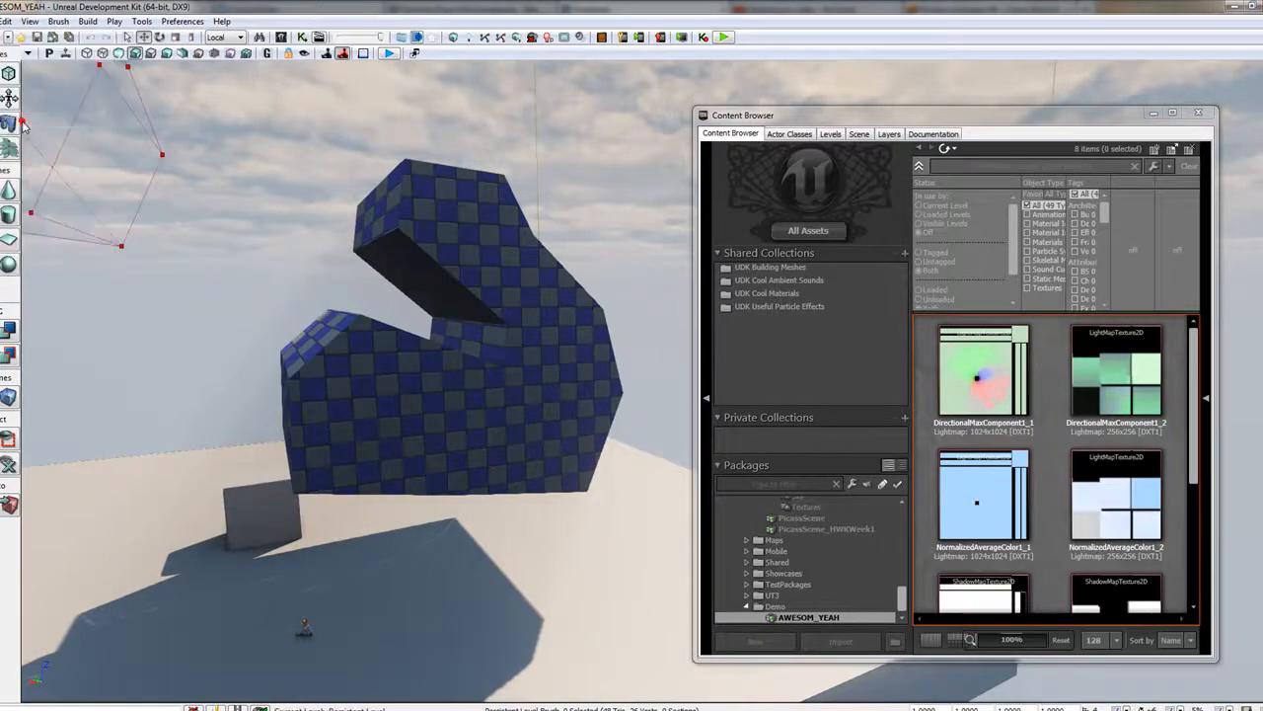
pyautogui.click(640, 8)
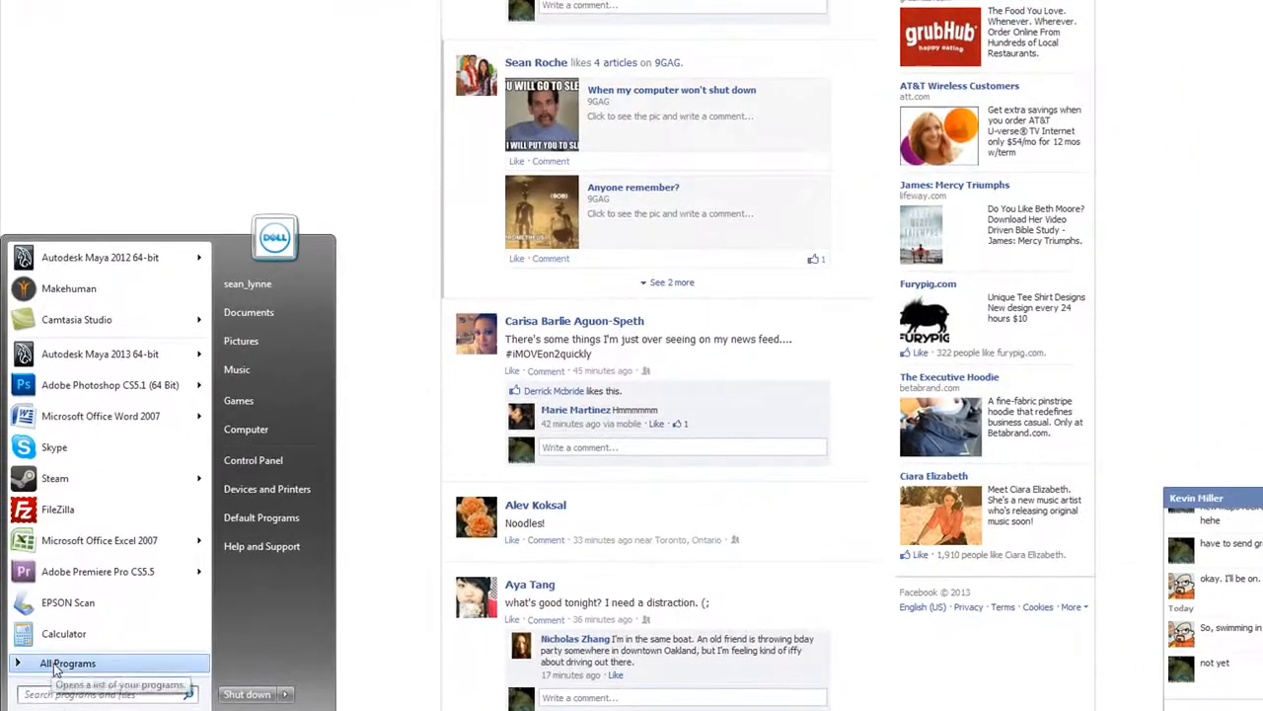
# Step: Launch UDK Editor from All Programs > Unreal Development Kit > UDK-2012-10
pyautogui.click(67, 663)
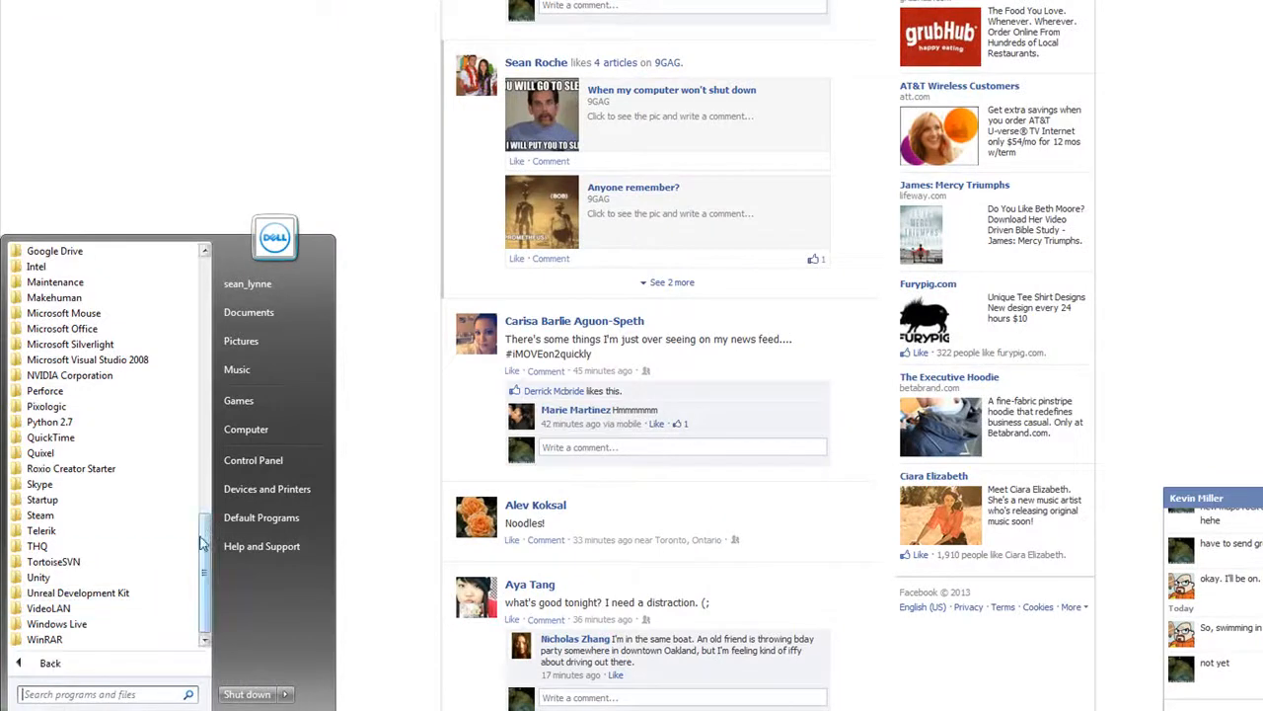
pyautogui.click(79, 592)
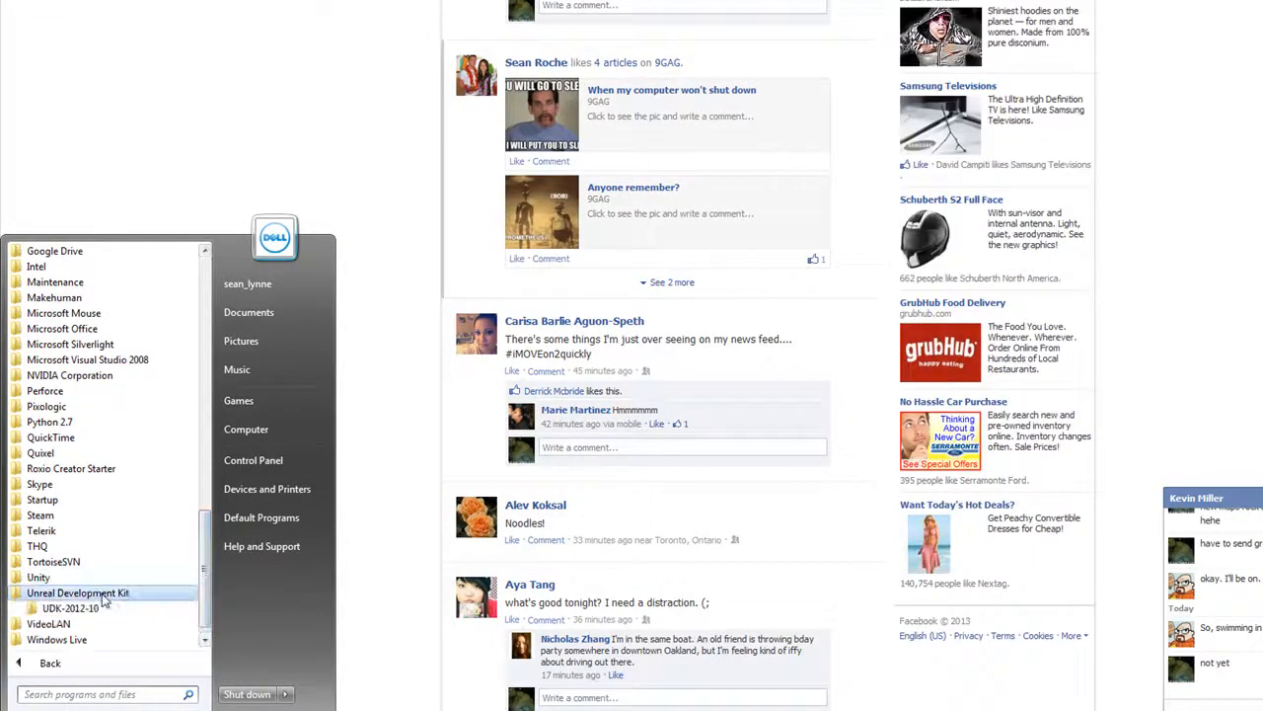
pyautogui.click(79, 592)
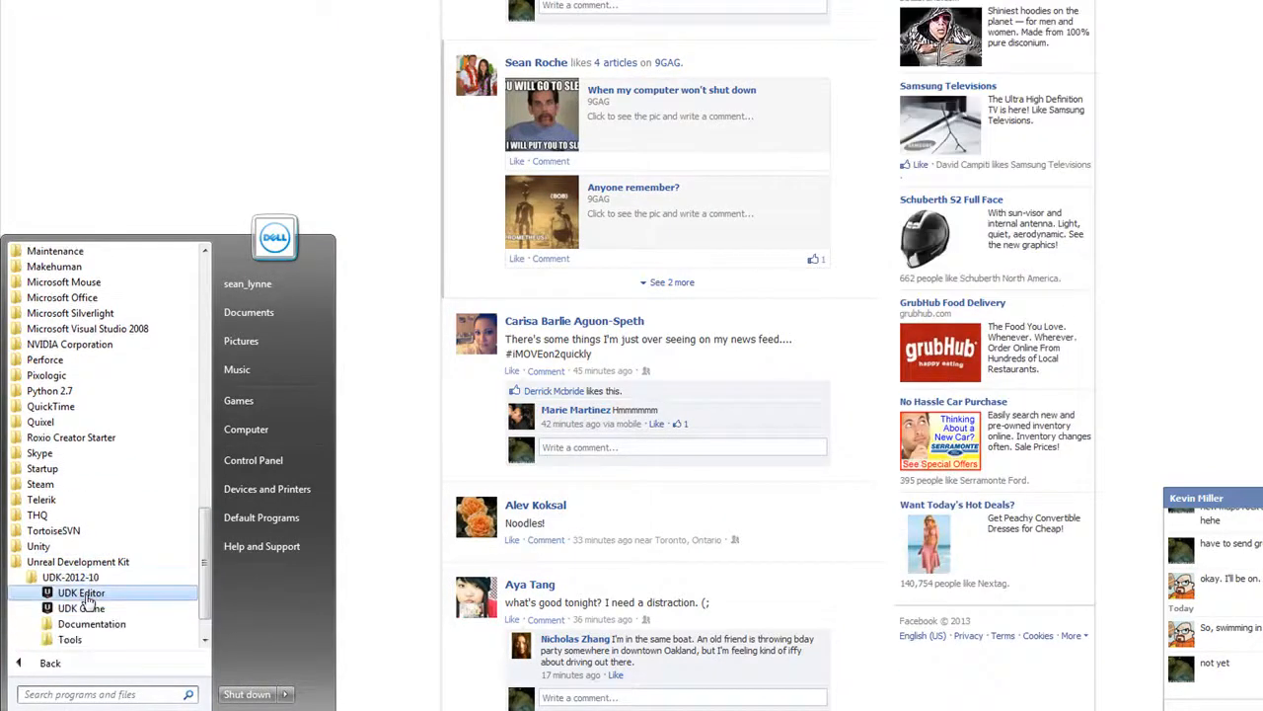
pyautogui.click(80, 592)
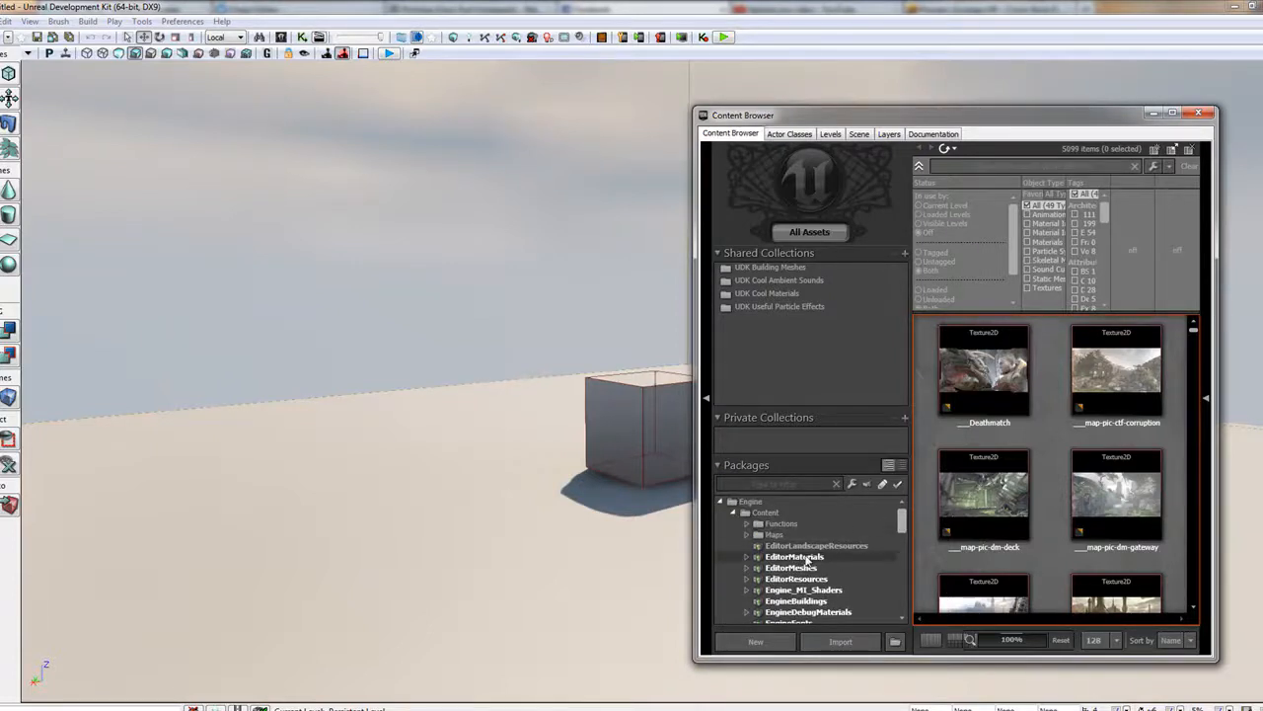
# Step: Reopen AWESOM_YEAH.udk from the UDKGame\Content\Demo folder
pyautogui.rightClick(794, 556)
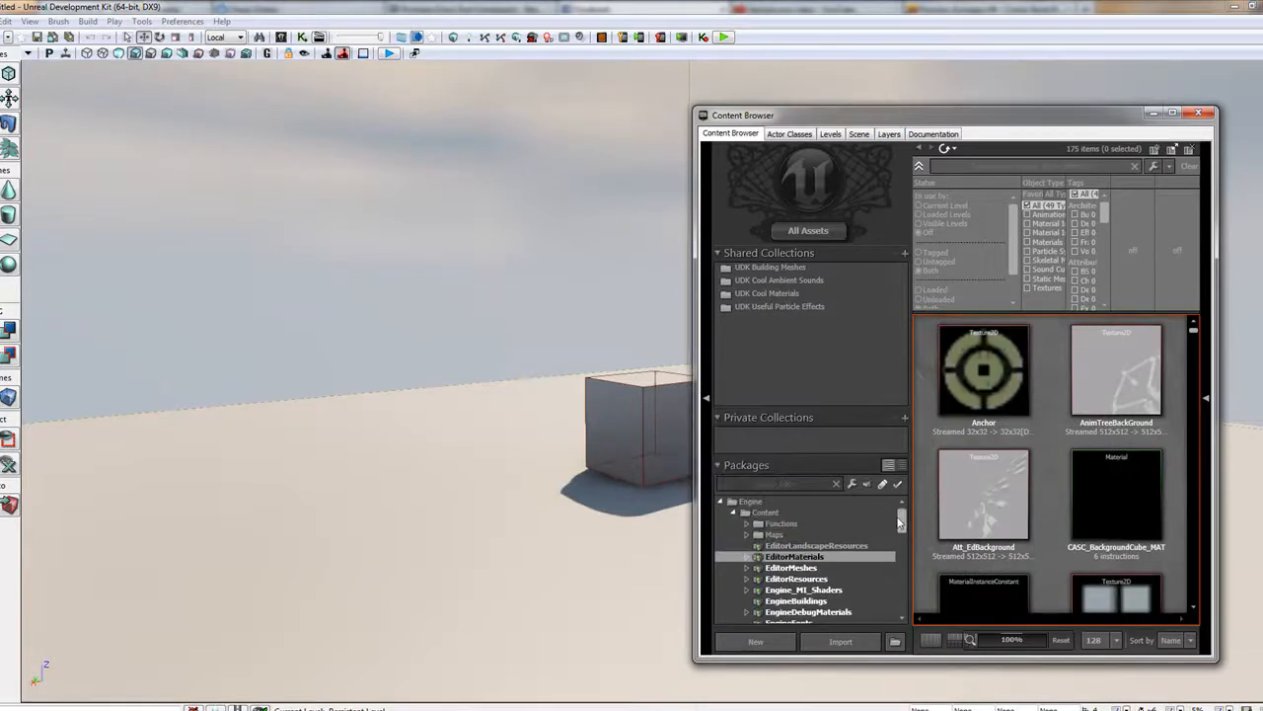
pyautogui.scroll(-3)
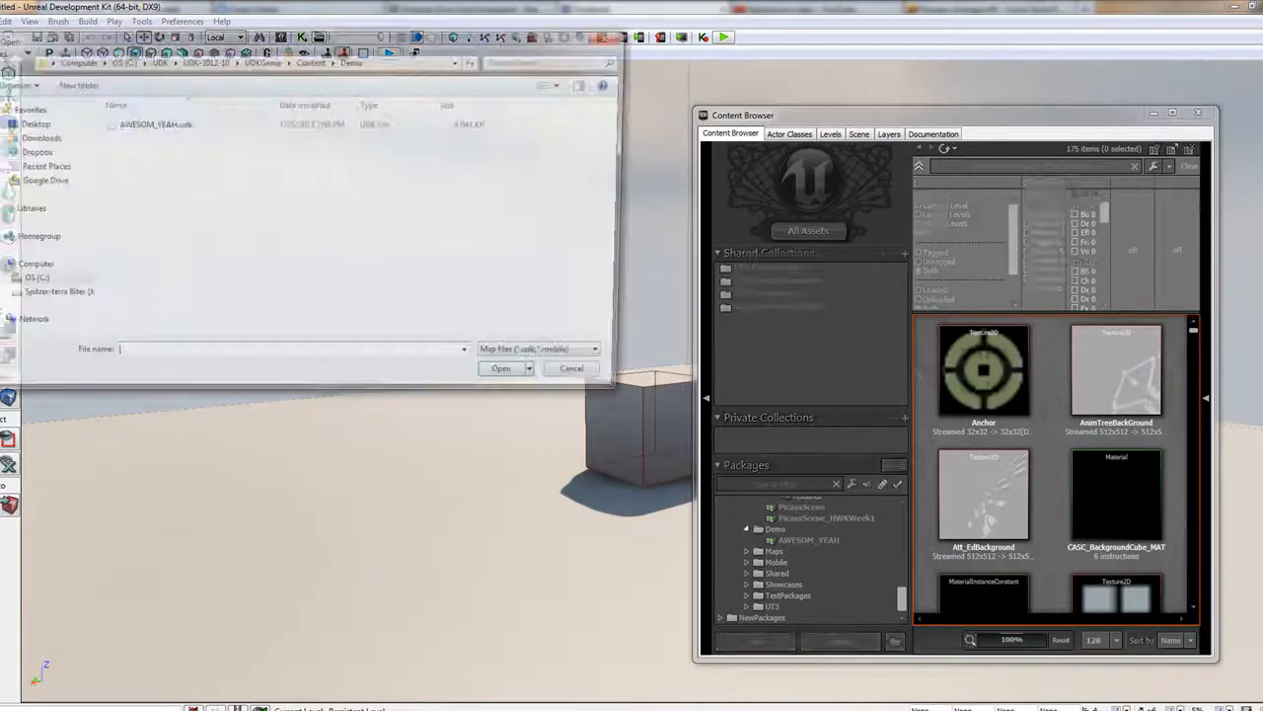
pyautogui.click(150, 122)
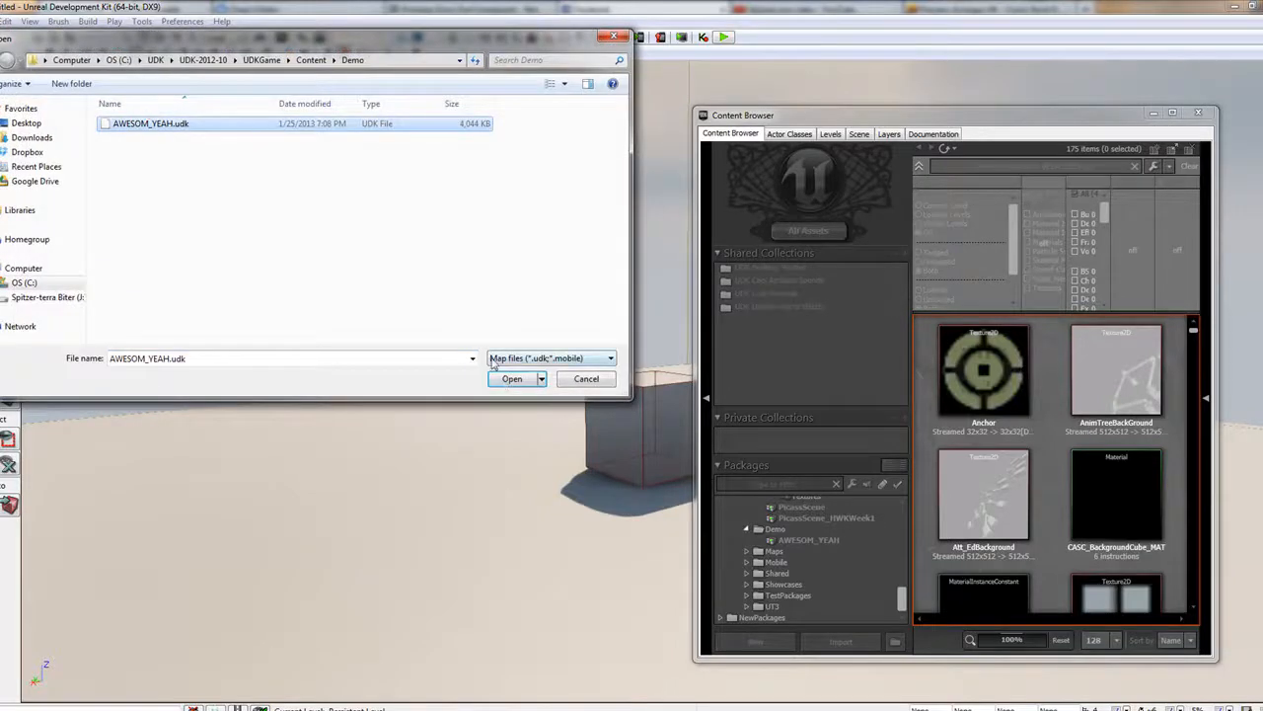
pyautogui.click(512, 379)
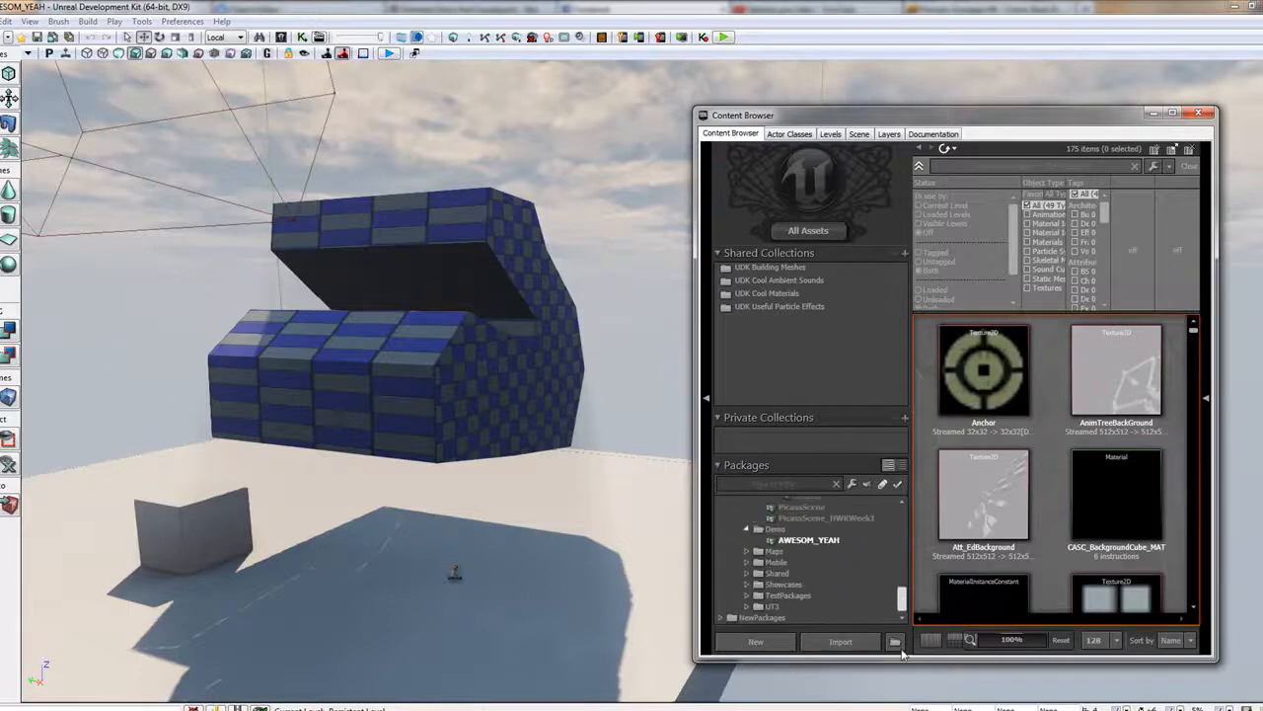
pyautogui.click(7, 20)
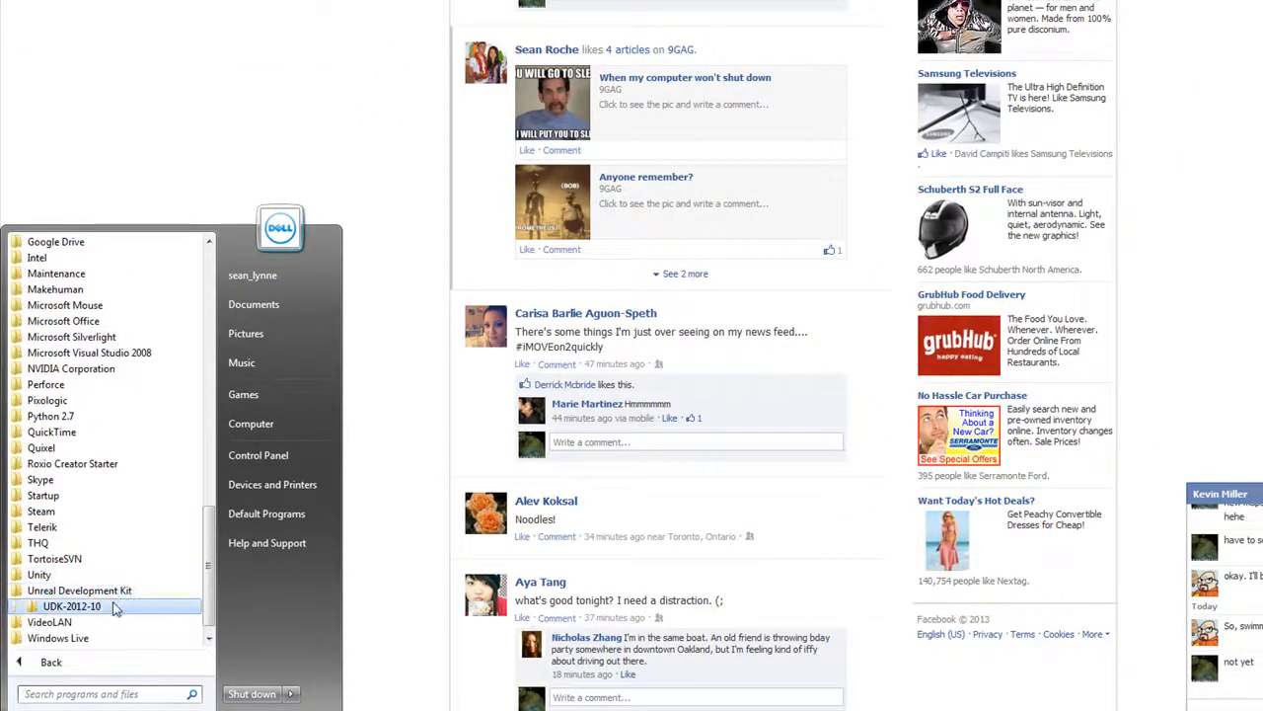
# Step: Launch UDK Editor from the UDK-2012-10 program folder in the Start menu
pyautogui.click(71, 604)
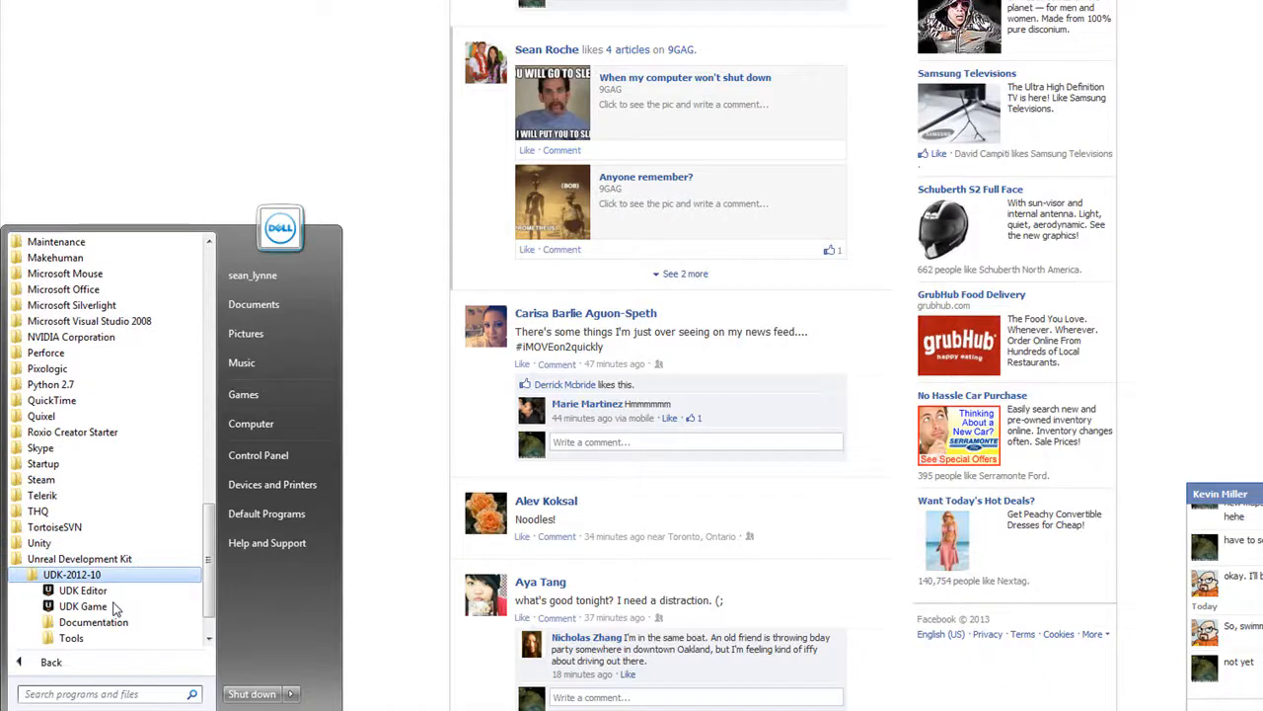
pyautogui.click(82, 588)
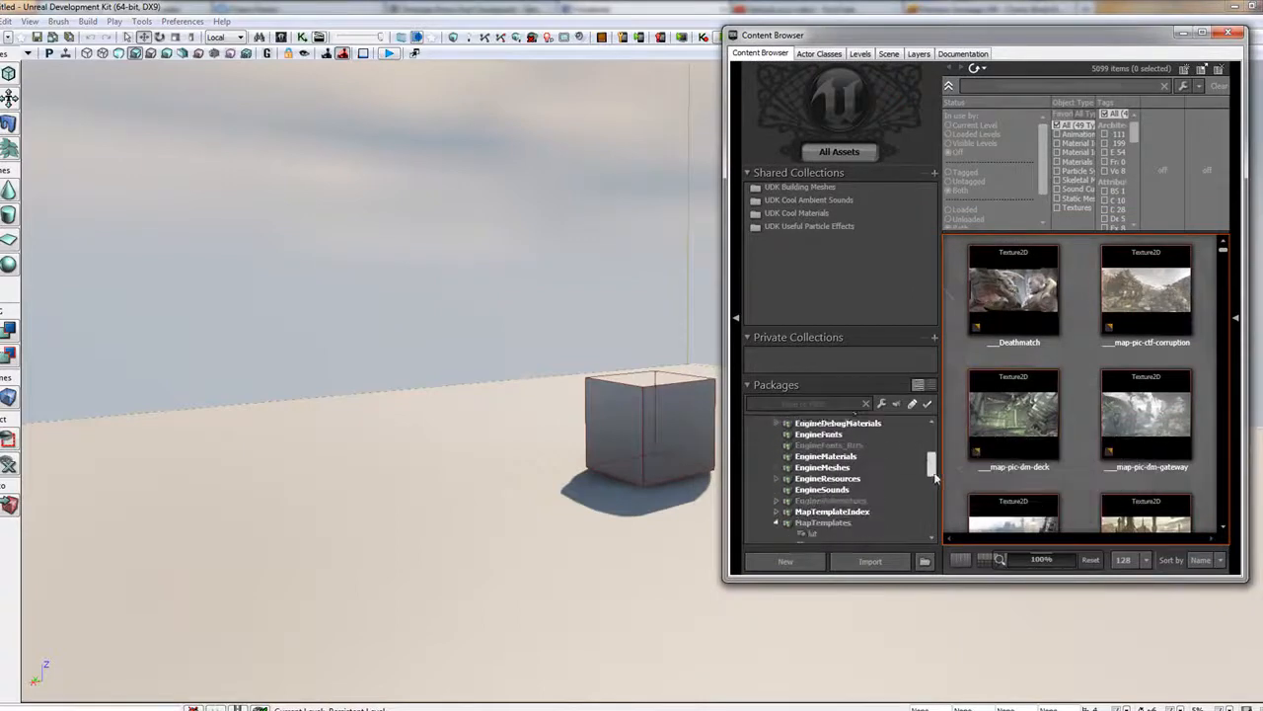
# Step: Create a Demo_save AnimSet asset inside a new Demo_save package via the Content Browser's New dialog
pyautogui.click(785, 560)
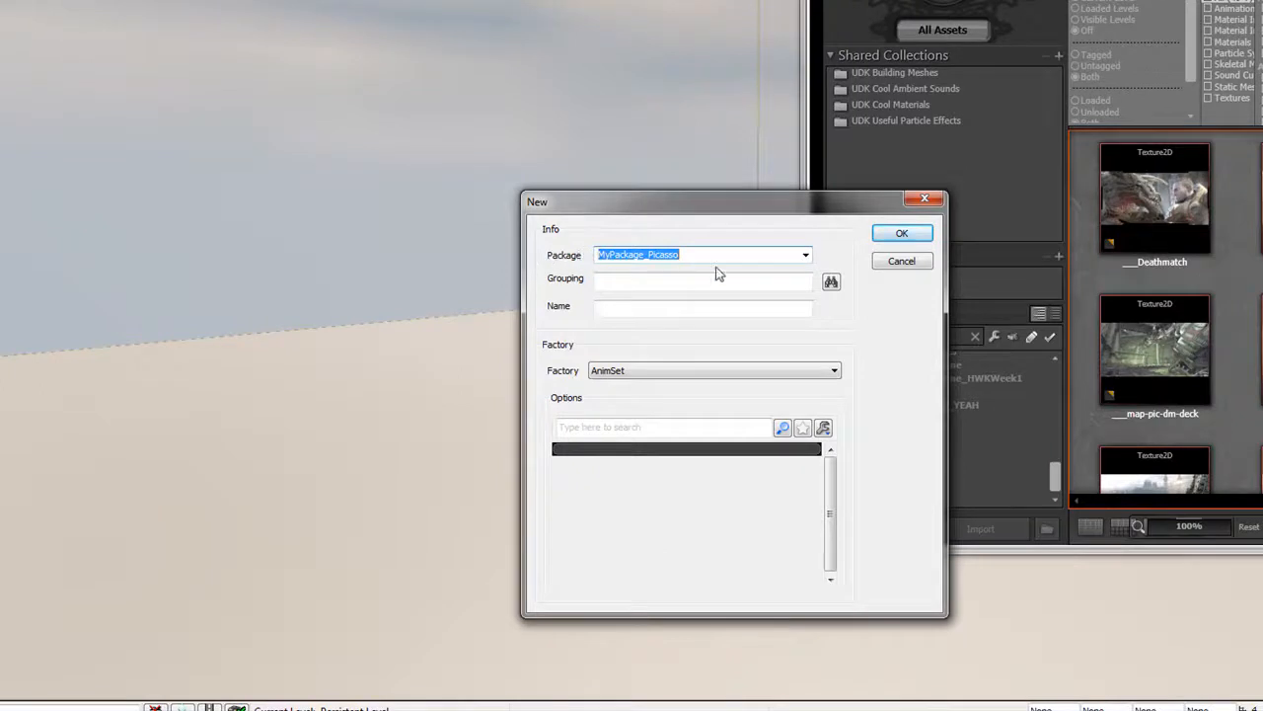
pyautogui.moveTo(734, 201); pyautogui.dragTo(359, 63)
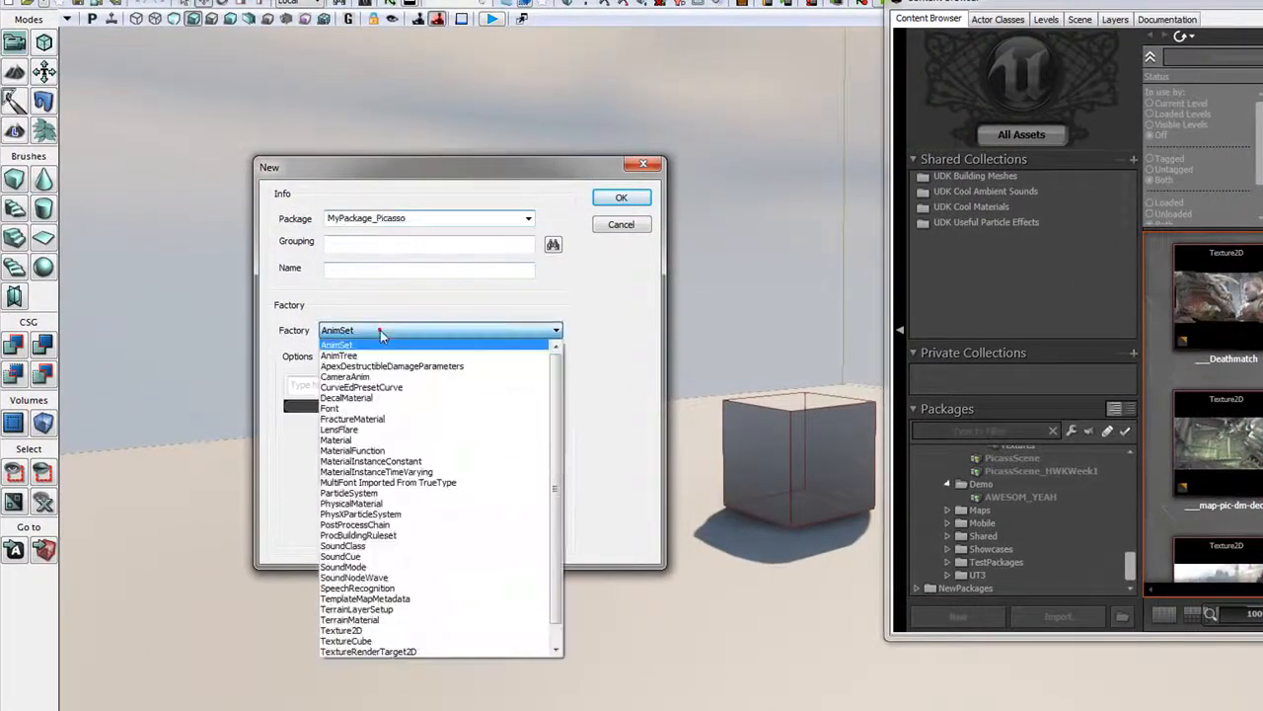
pyautogui.moveTo(367, 651)
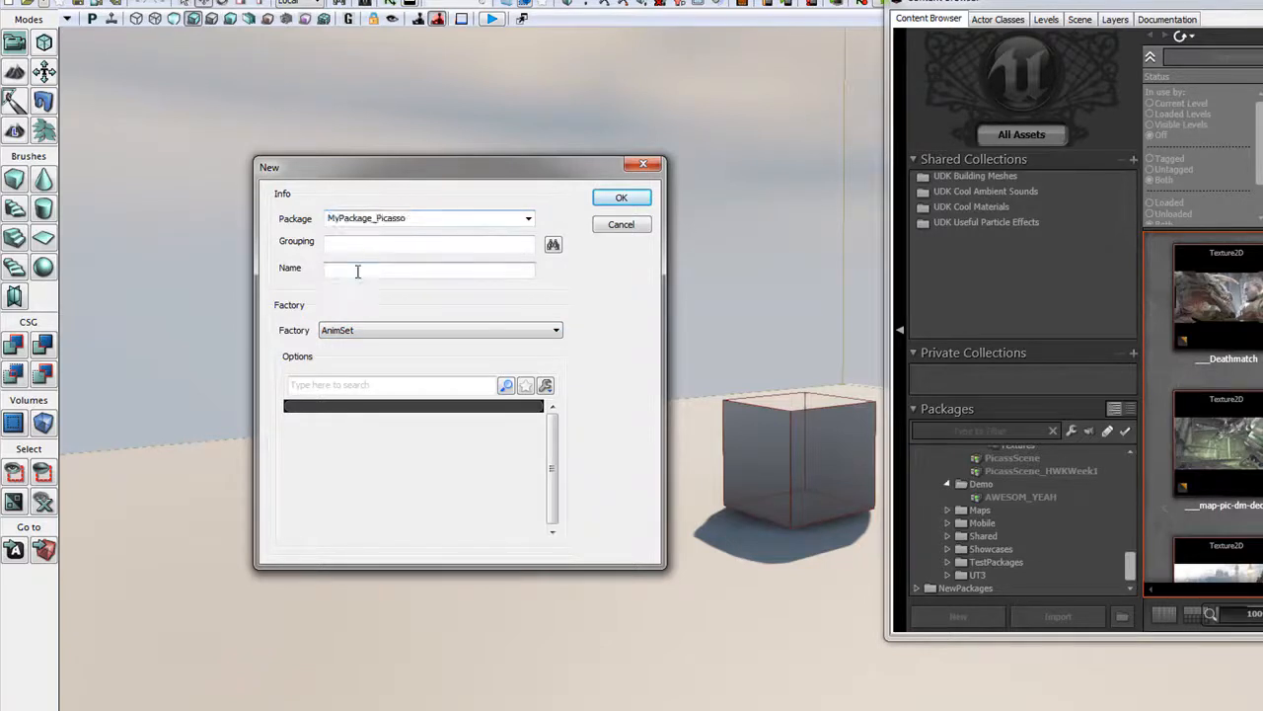
pyautogui.click(430, 269)
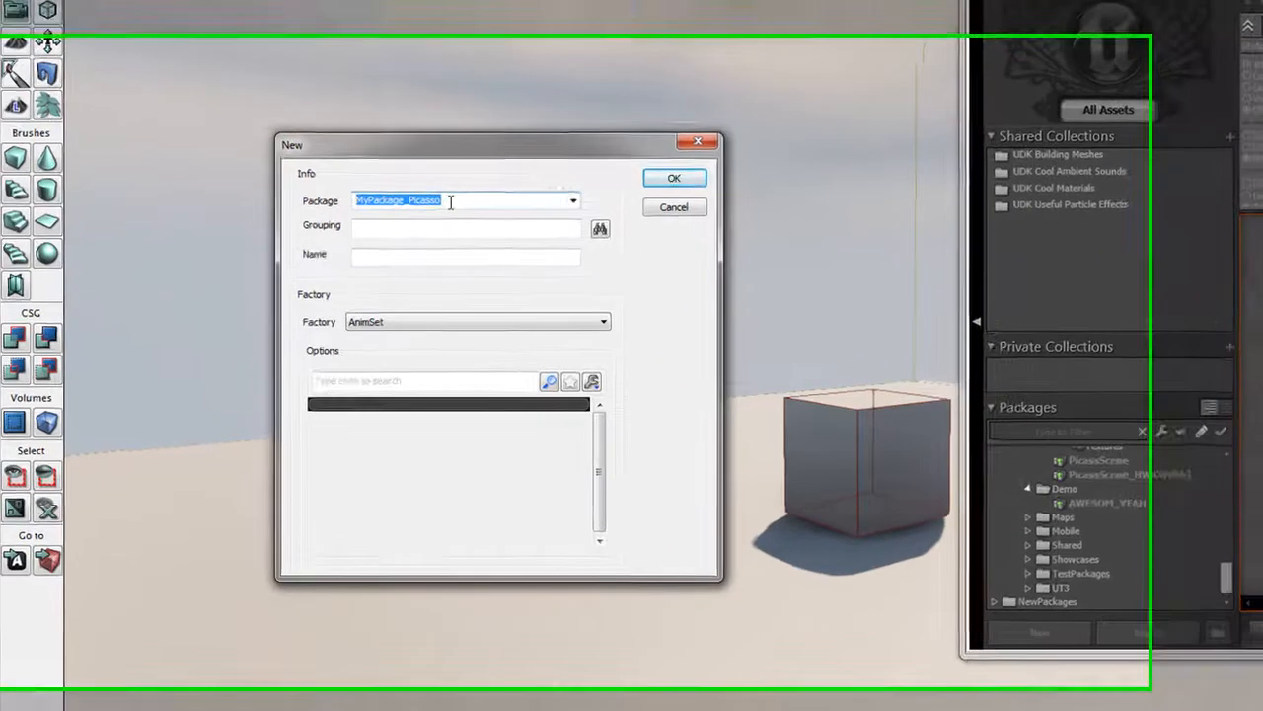
pyautogui.write('M')
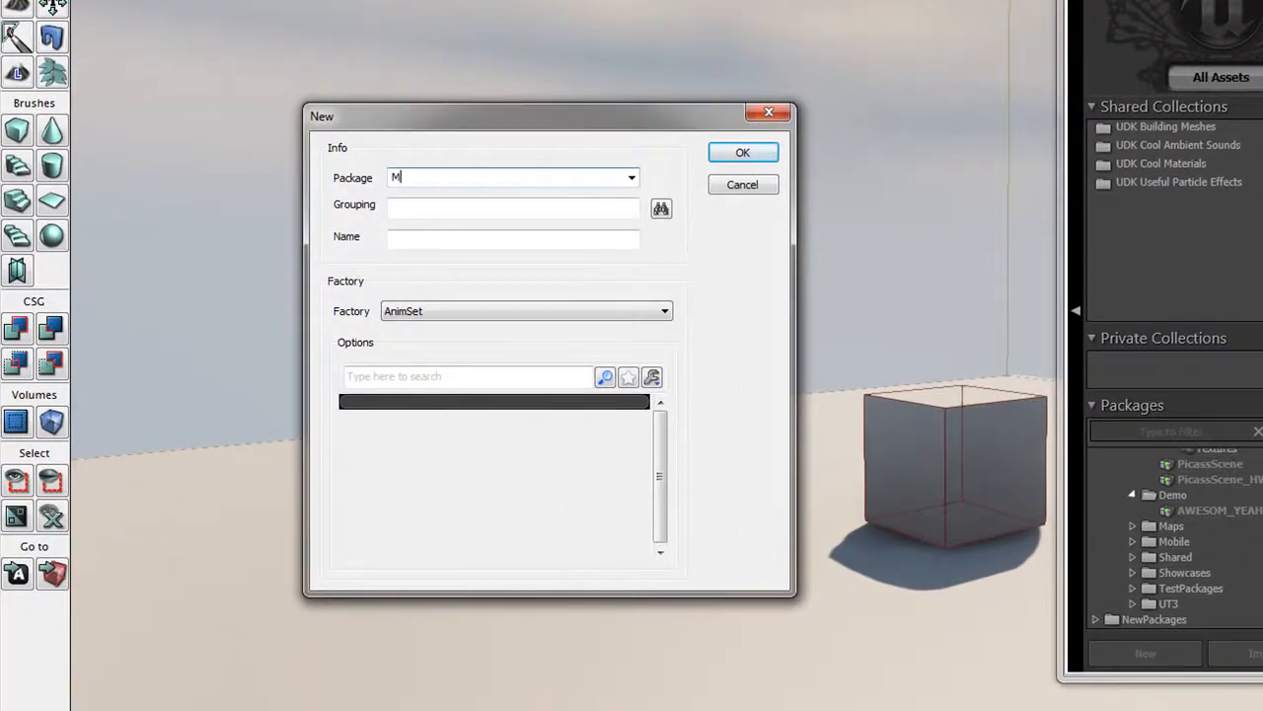
pyautogui.write('emo_save')
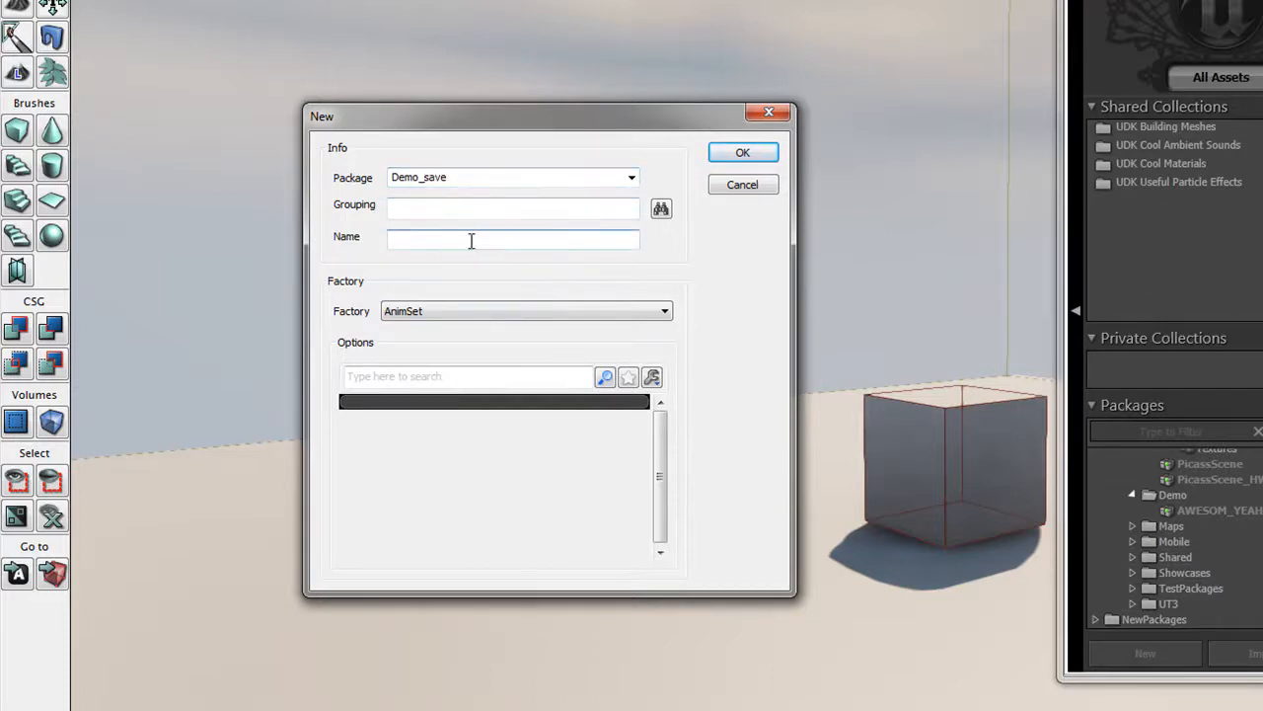
pyautogui.write('Demo_save')
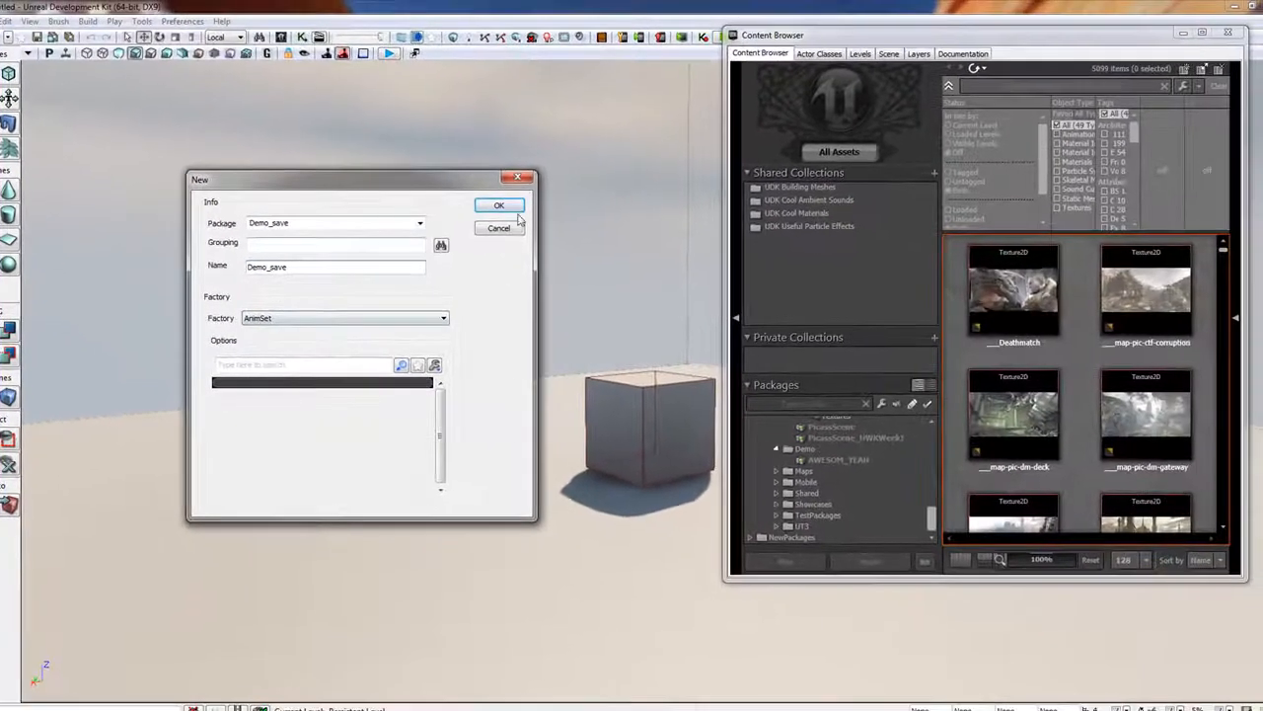
pyautogui.click(497, 205)
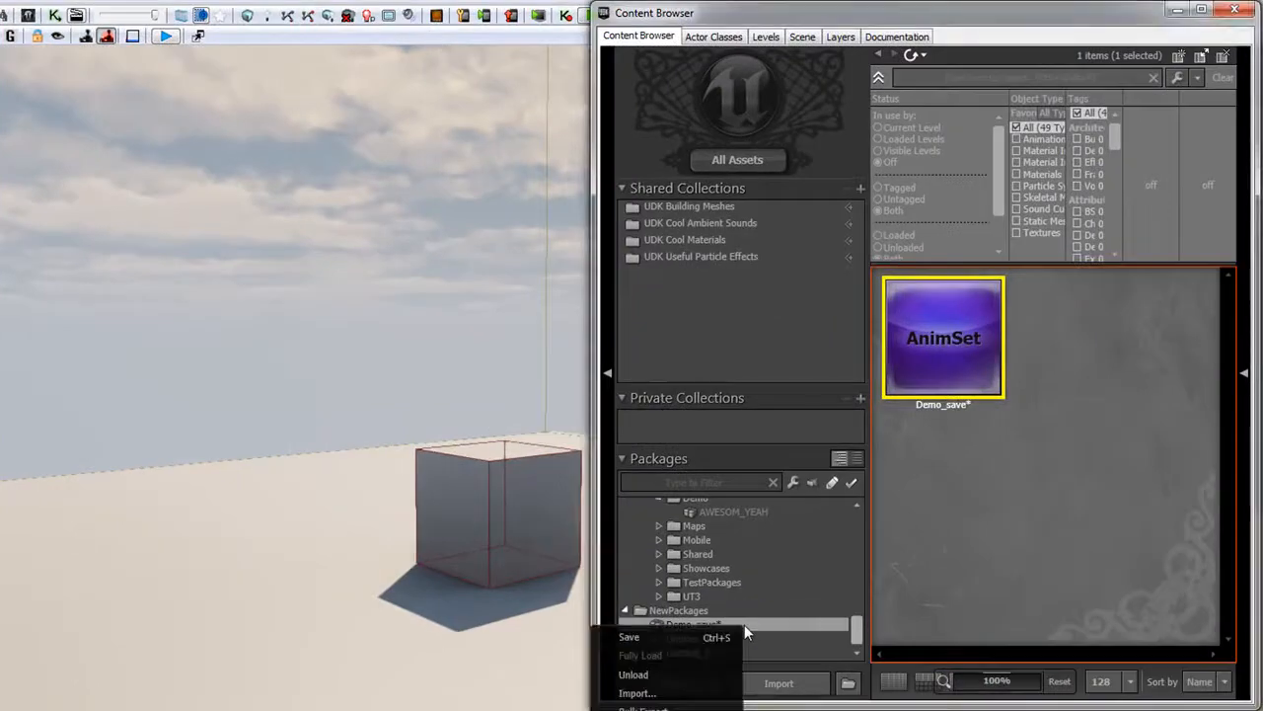
# Step: Save the Demo_save package into the Content\Demo folder
pyautogui.click(628, 635)
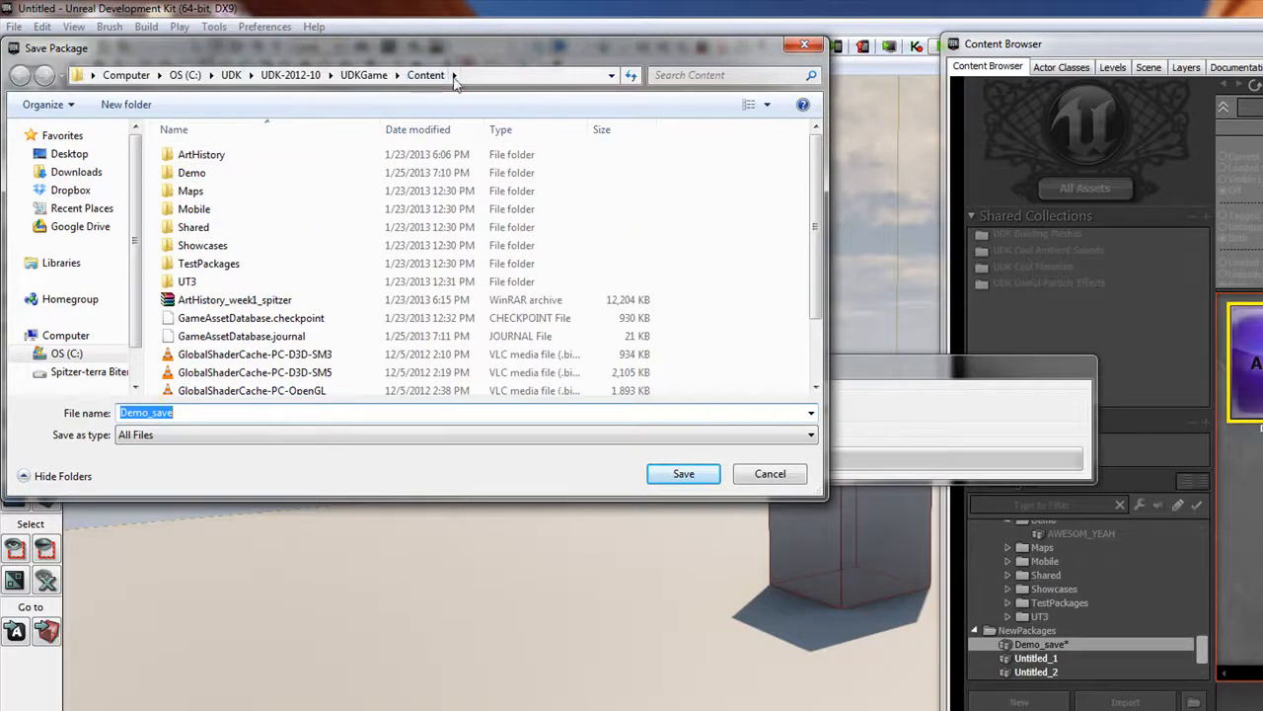
pyautogui.click(191, 171)
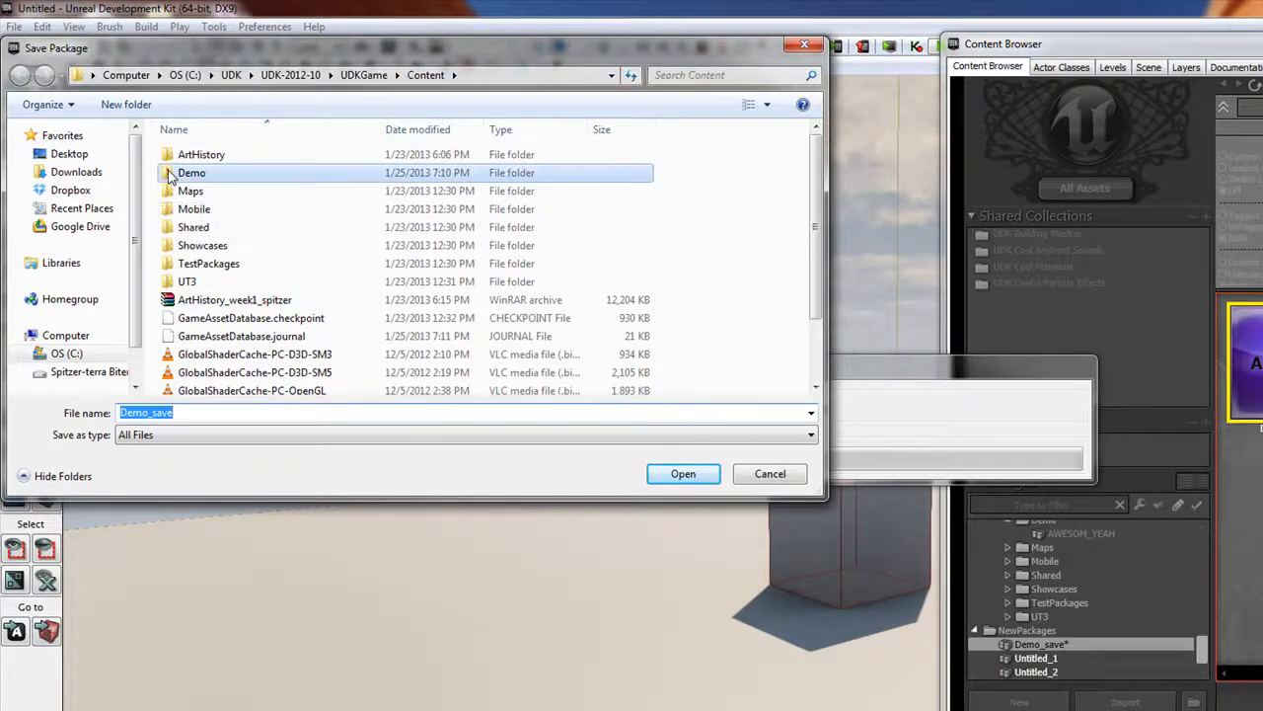
pyautogui.doubleClick(191, 171)
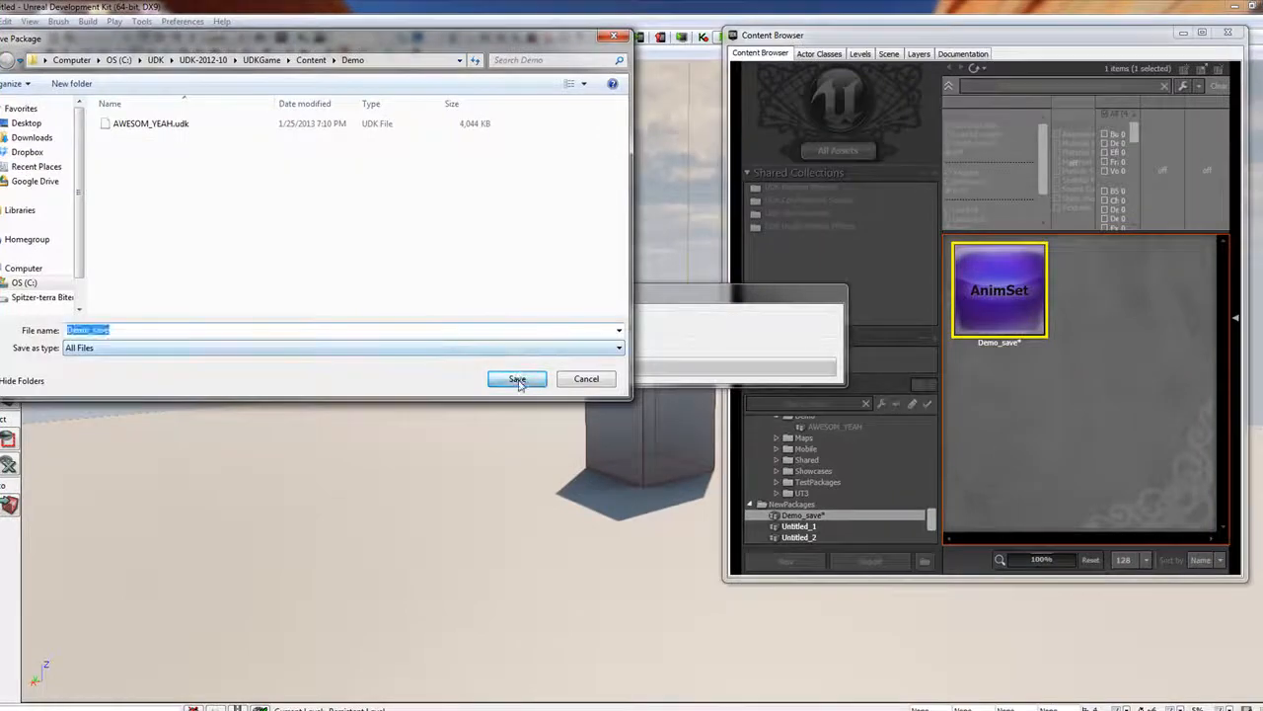
pyautogui.click(517, 379)
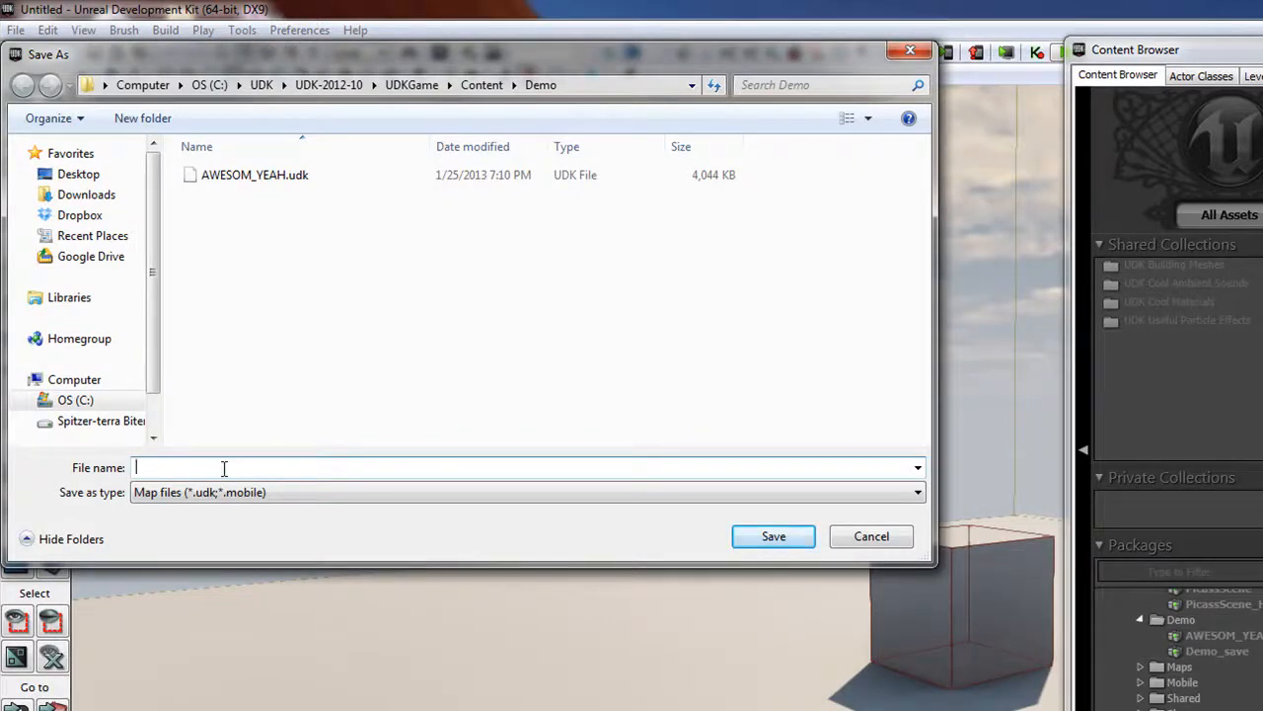
# Step: Save the current level as Demo_saveScene in the Content\Demo folder
pyautogui.write('Demi')
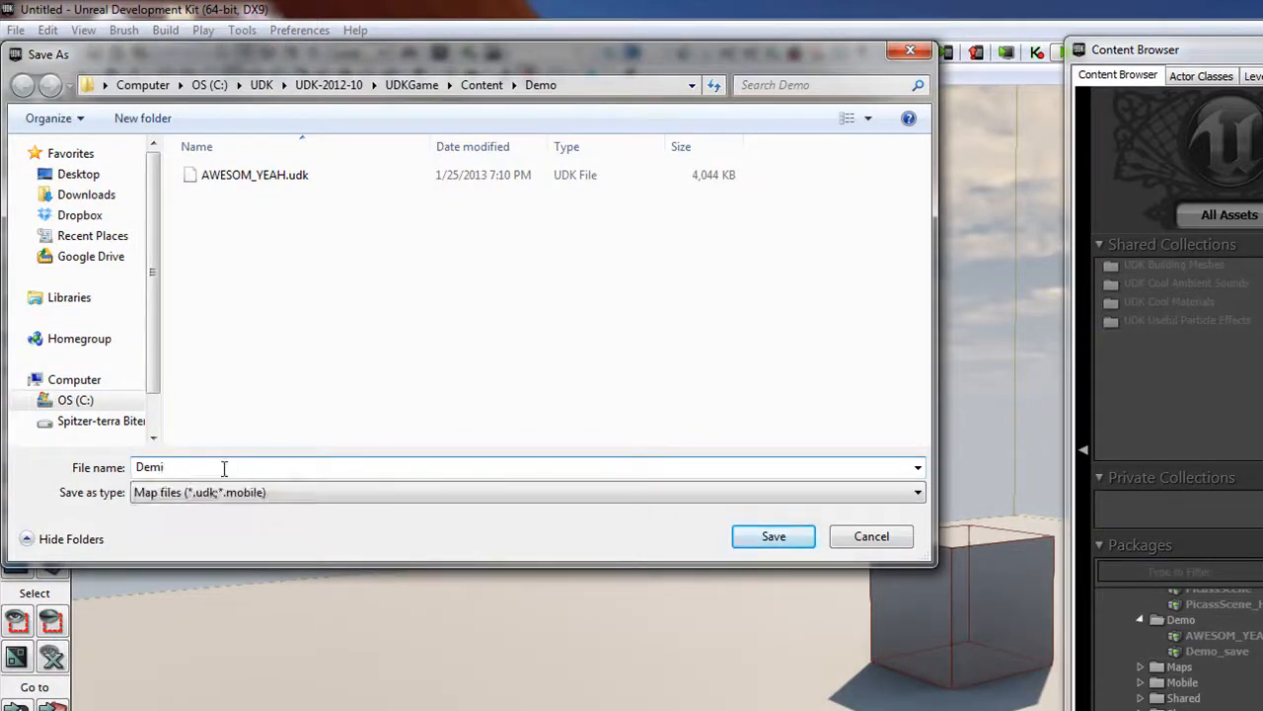
pyautogui.write('Demo_saveScene')
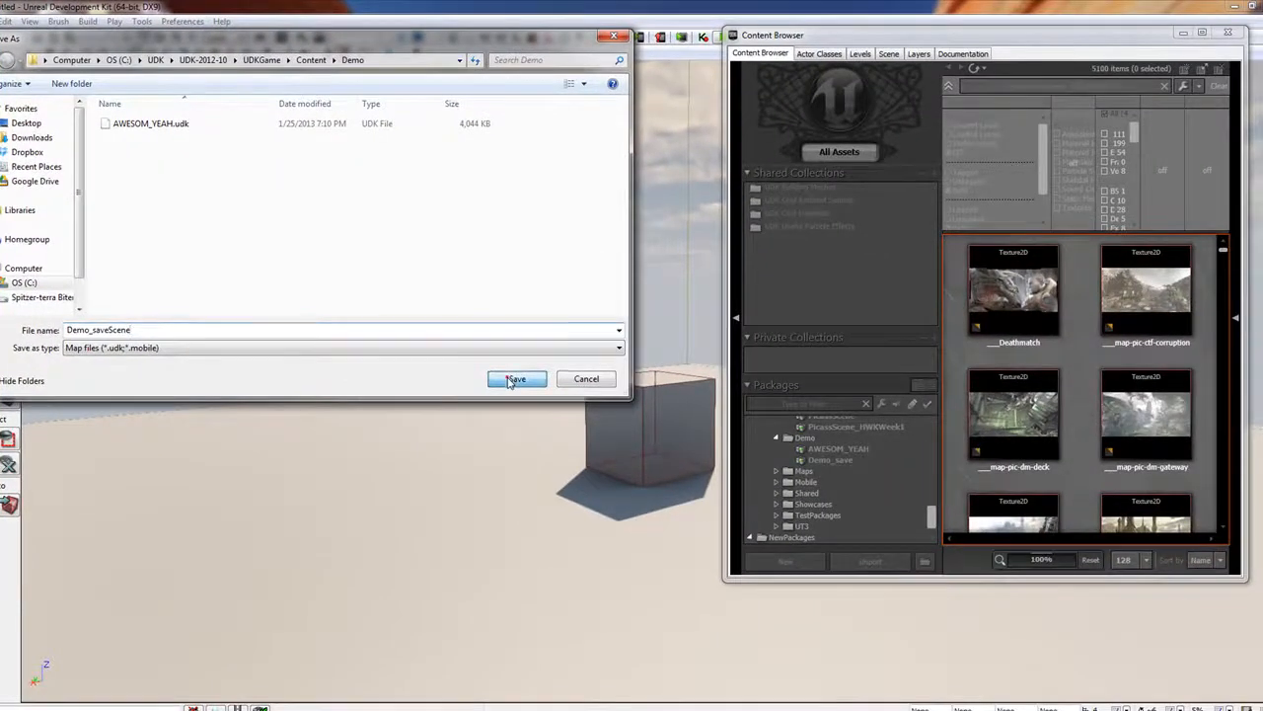
pyautogui.click(515, 379)
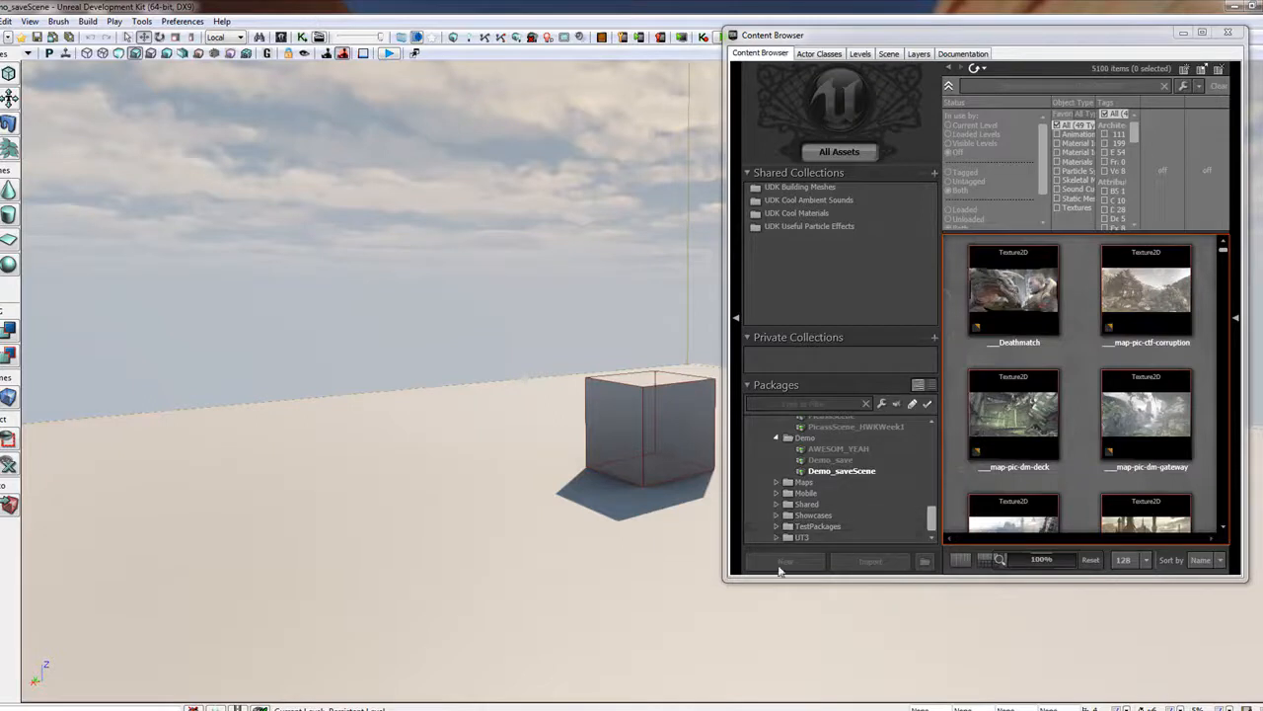
pyautogui.moveTo(351, 469)
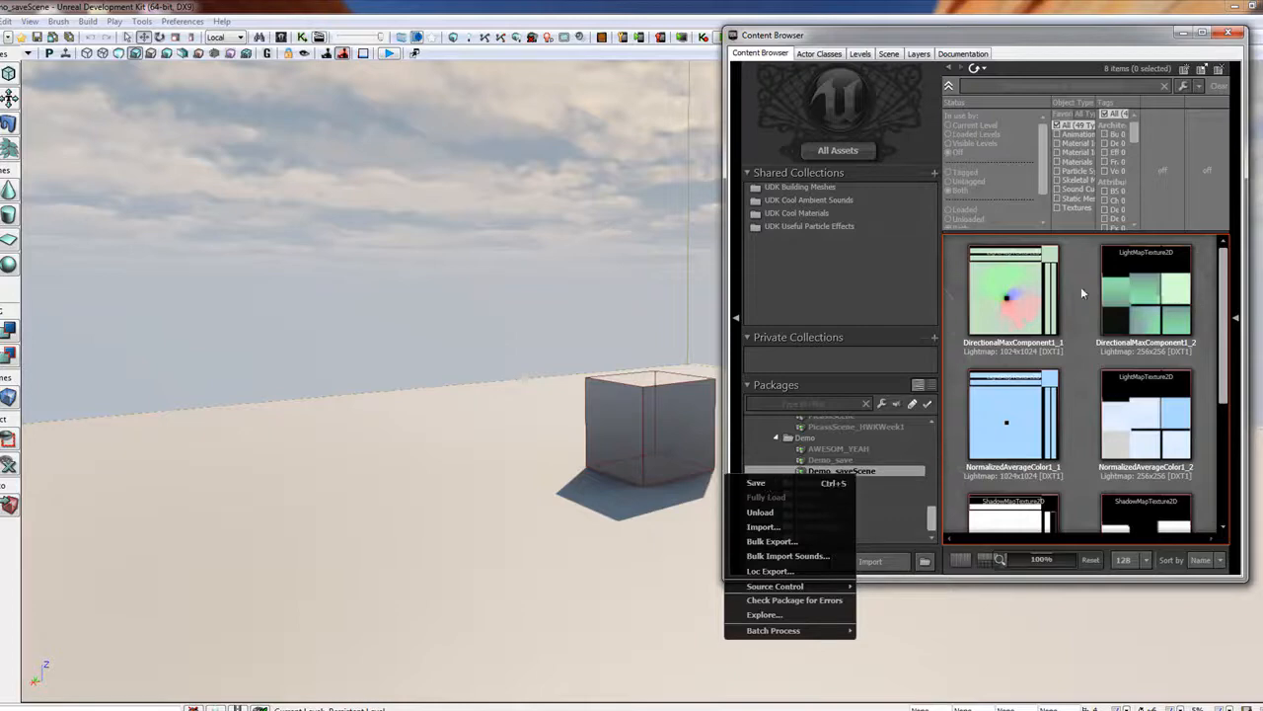
pyautogui.moveTo(781, 505)
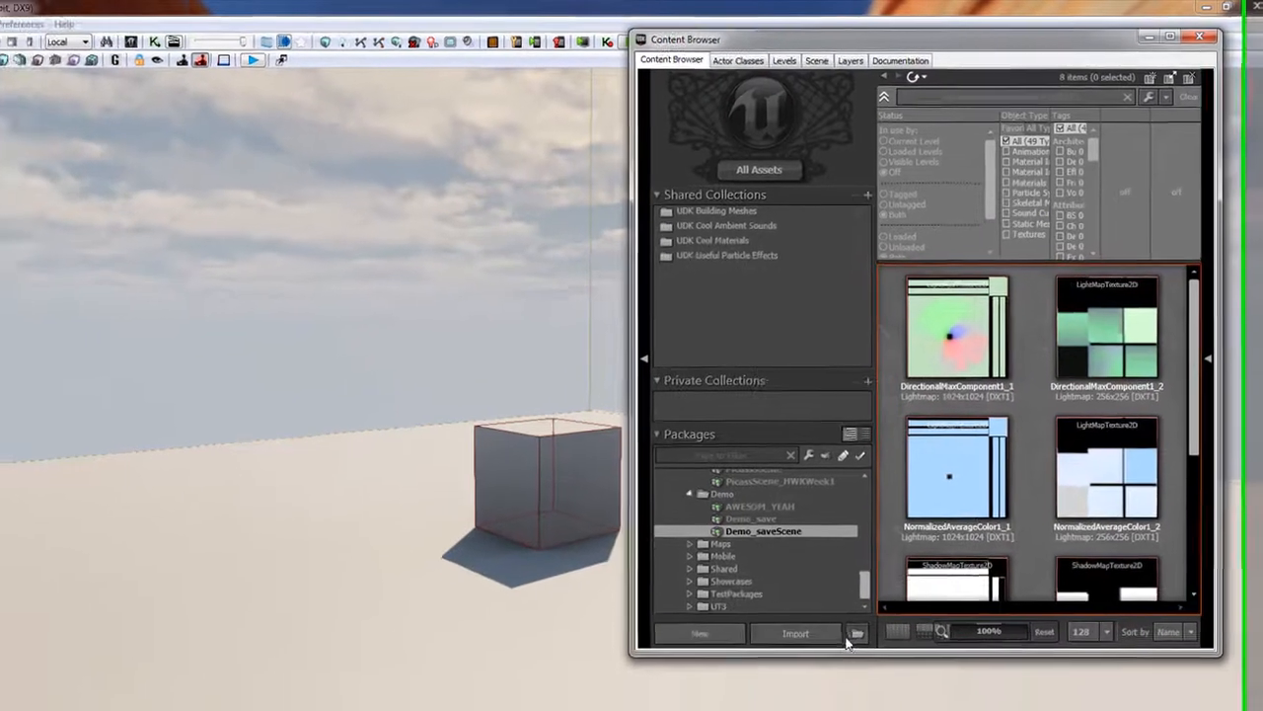
# Step: Cancel a package import, then list Demo_saveScene's lightmap textures in the Content Browser
pyautogui.click(796, 631)
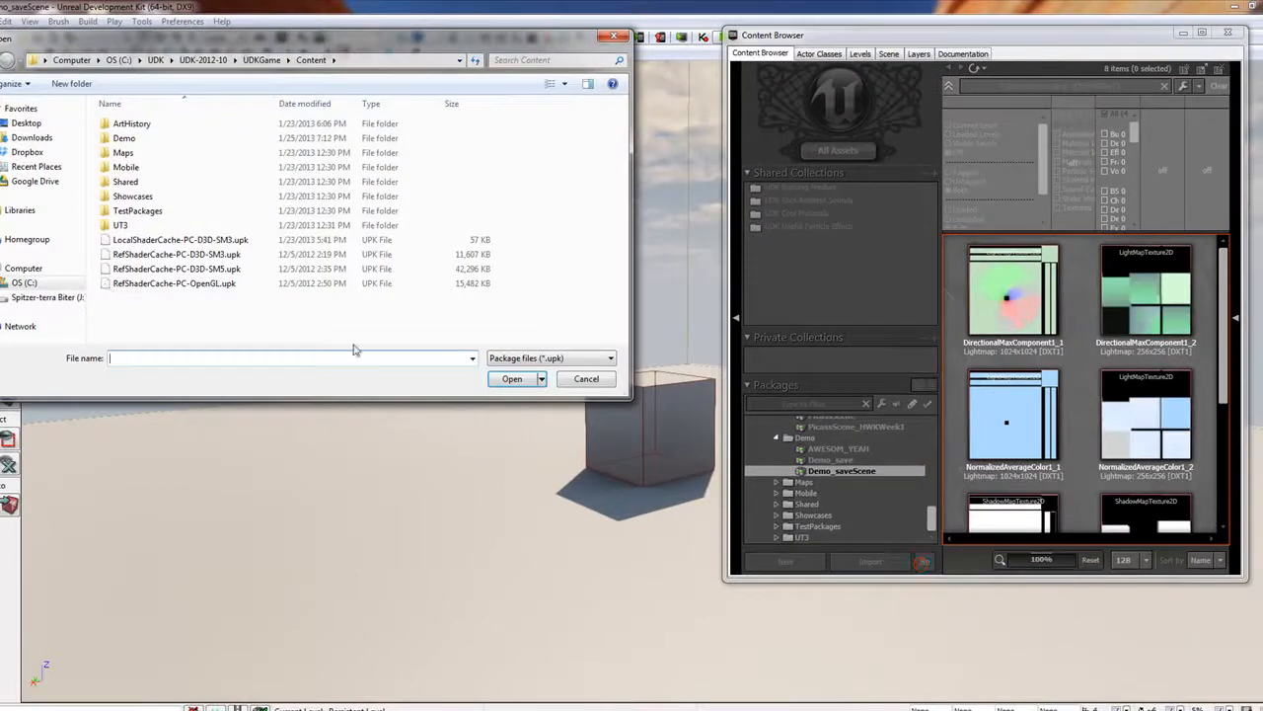
pyautogui.click(586, 378)
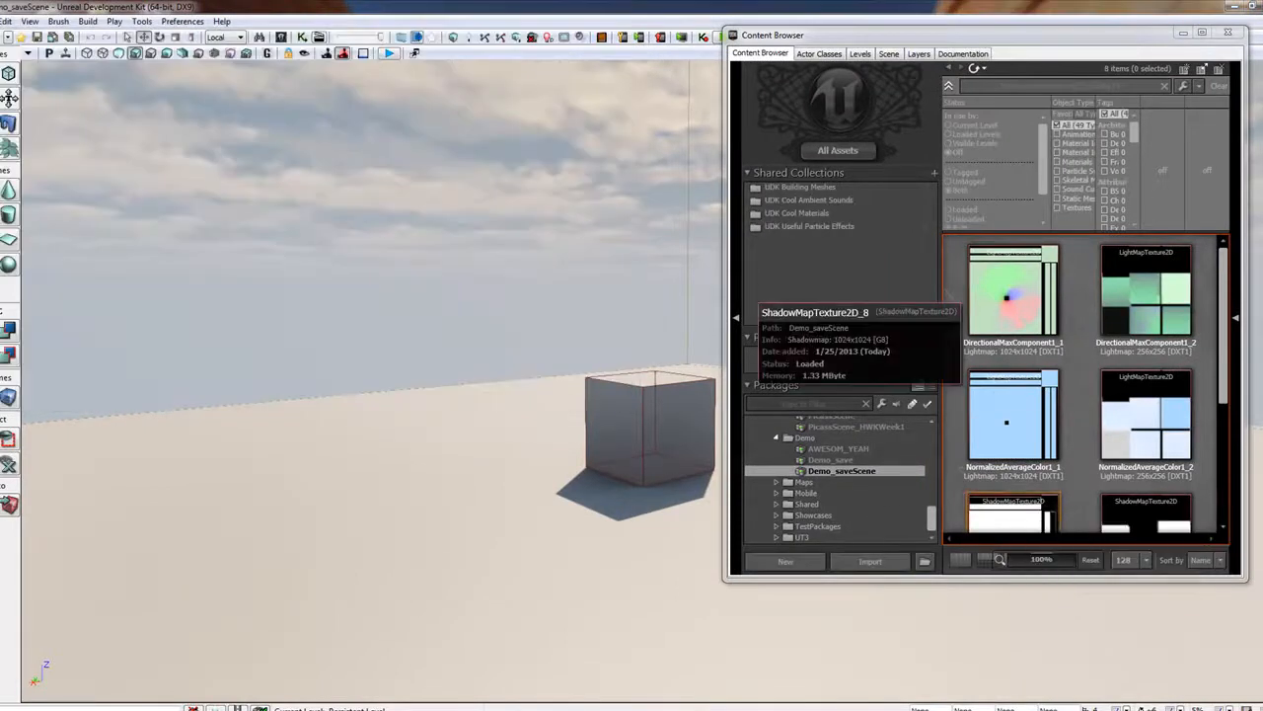
pyautogui.click(18, 19)
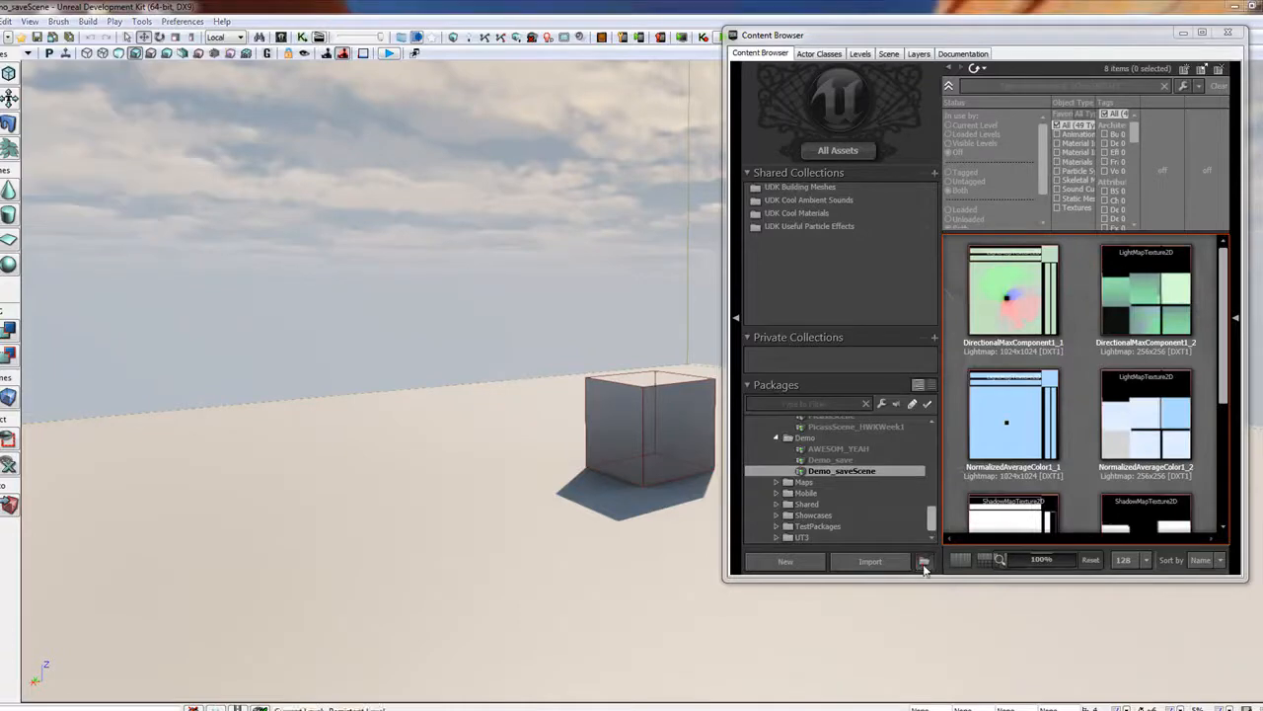
pyautogui.click(923, 560)
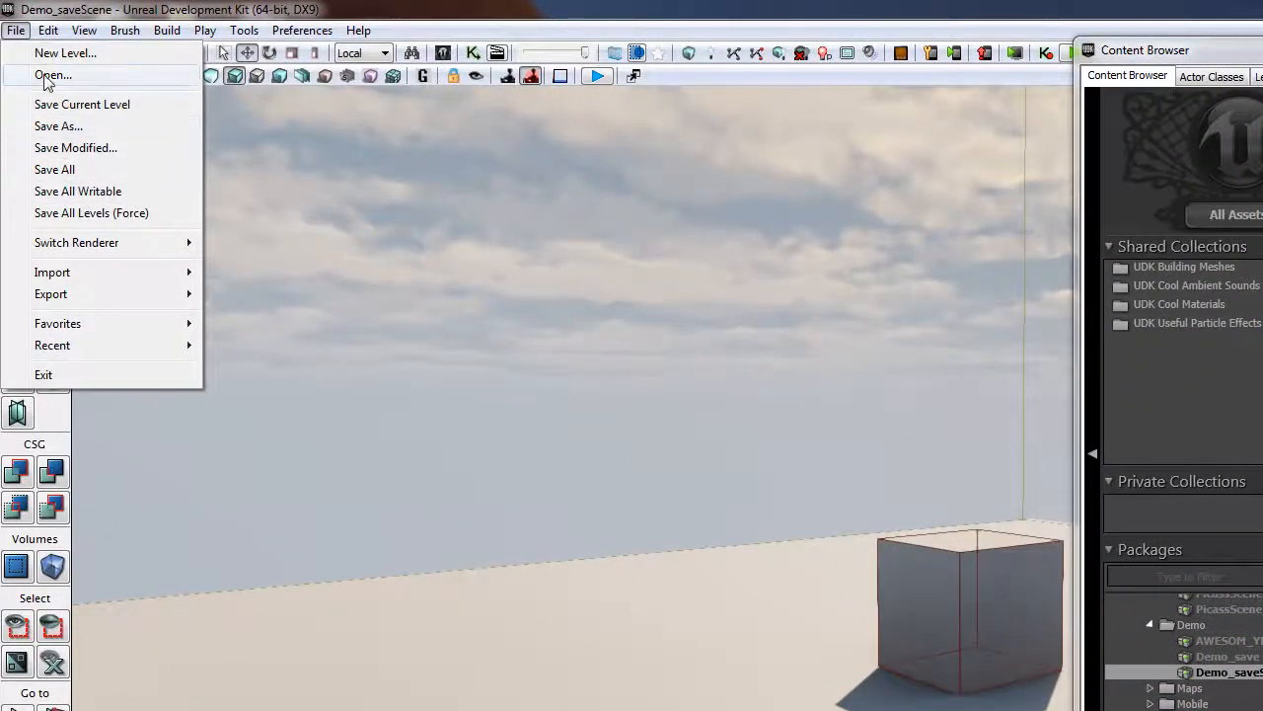
pyautogui.click(48, 30)
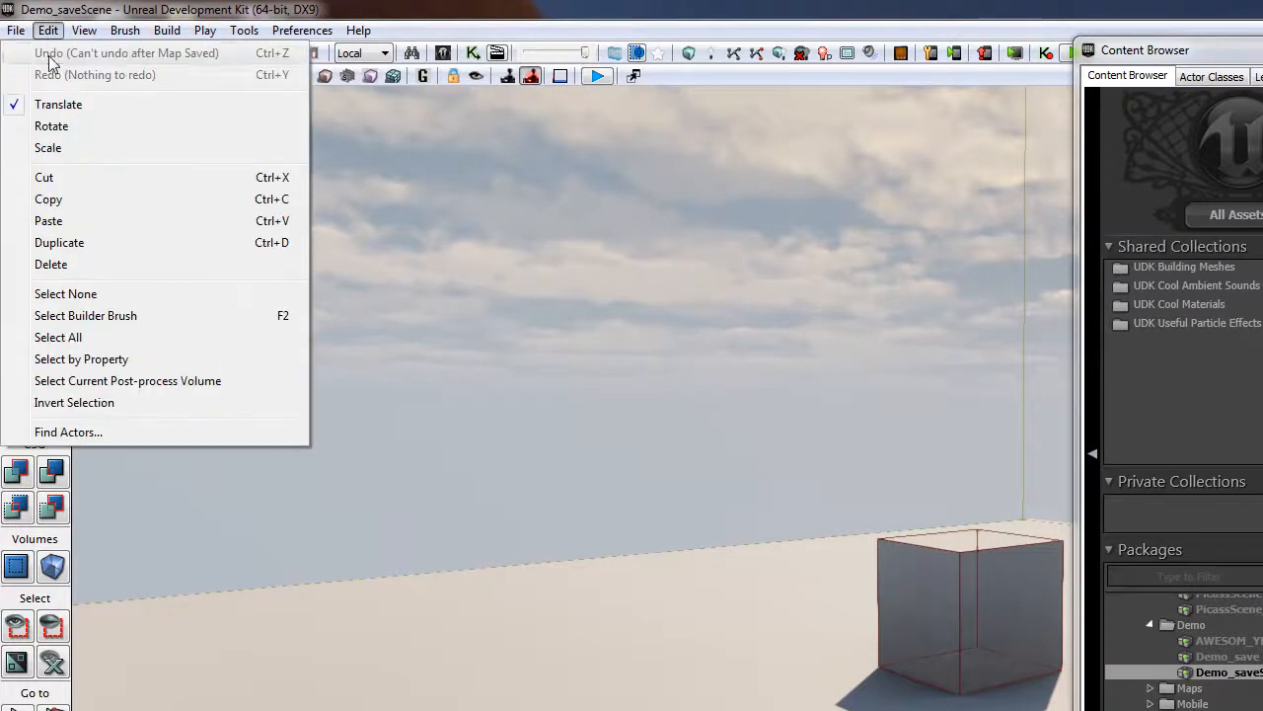
pyautogui.click(16, 29)
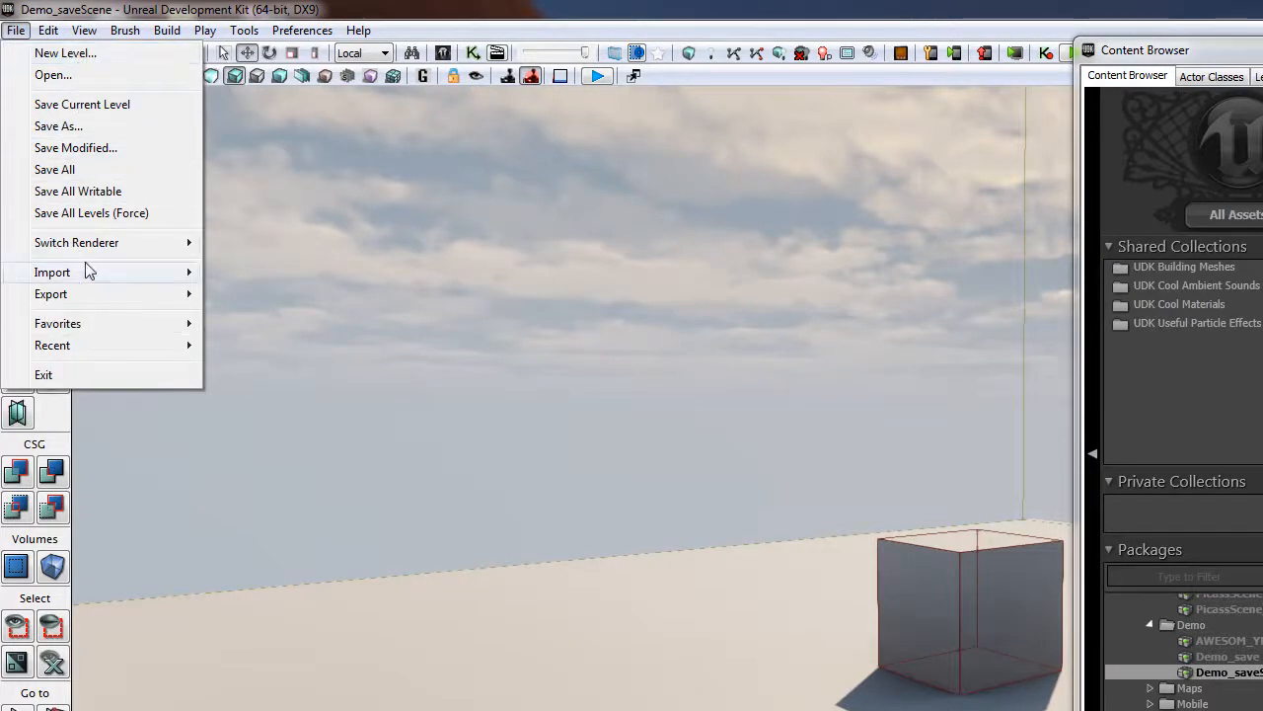
pyautogui.moveTo(107, 454)
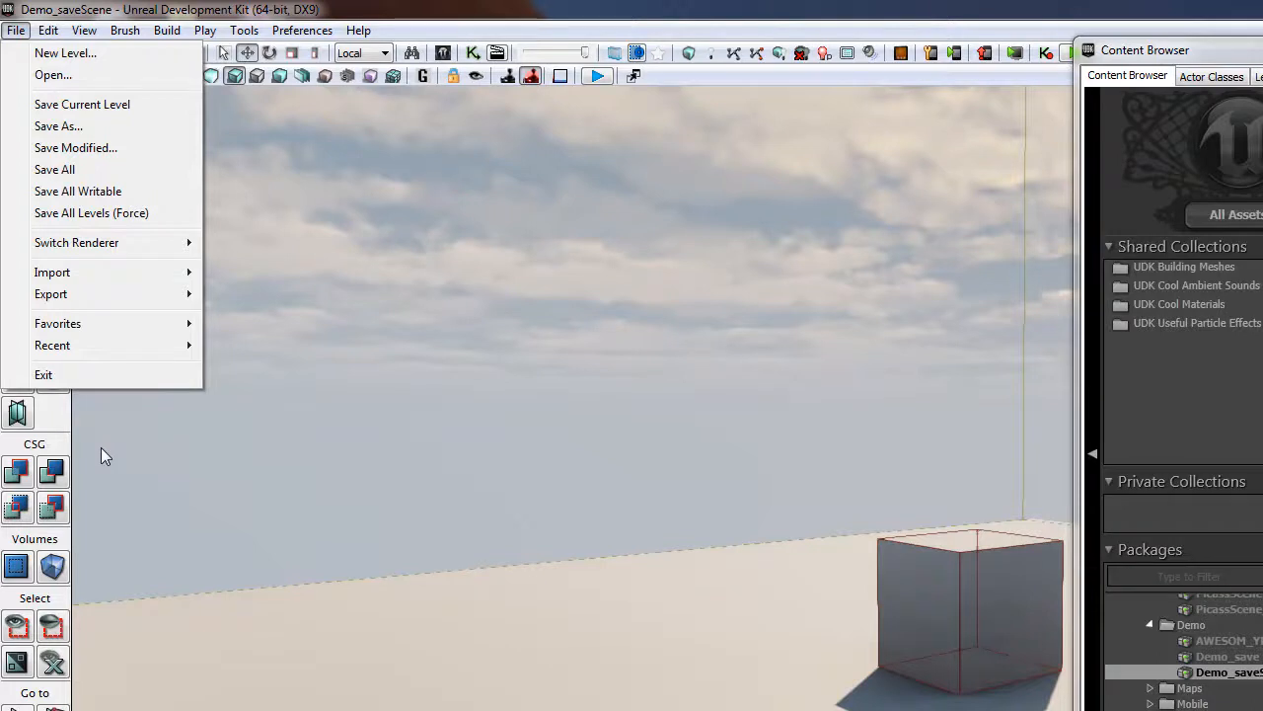
pyautogui.moveTo(107, 466)
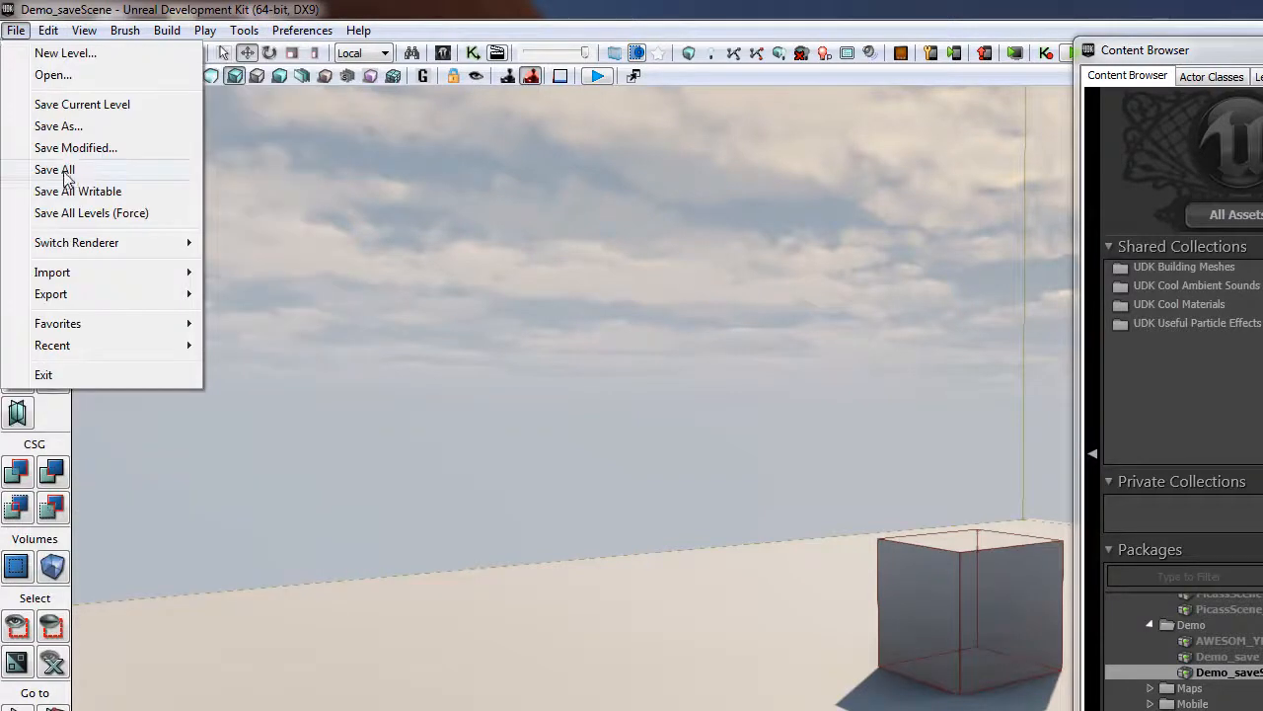
pyautogui.moveTo(63, 148)
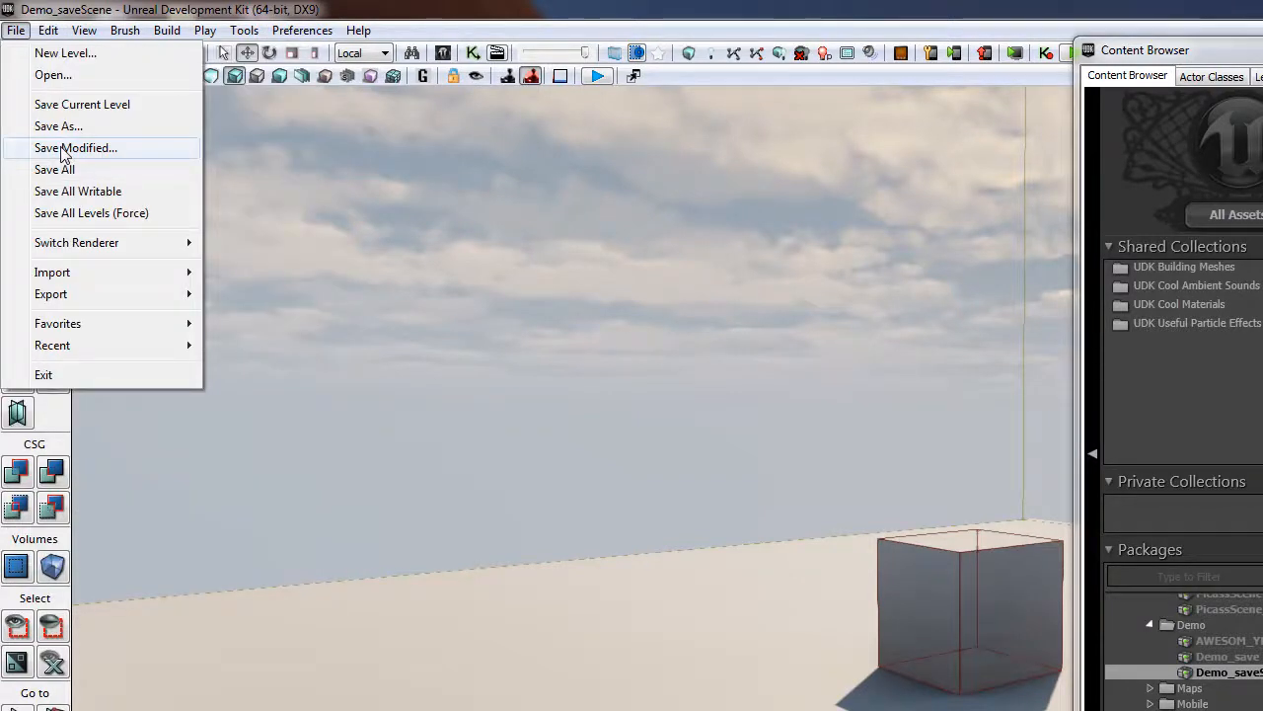